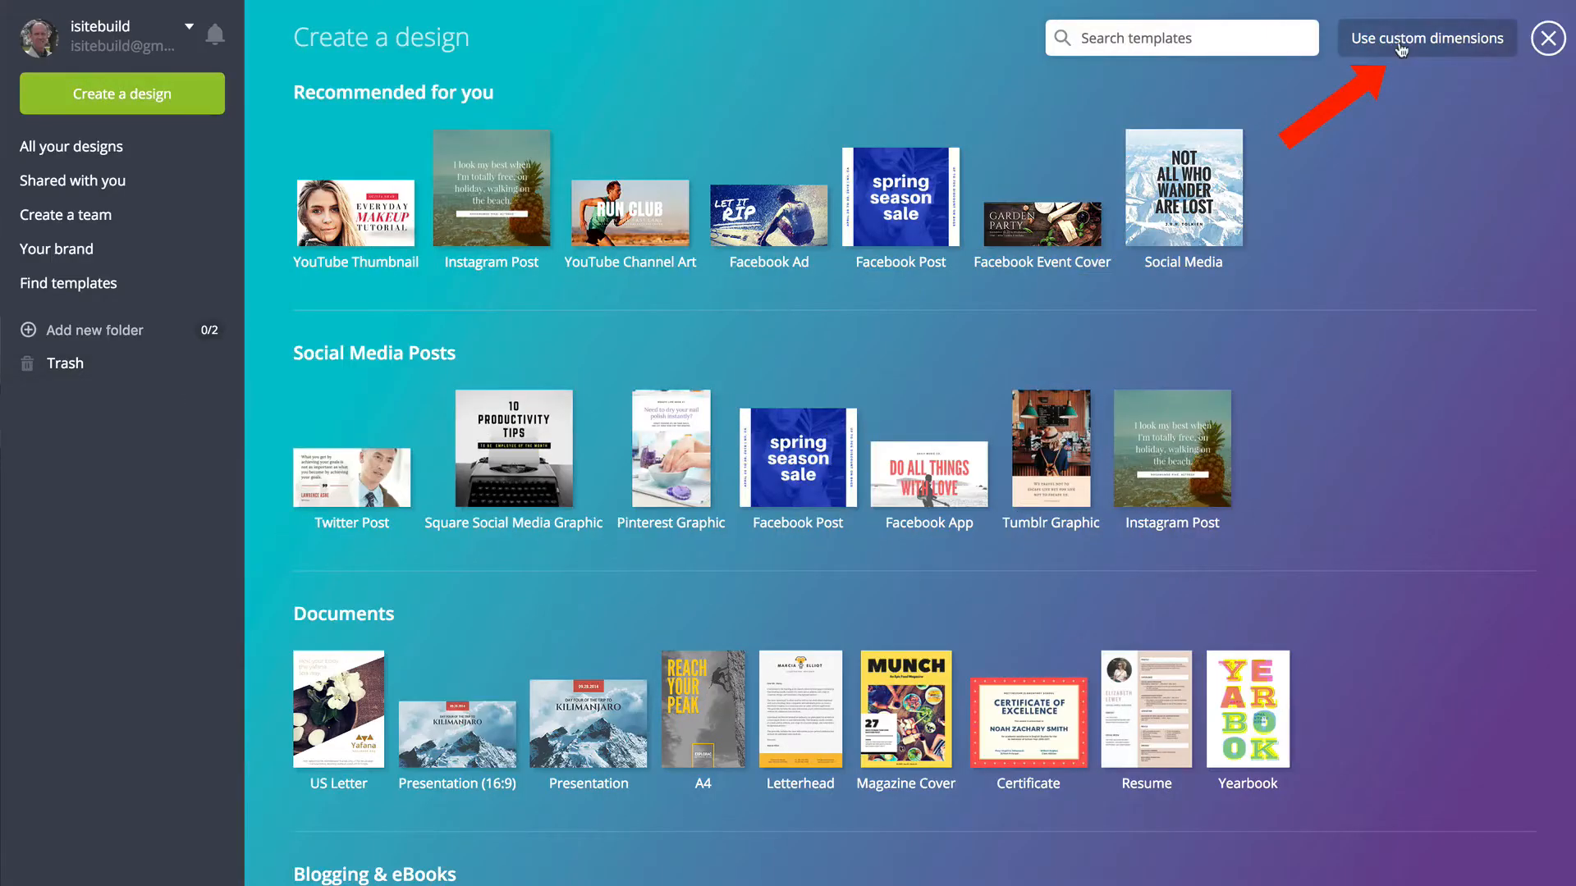
Create a custom 1920×1080 px design and upload endscreen template.jpg into it.
click(1424, 38)
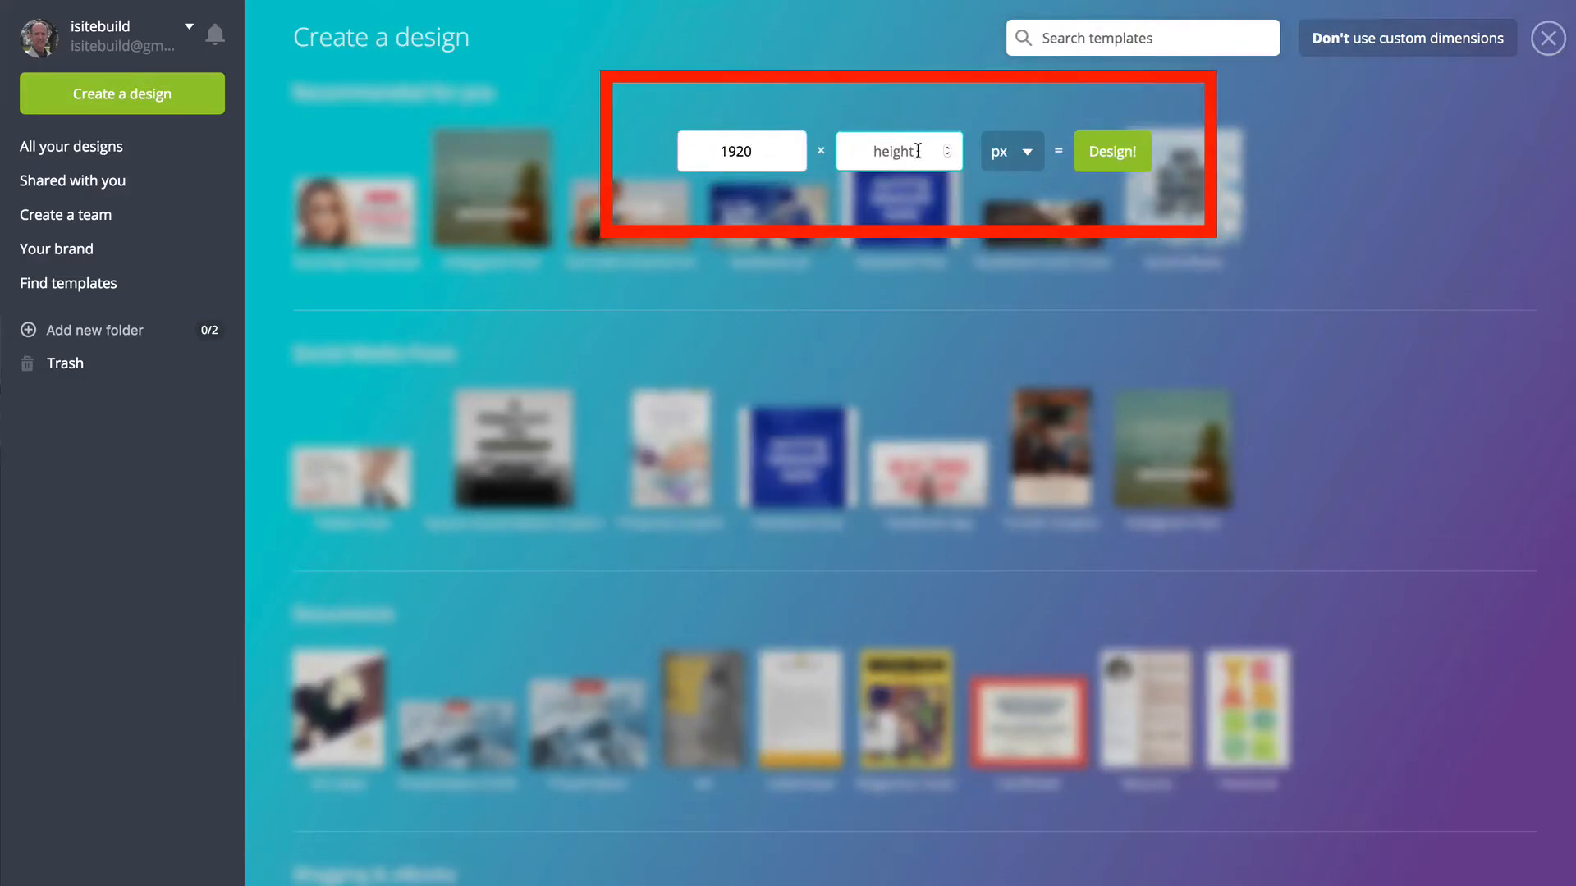
text(108)
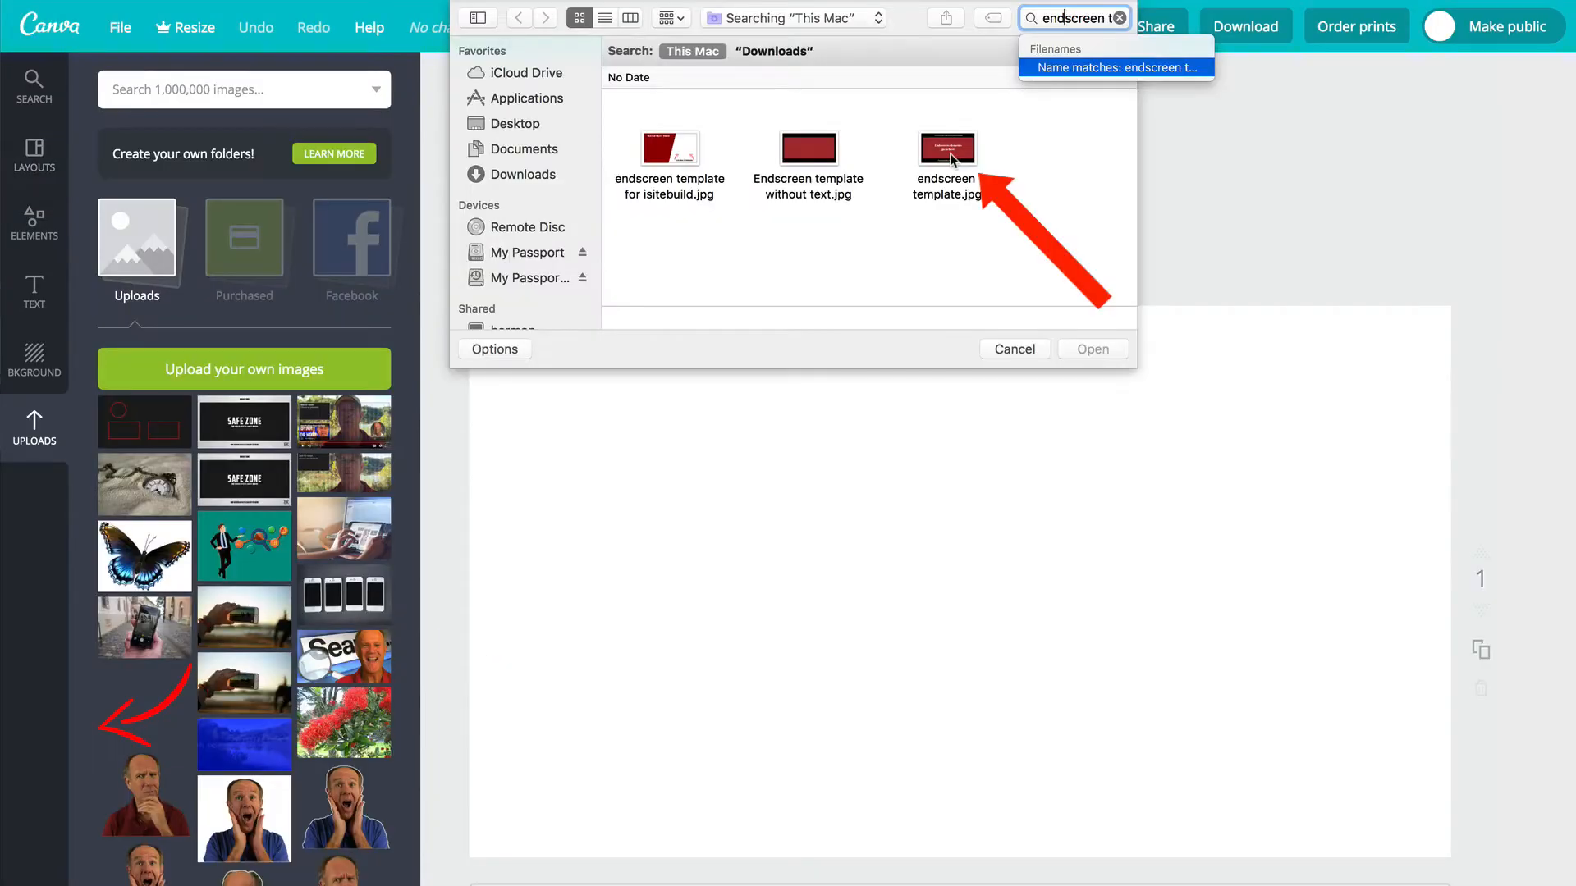
click(945, 148)
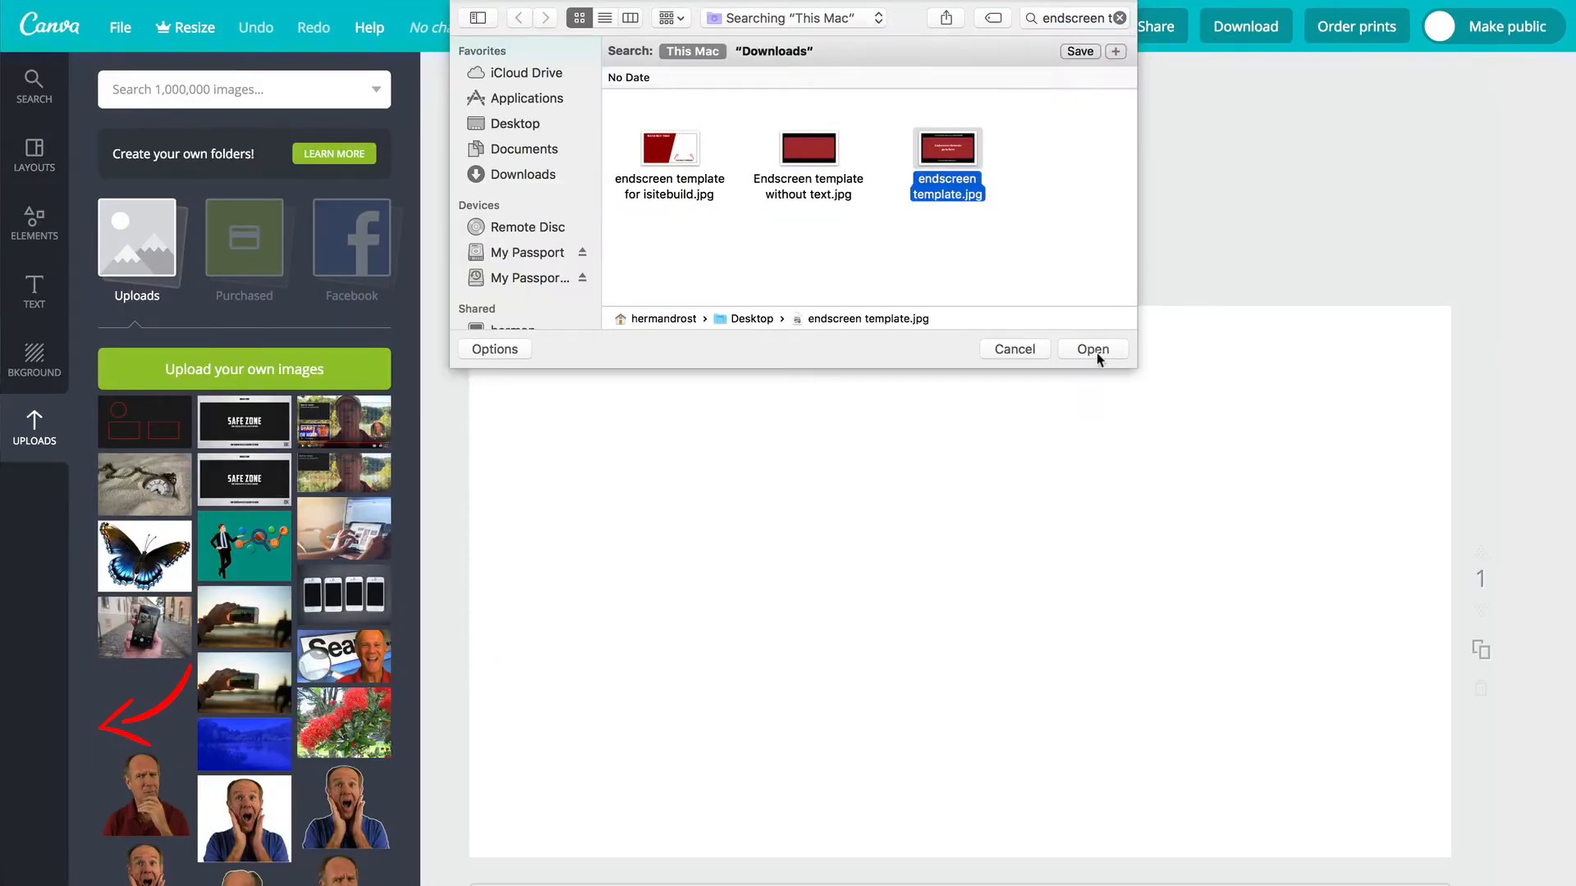
click(1091, 348)
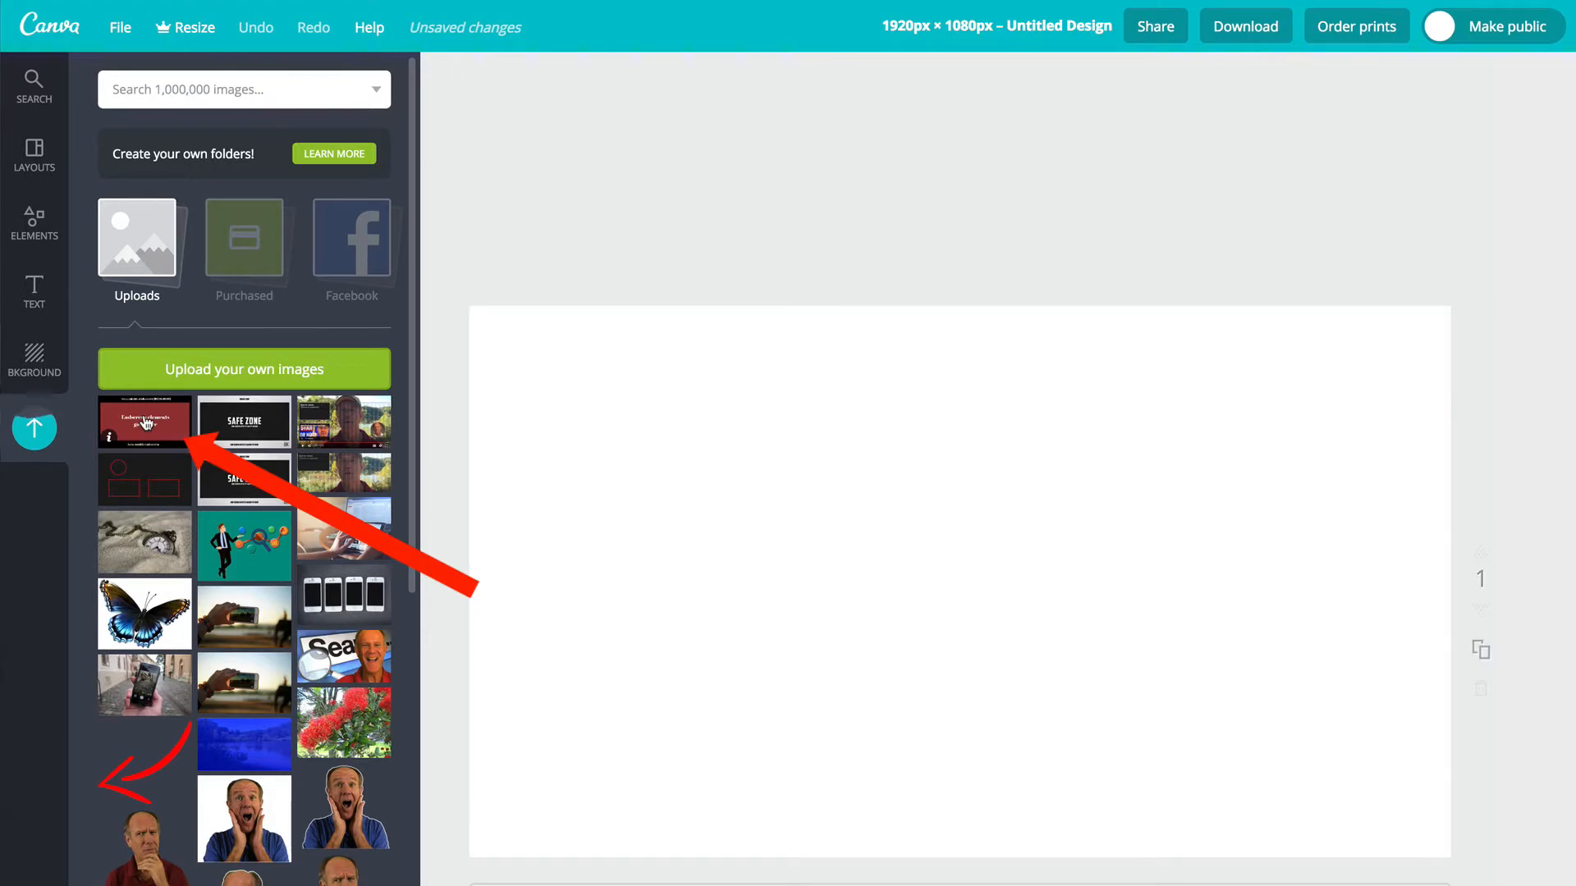
Fill the page with the template image and set its transparency to 50.
click(144, 422)
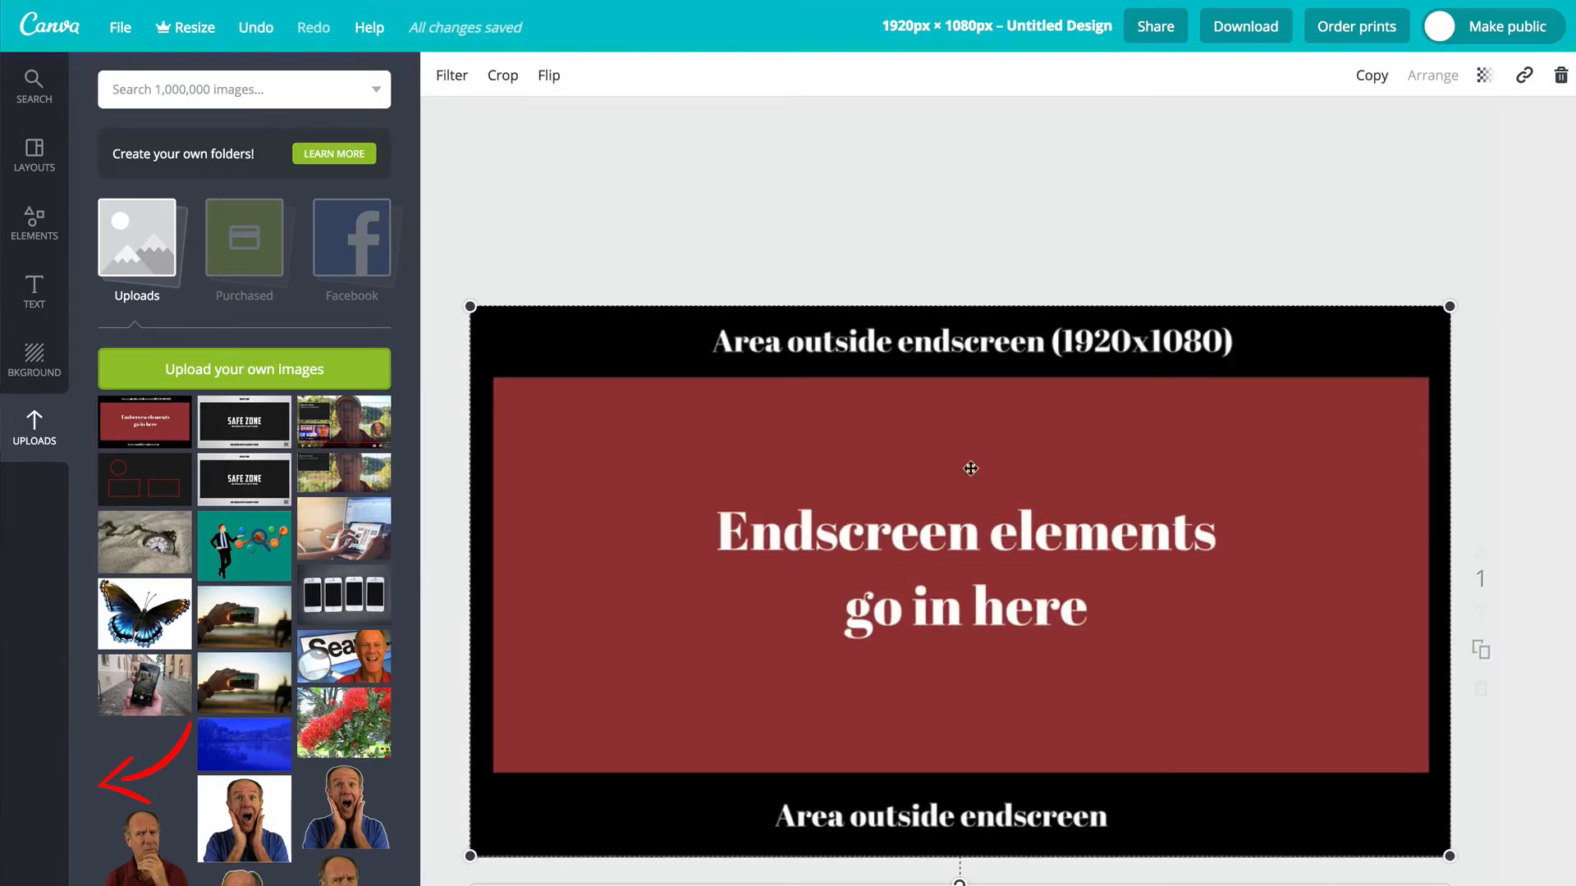
mouse_move(1009, 627)
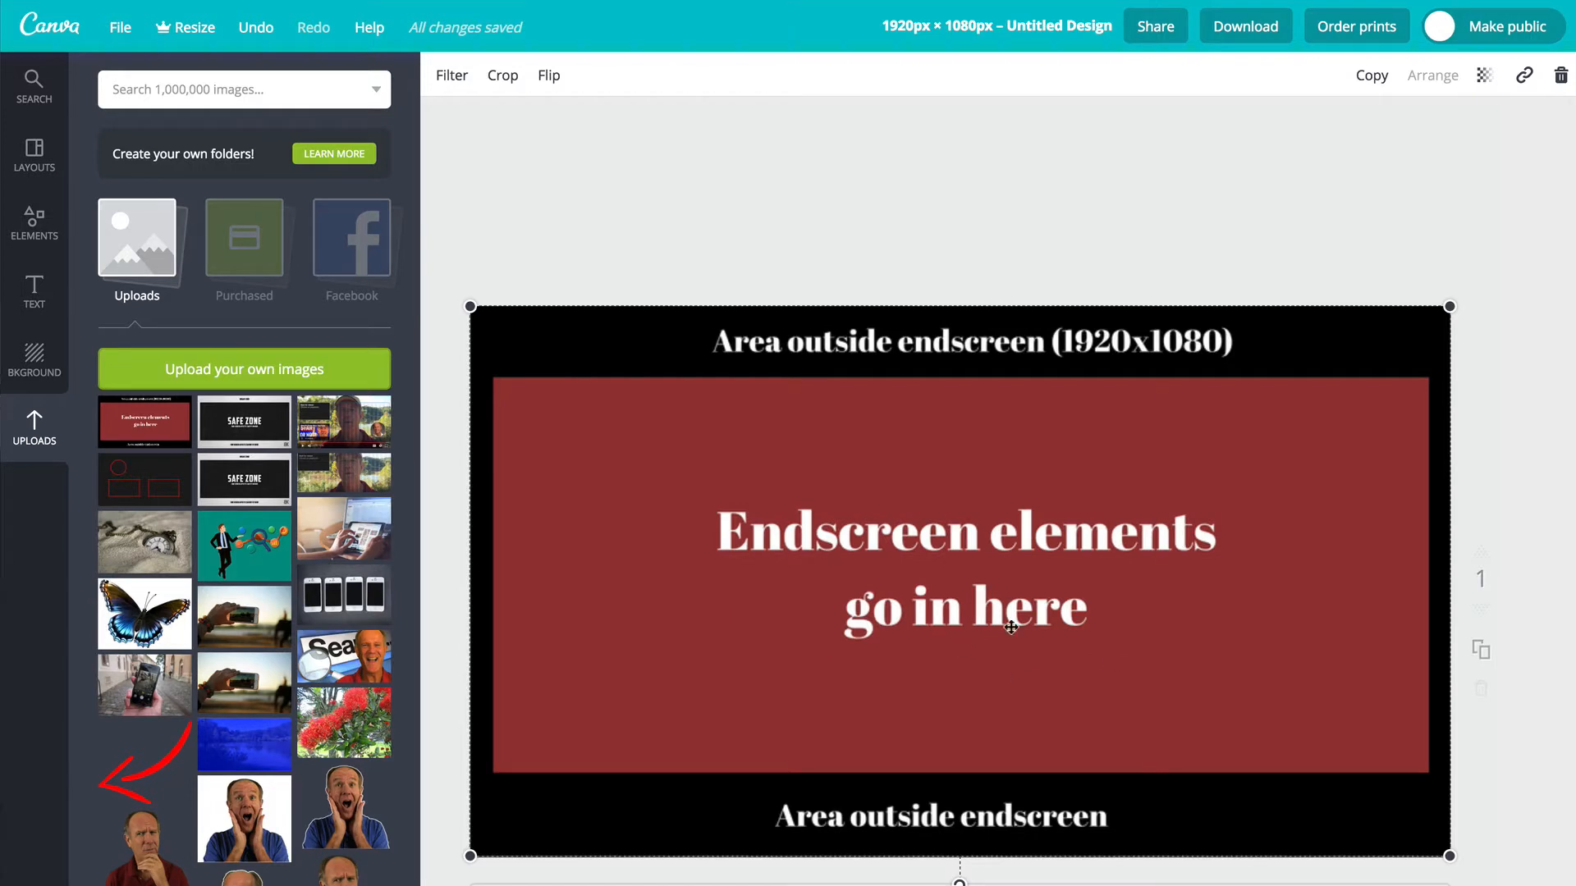
mouse_move(1074, 465)
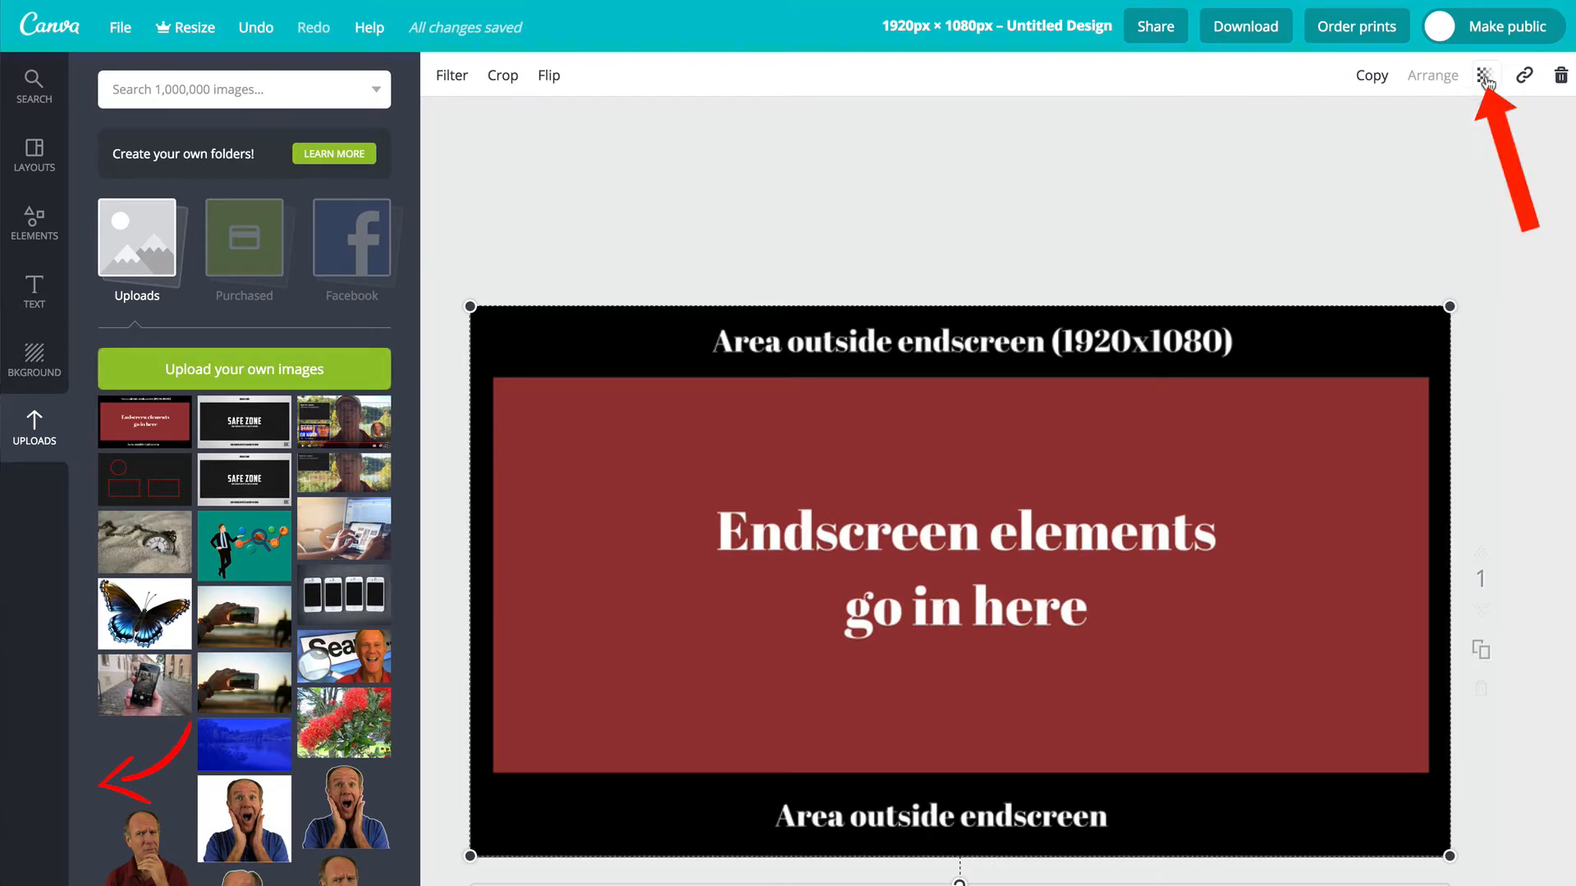
click(1485, 75)
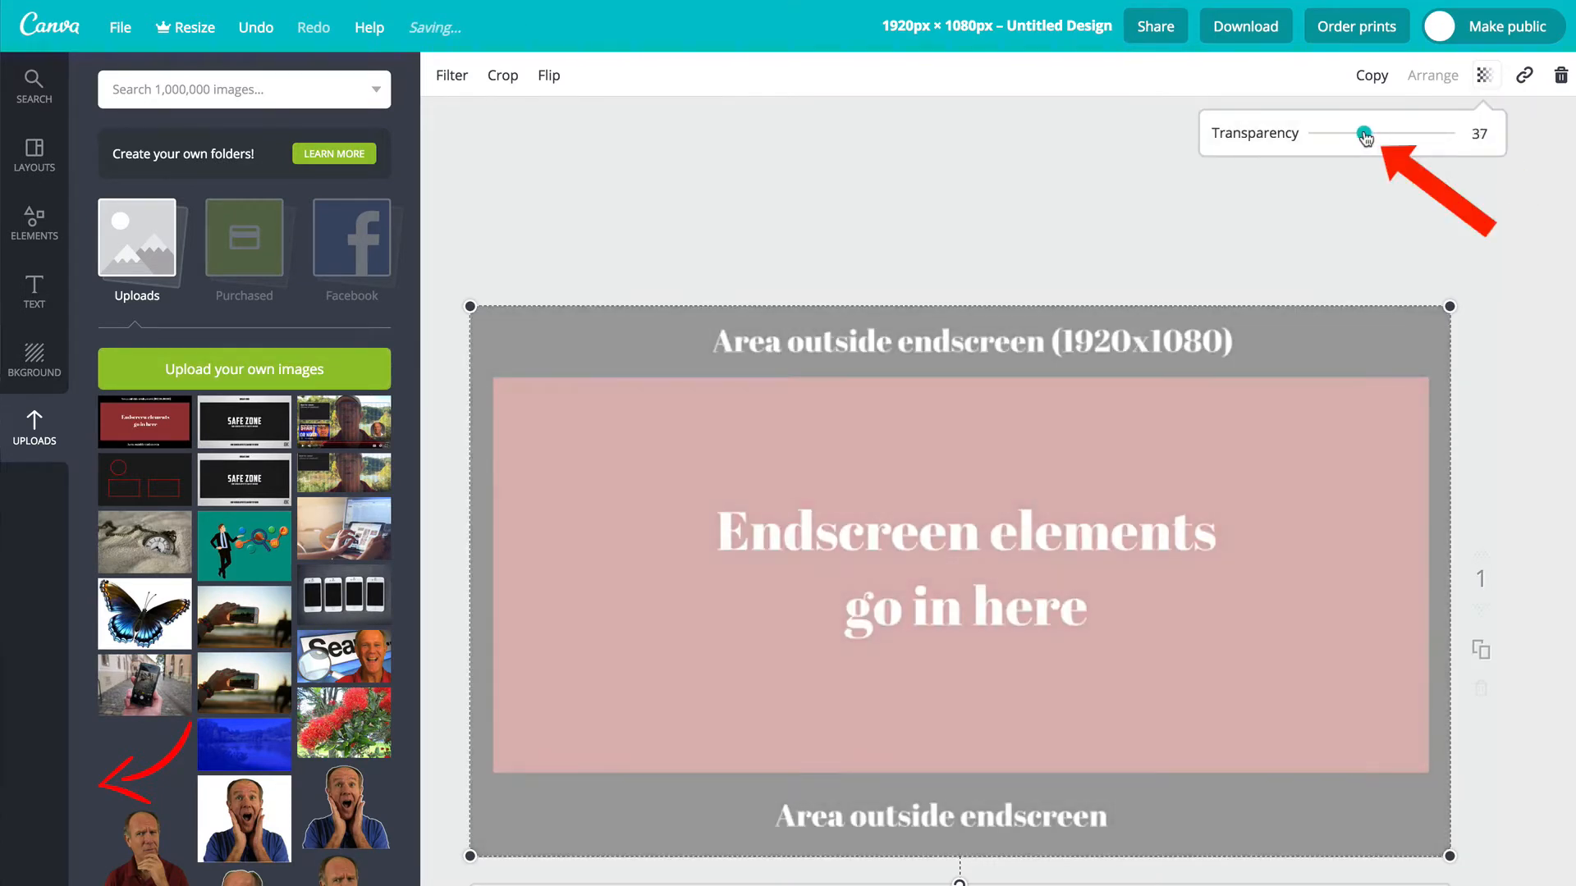
drag(1362, 133, 1380, 133)
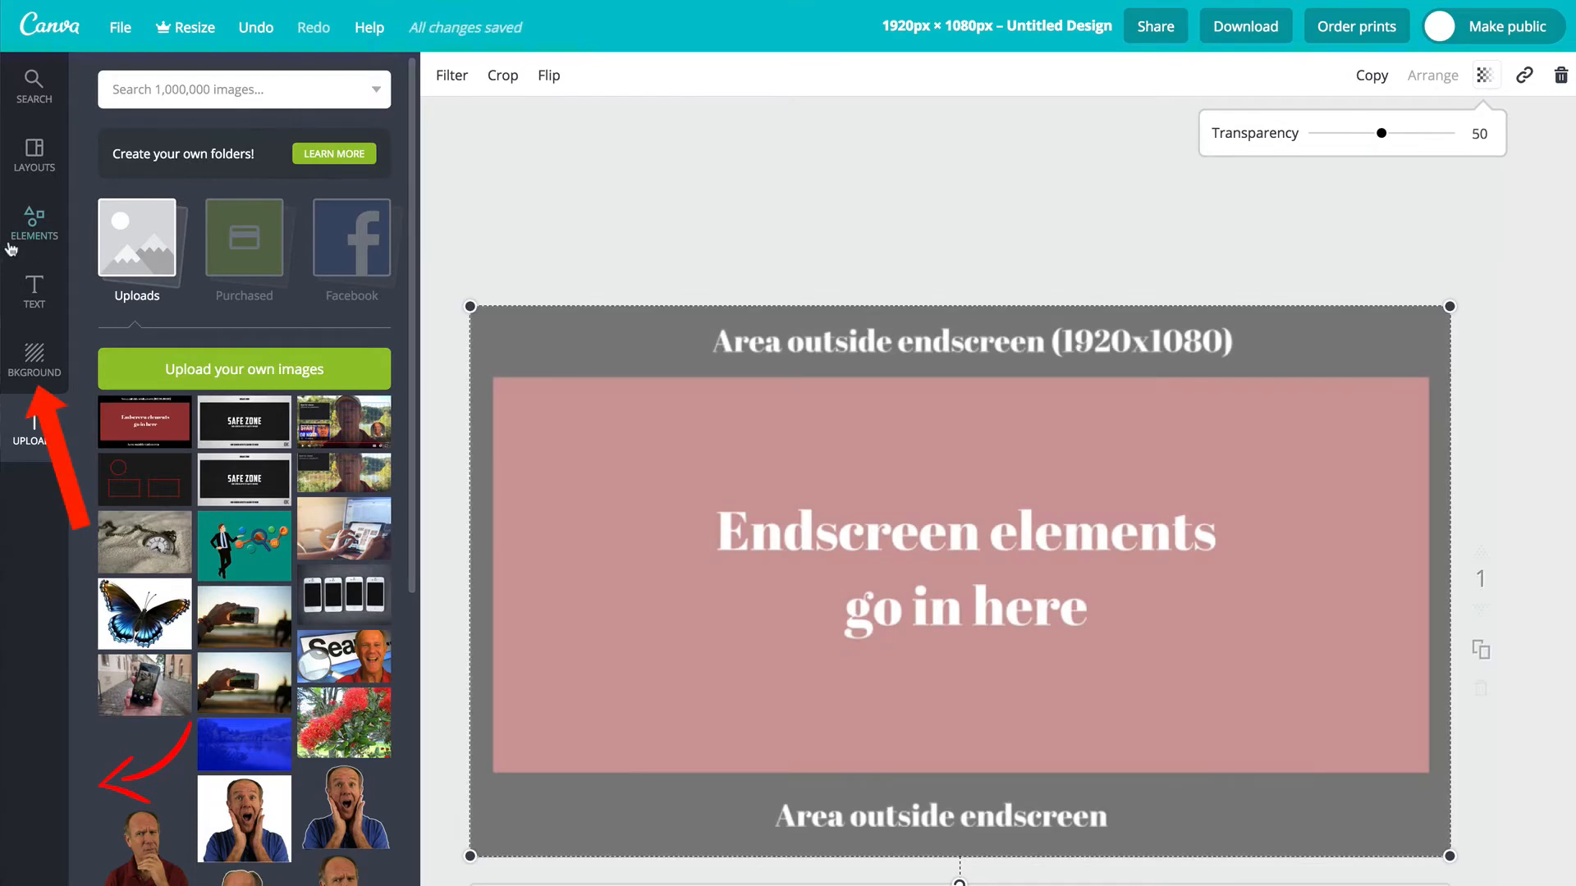
Give the page a dark blue background colour behind the template.
click(33, 359)
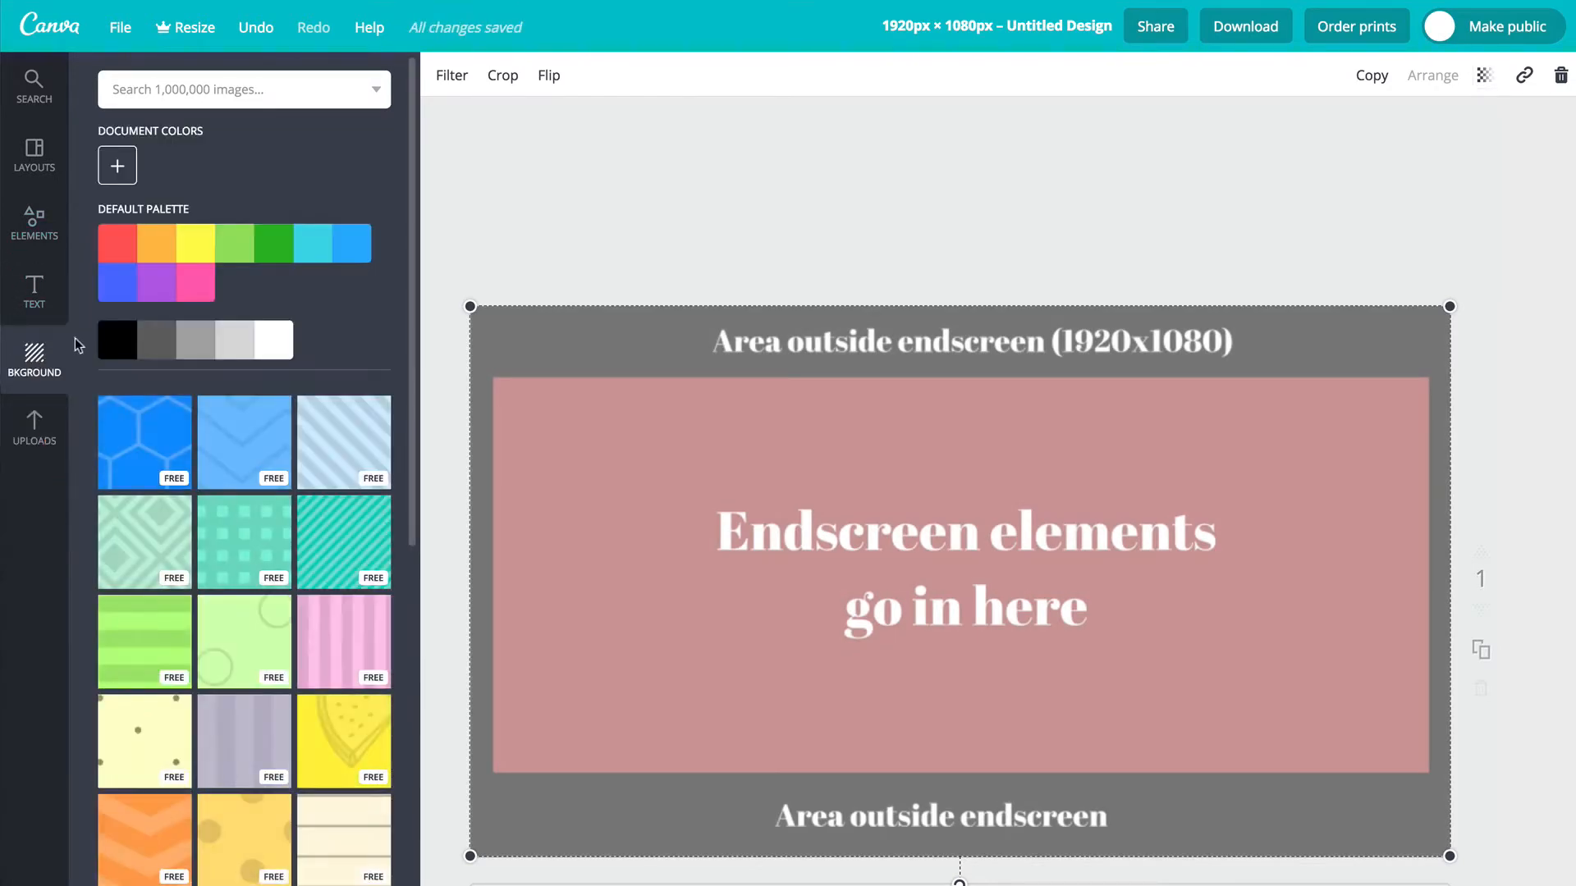
mouse_move(355, 253)
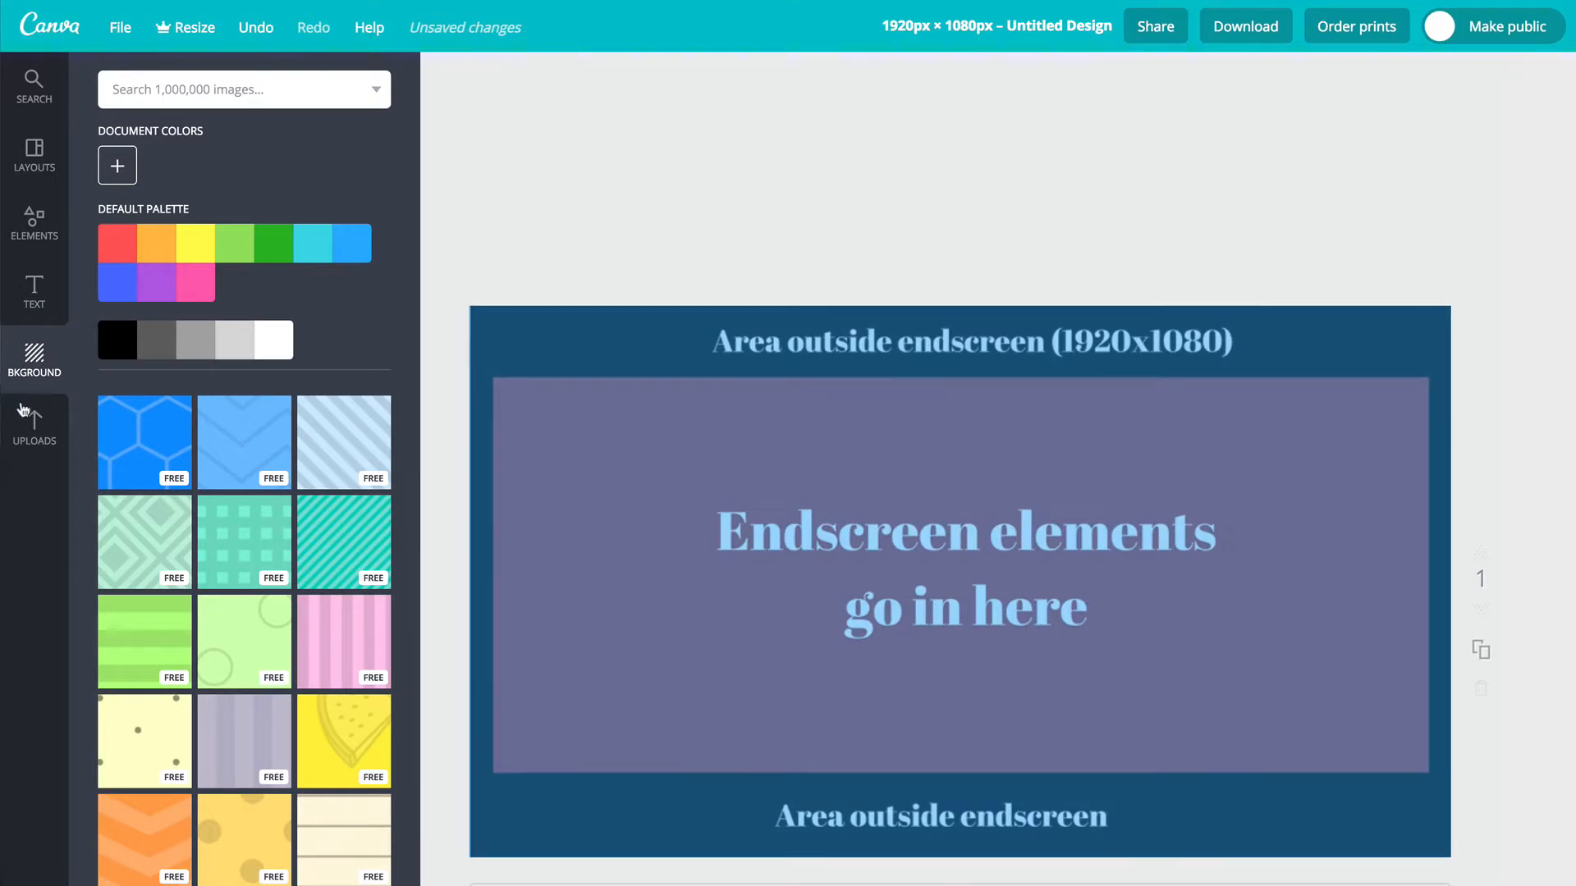
mouse_move(782, 438)
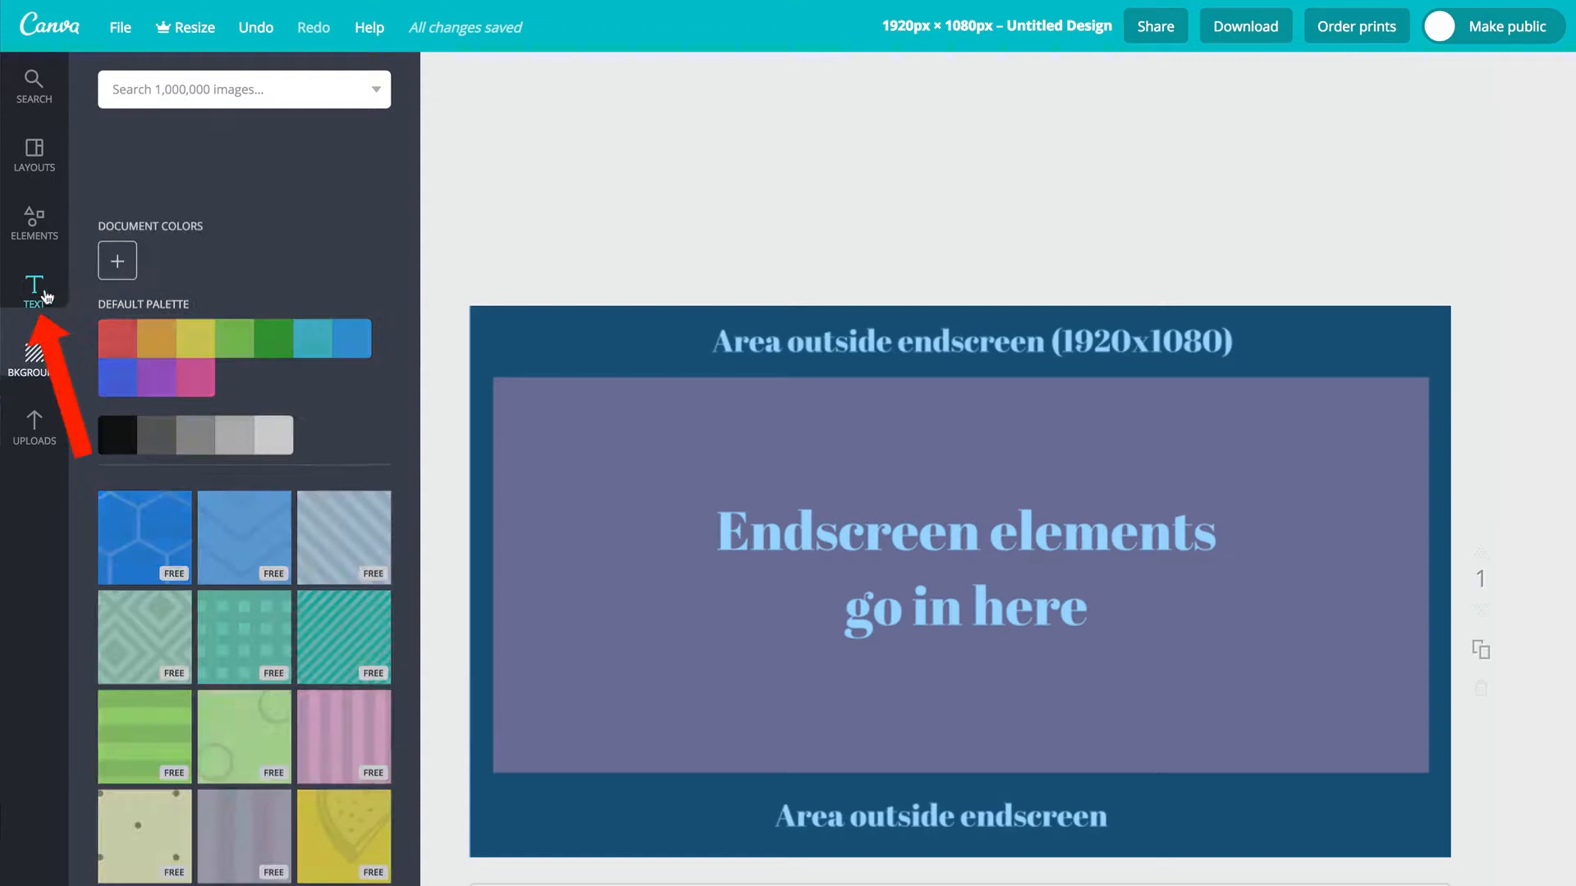
Add a white 'Subscribe Here' heading in Norwester near the page's top-left.
click(33, 292)
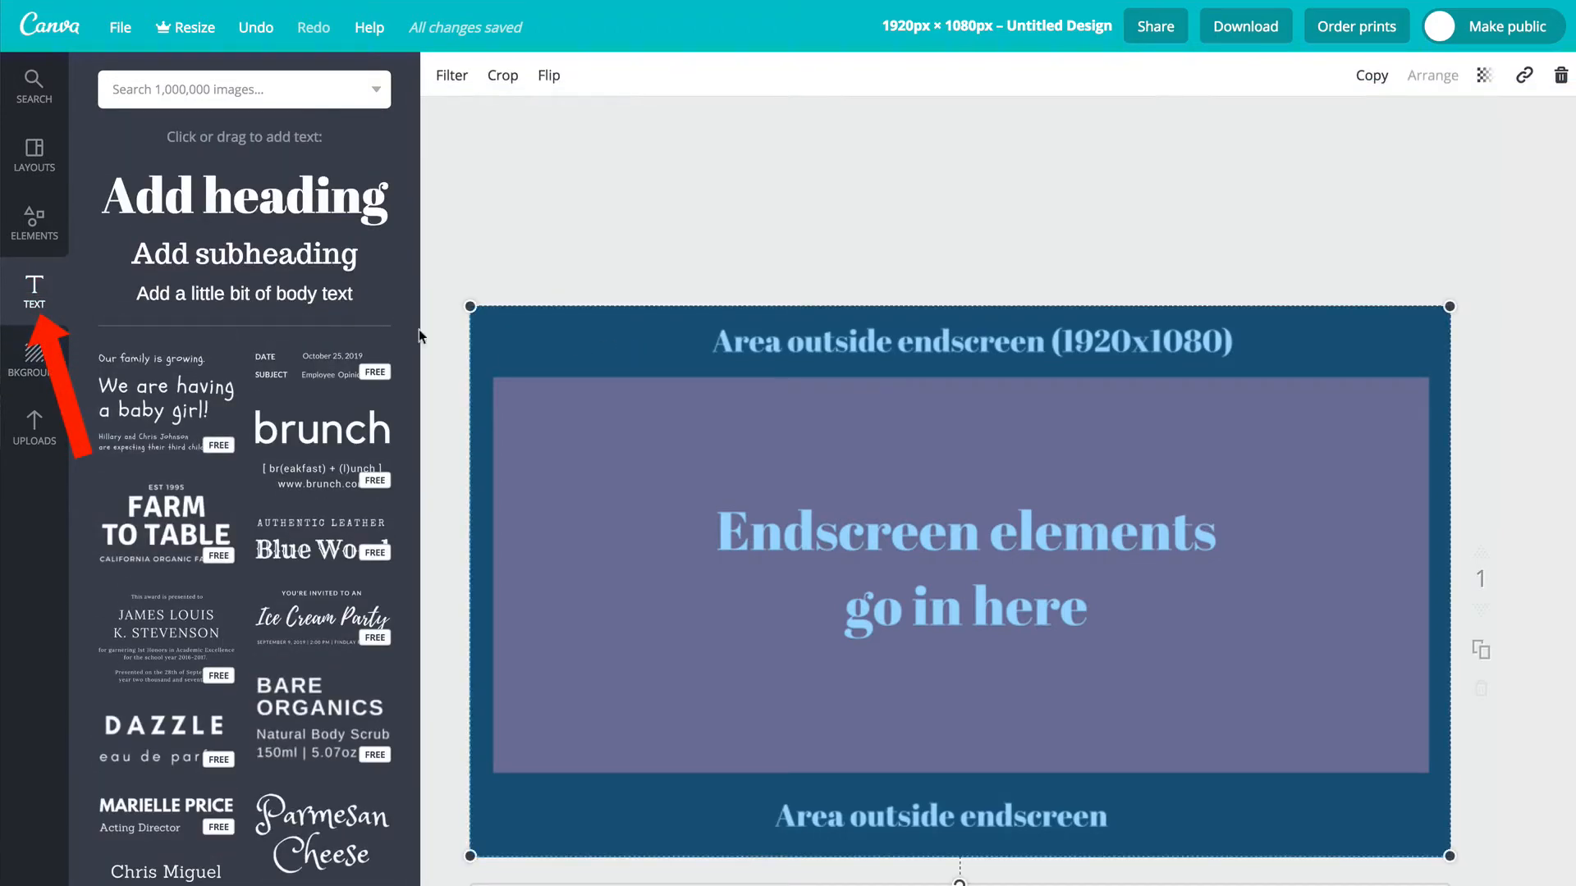
text(Subscribe Here)
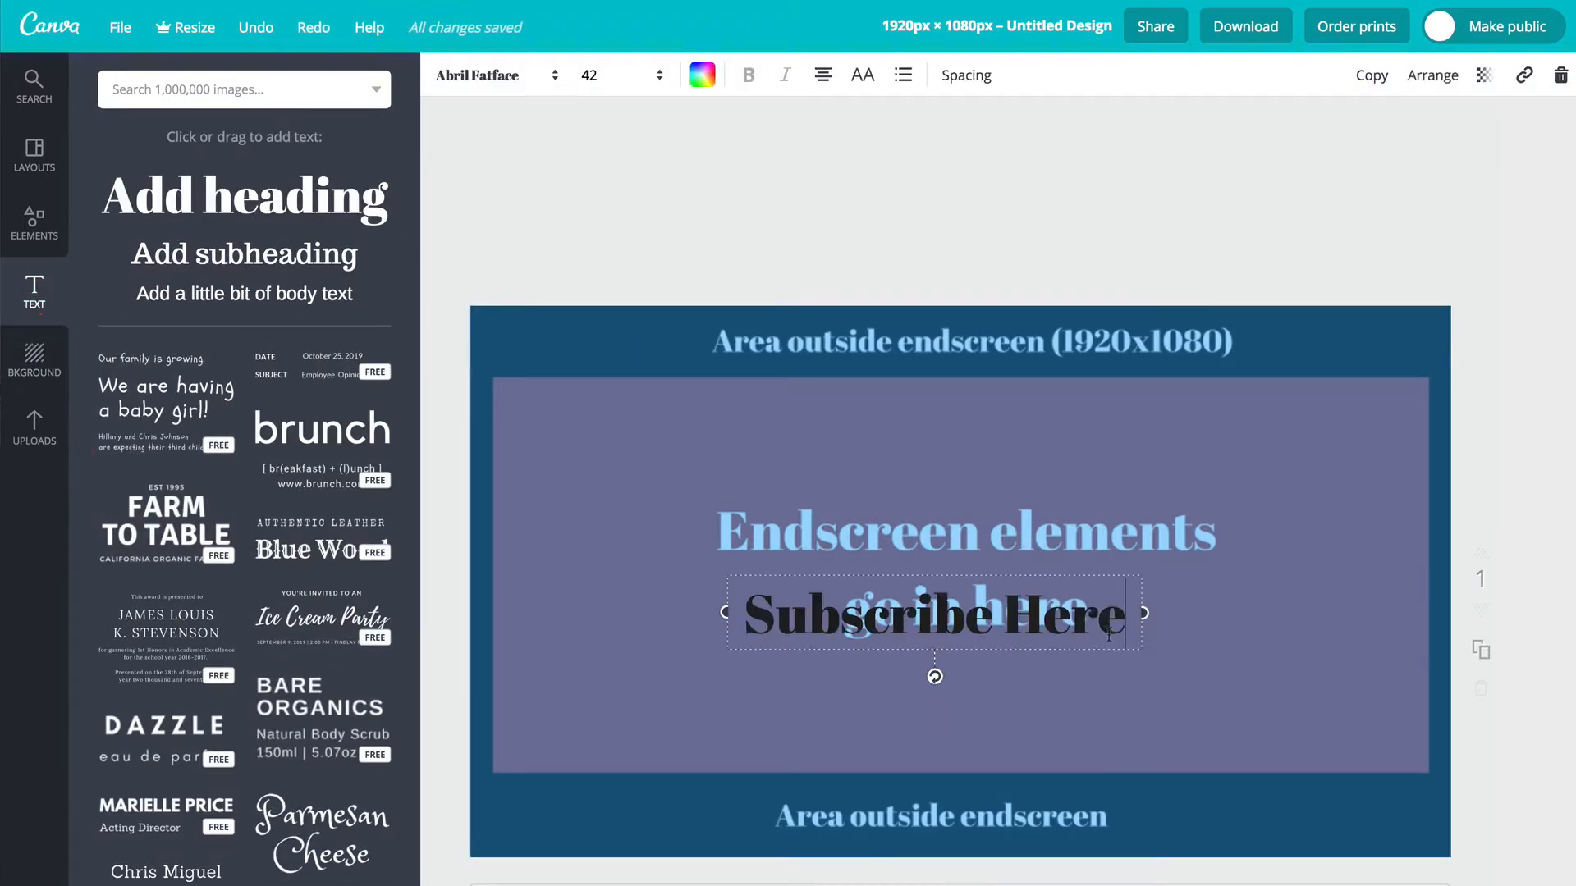
click(491, 74)
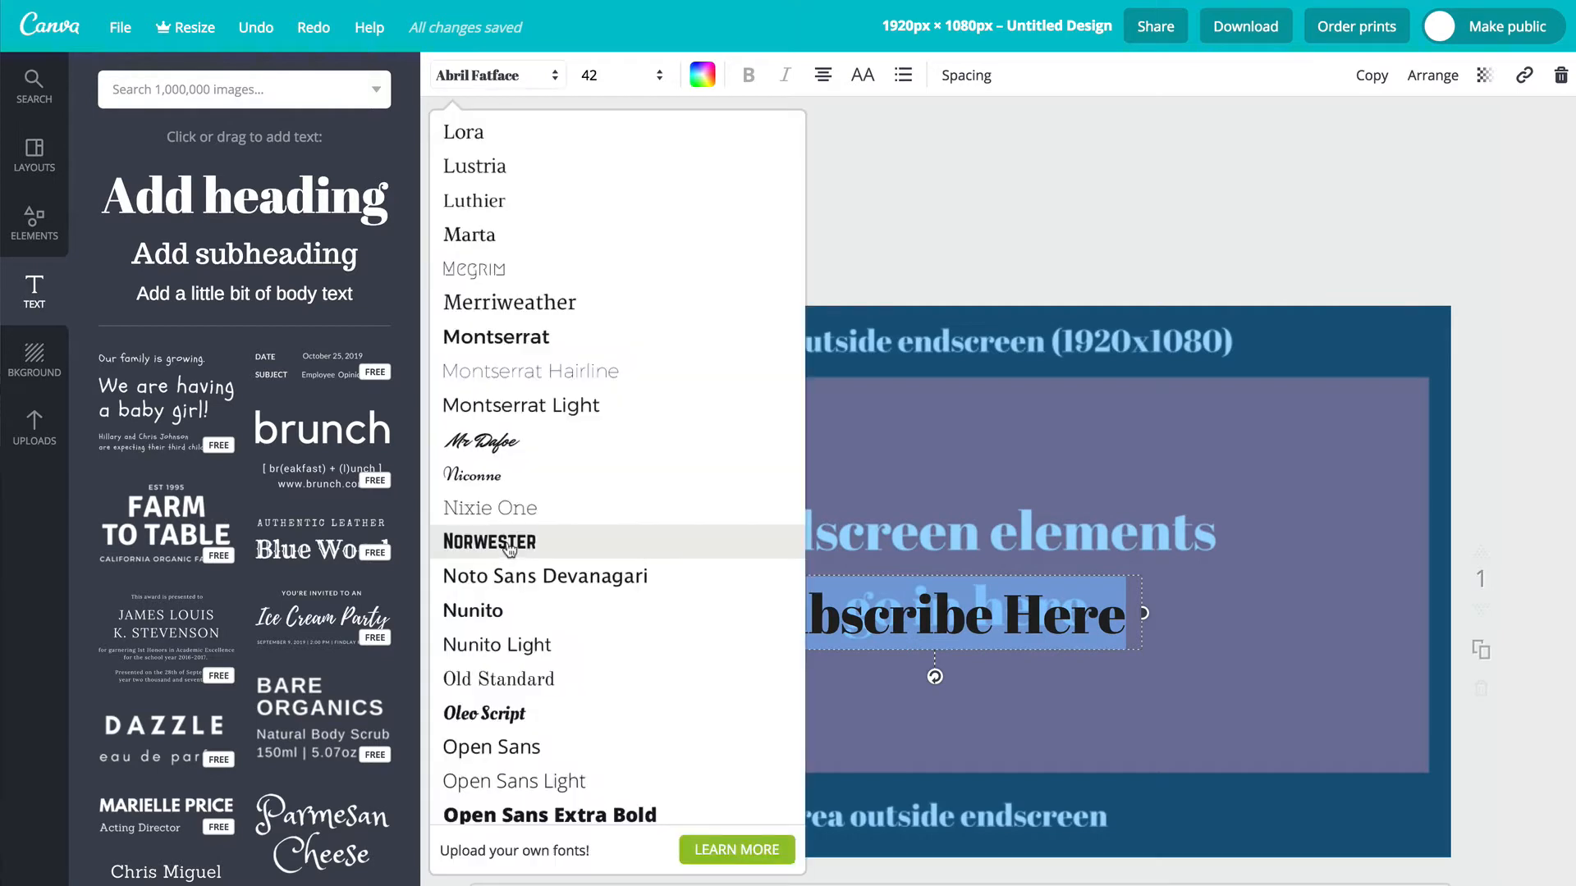
click(491, 542)
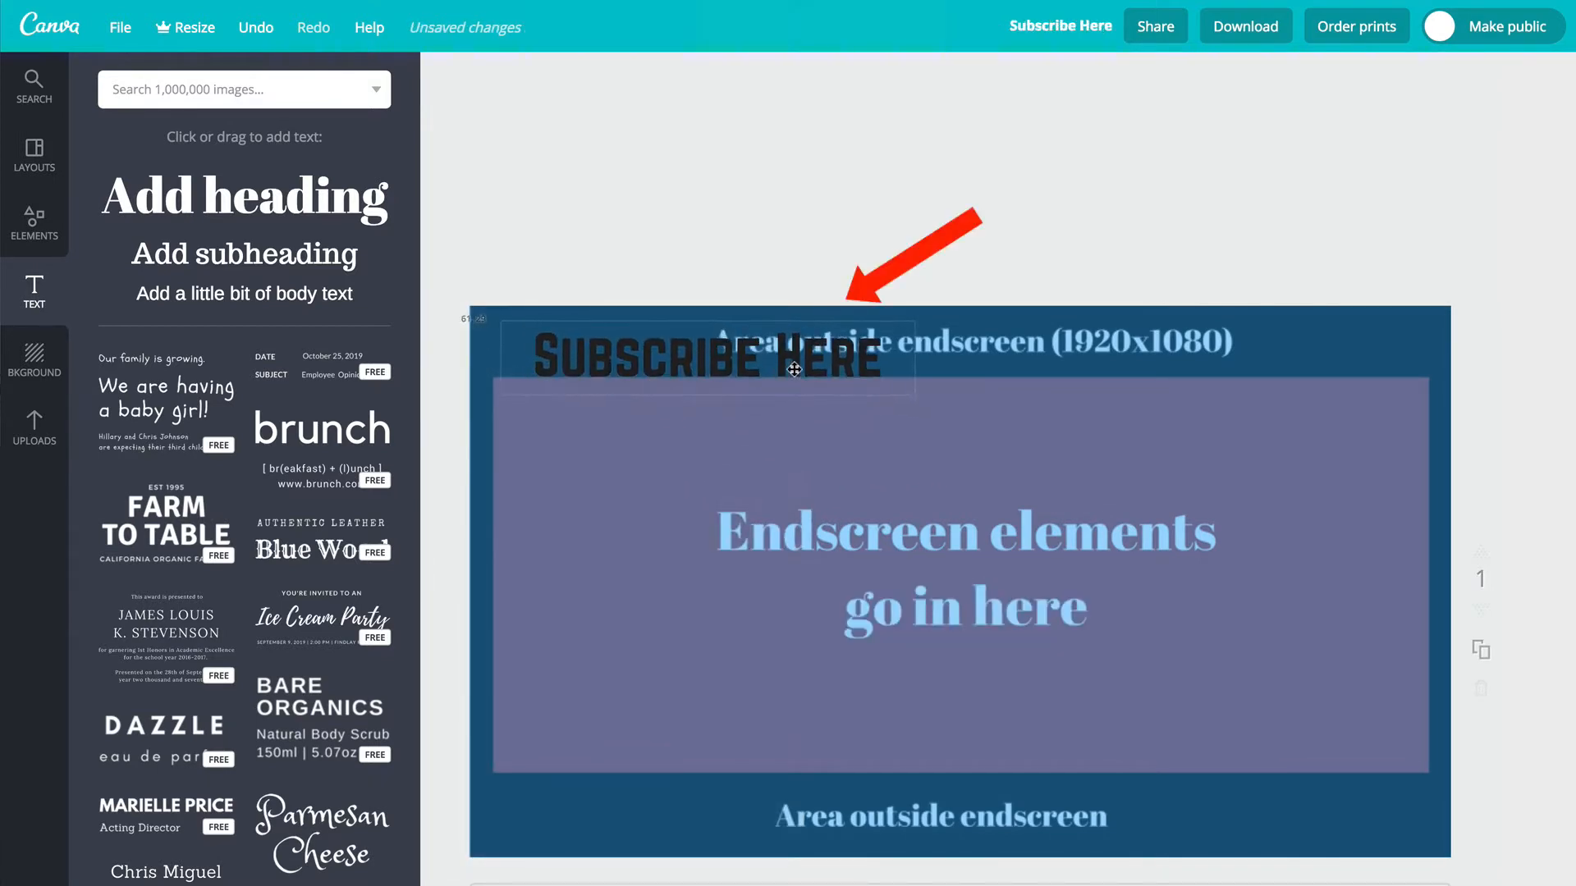
drag(793, 372, 781, 359)
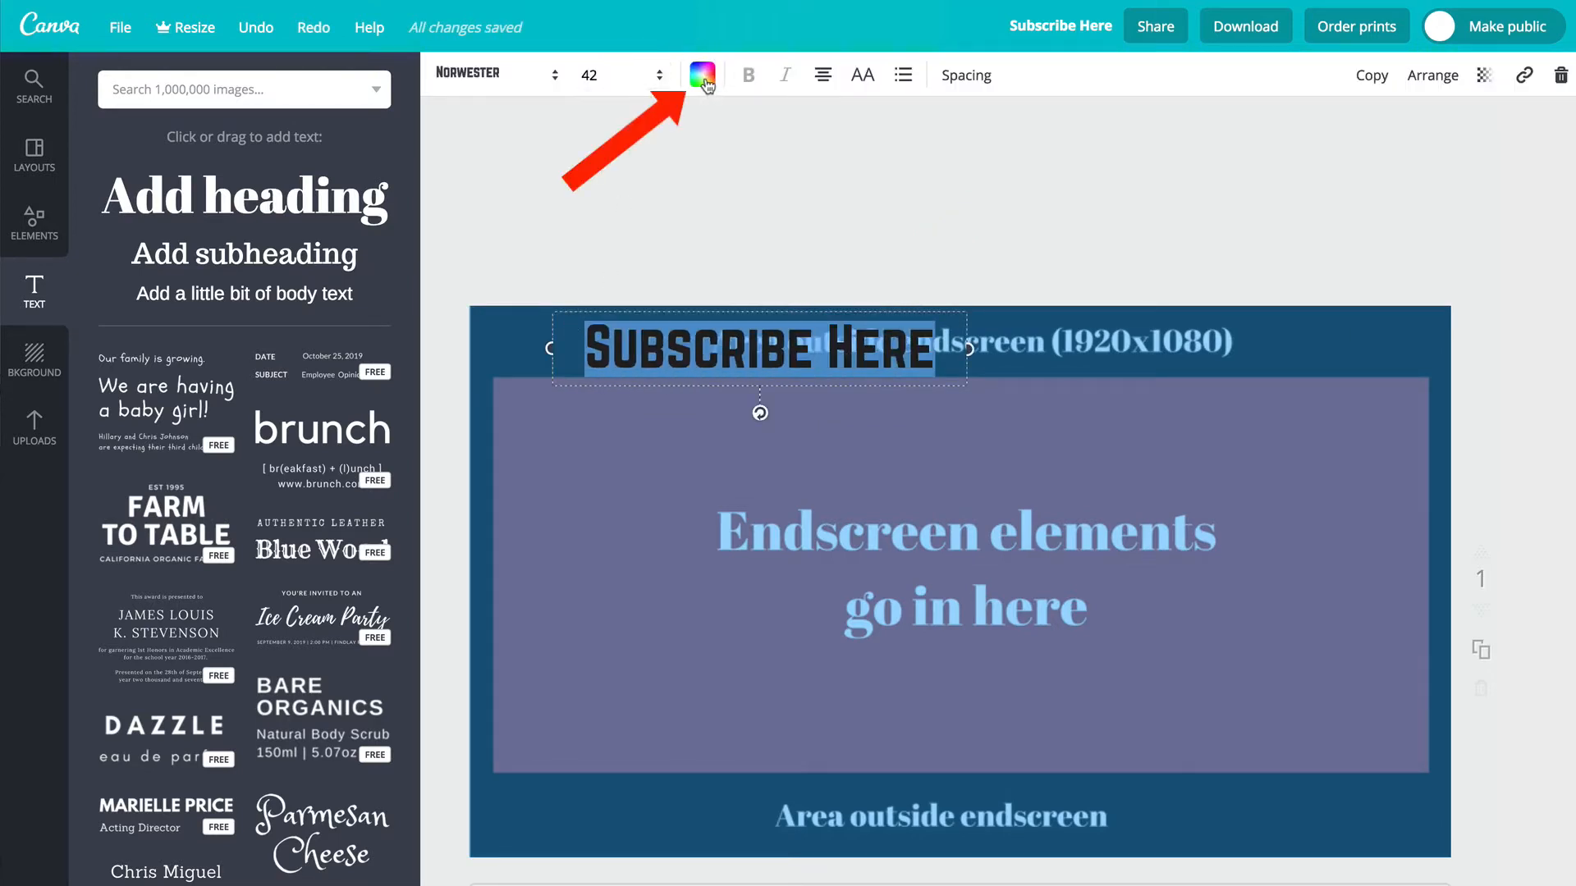
click(700, 74)
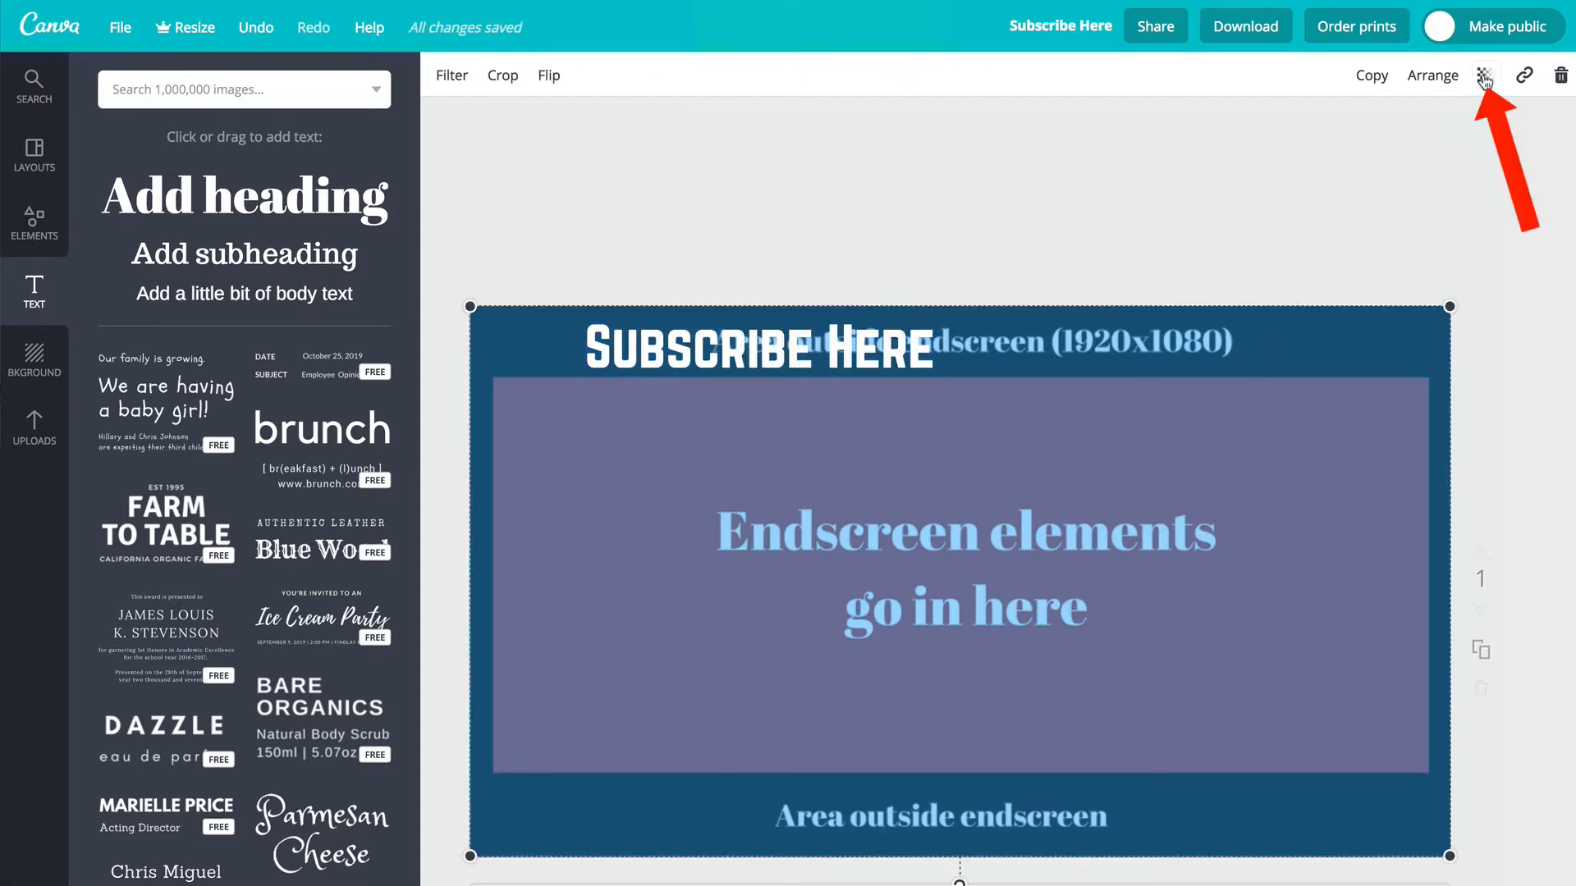
Hide the template at transparency 0 and make the page background black.
click(1492, 74)
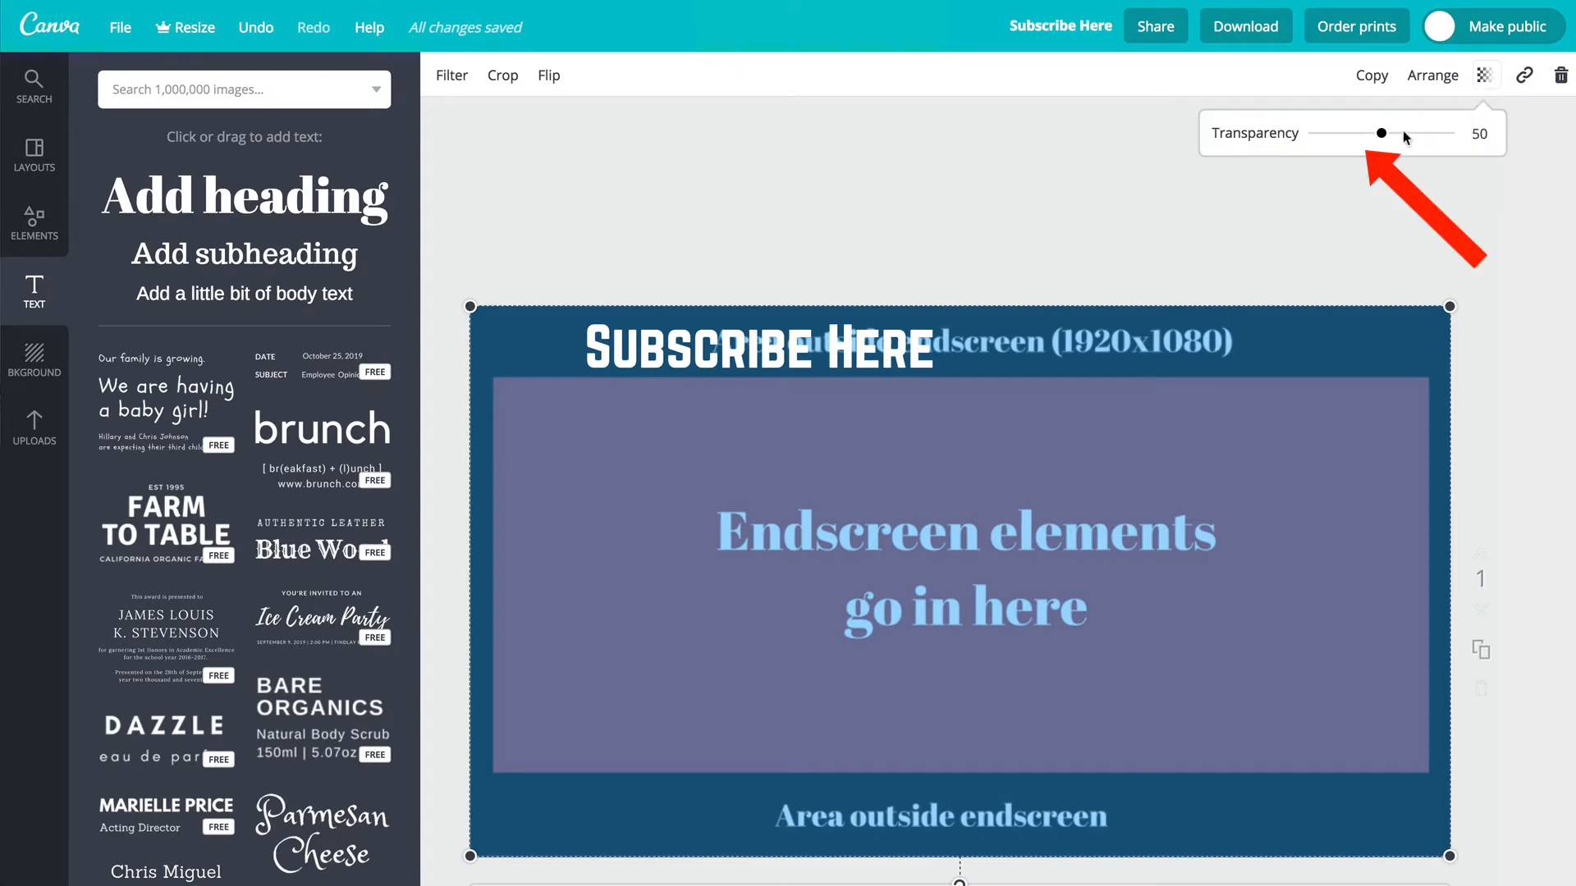
drag(1382, 133, 1305, 132)
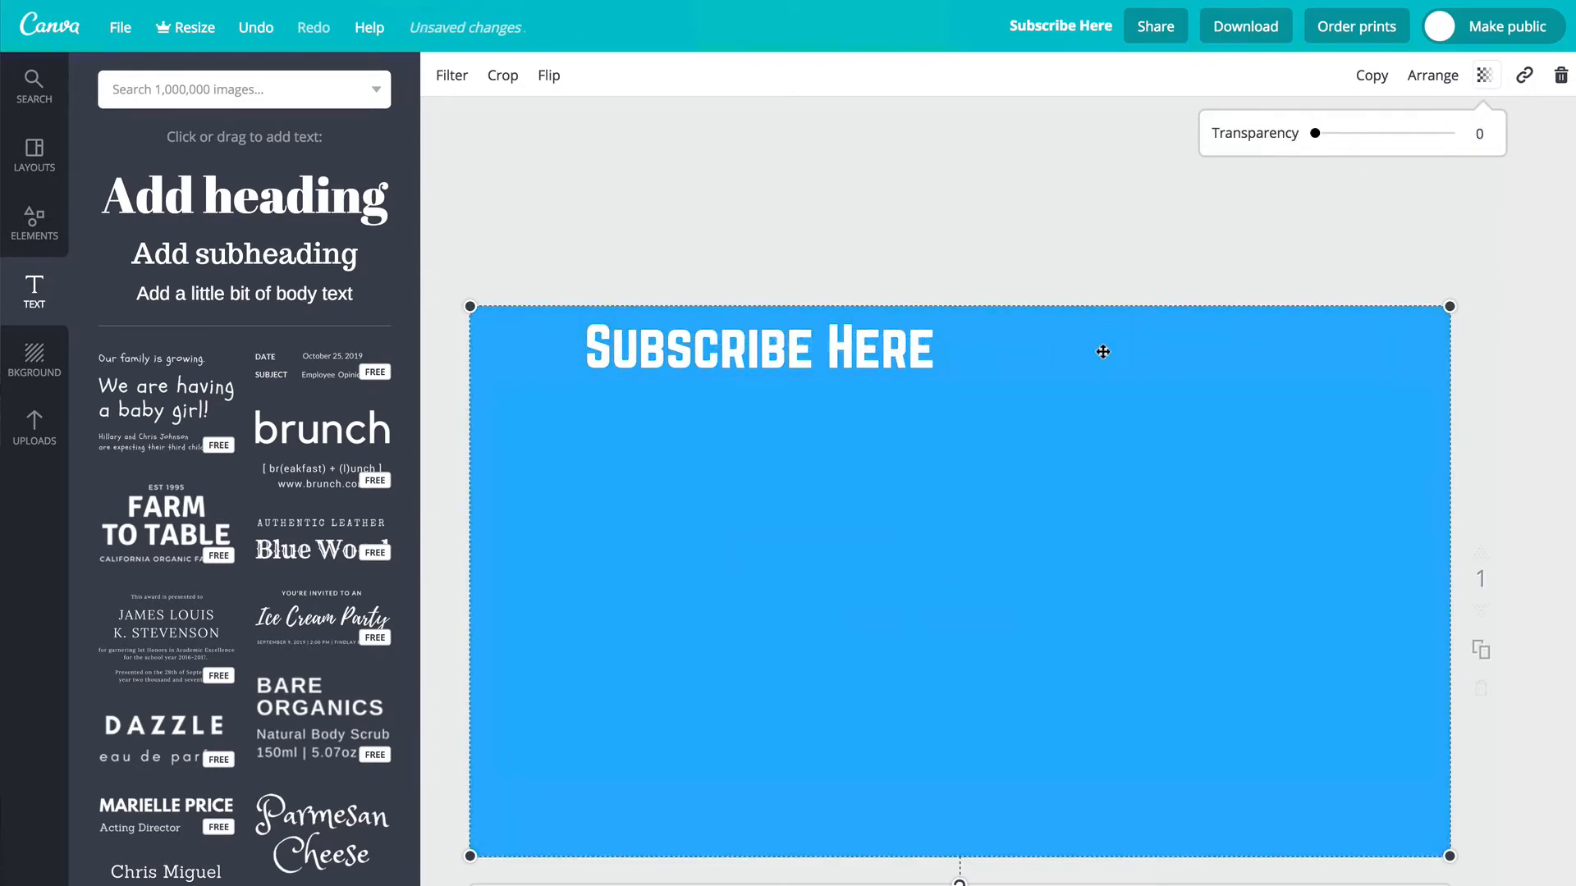
click(116, 340)
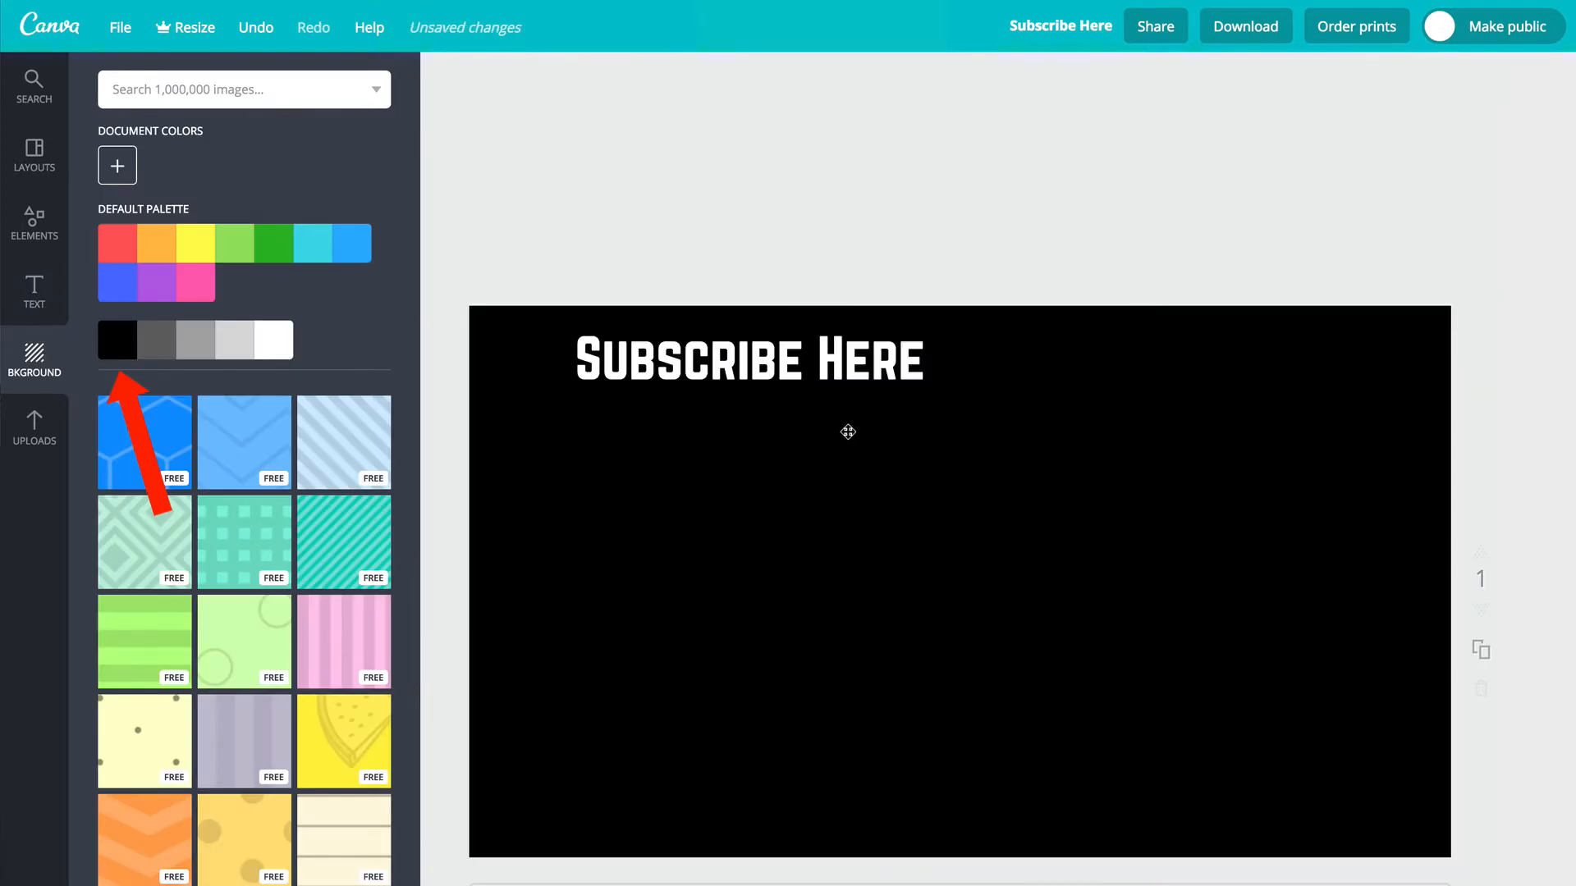
click(745, 360)
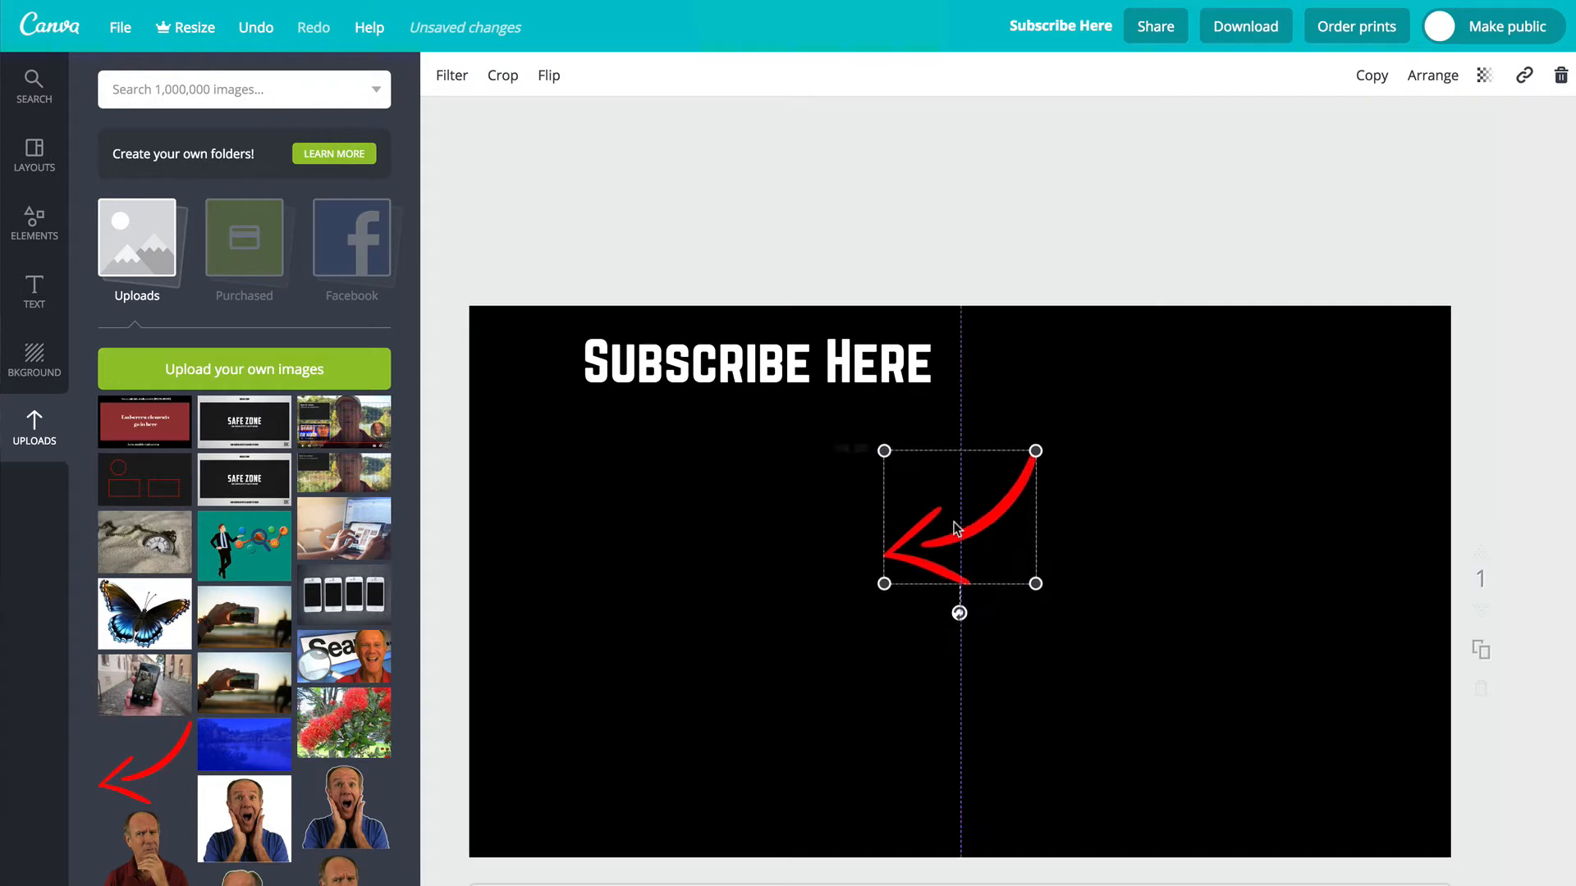
Place a red arrow under the heading pointing down, copy it and flip the copy horizontally.
drag(957, 517, 932, 470)
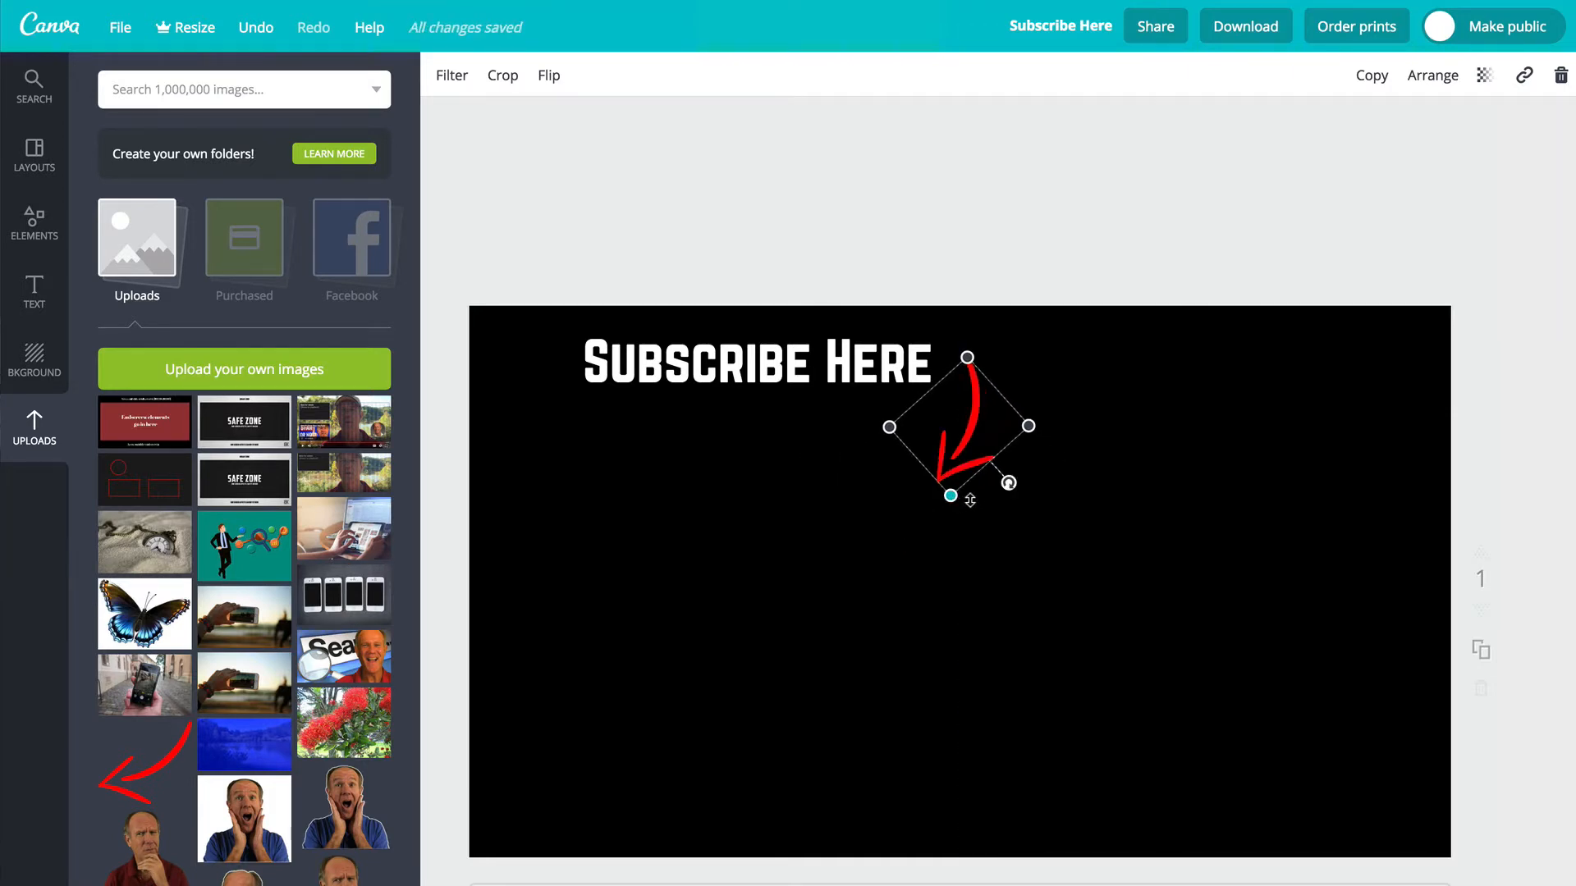
drag(951, 495, 962, 491)
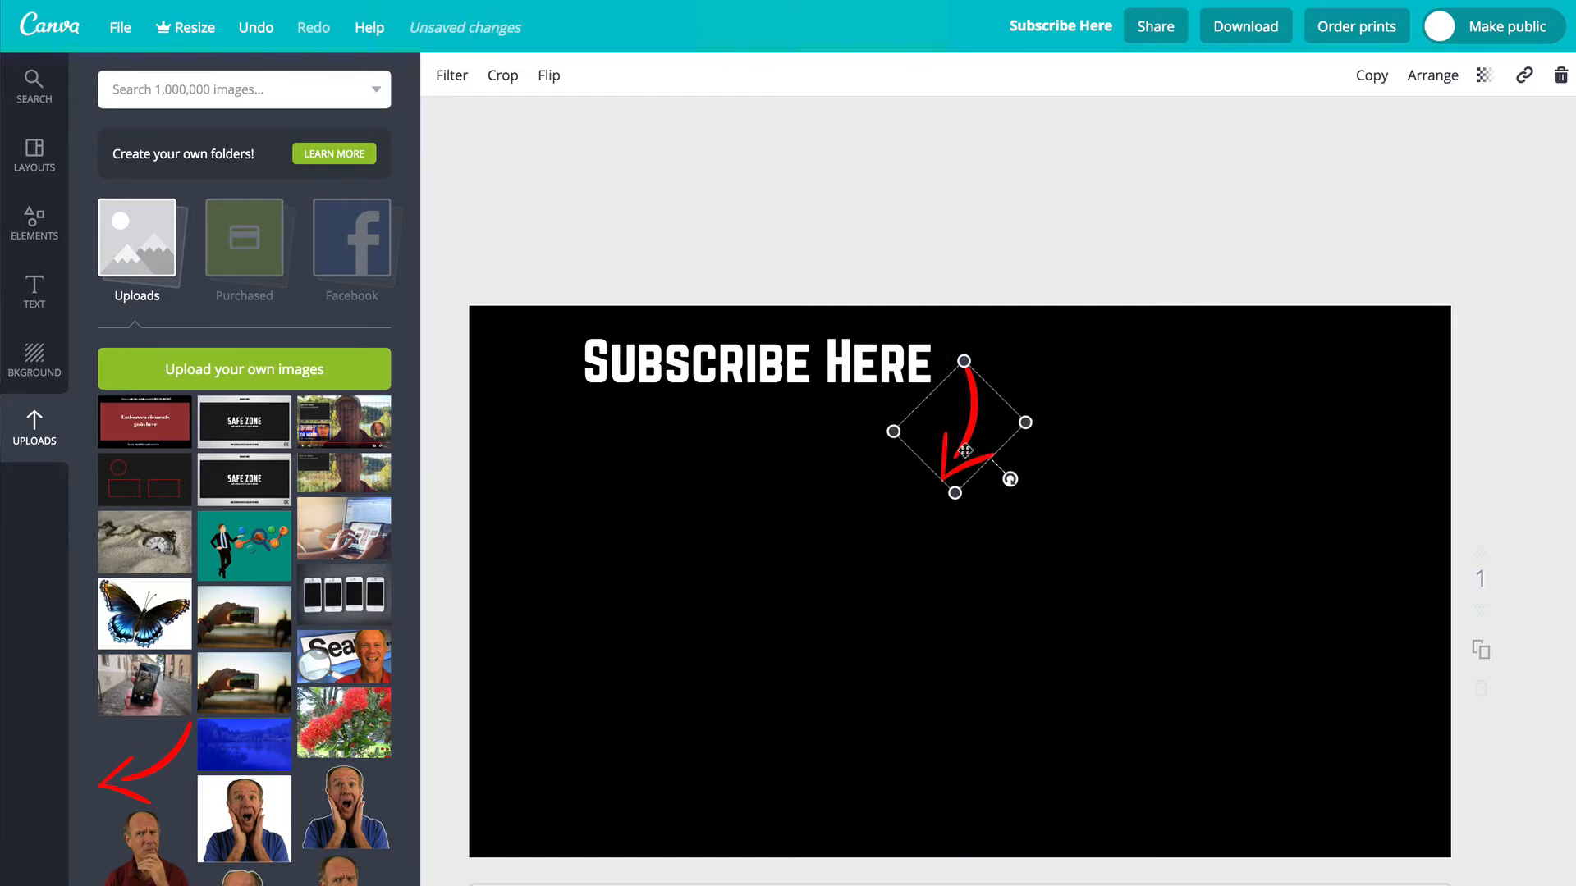
right_click(968, 440)
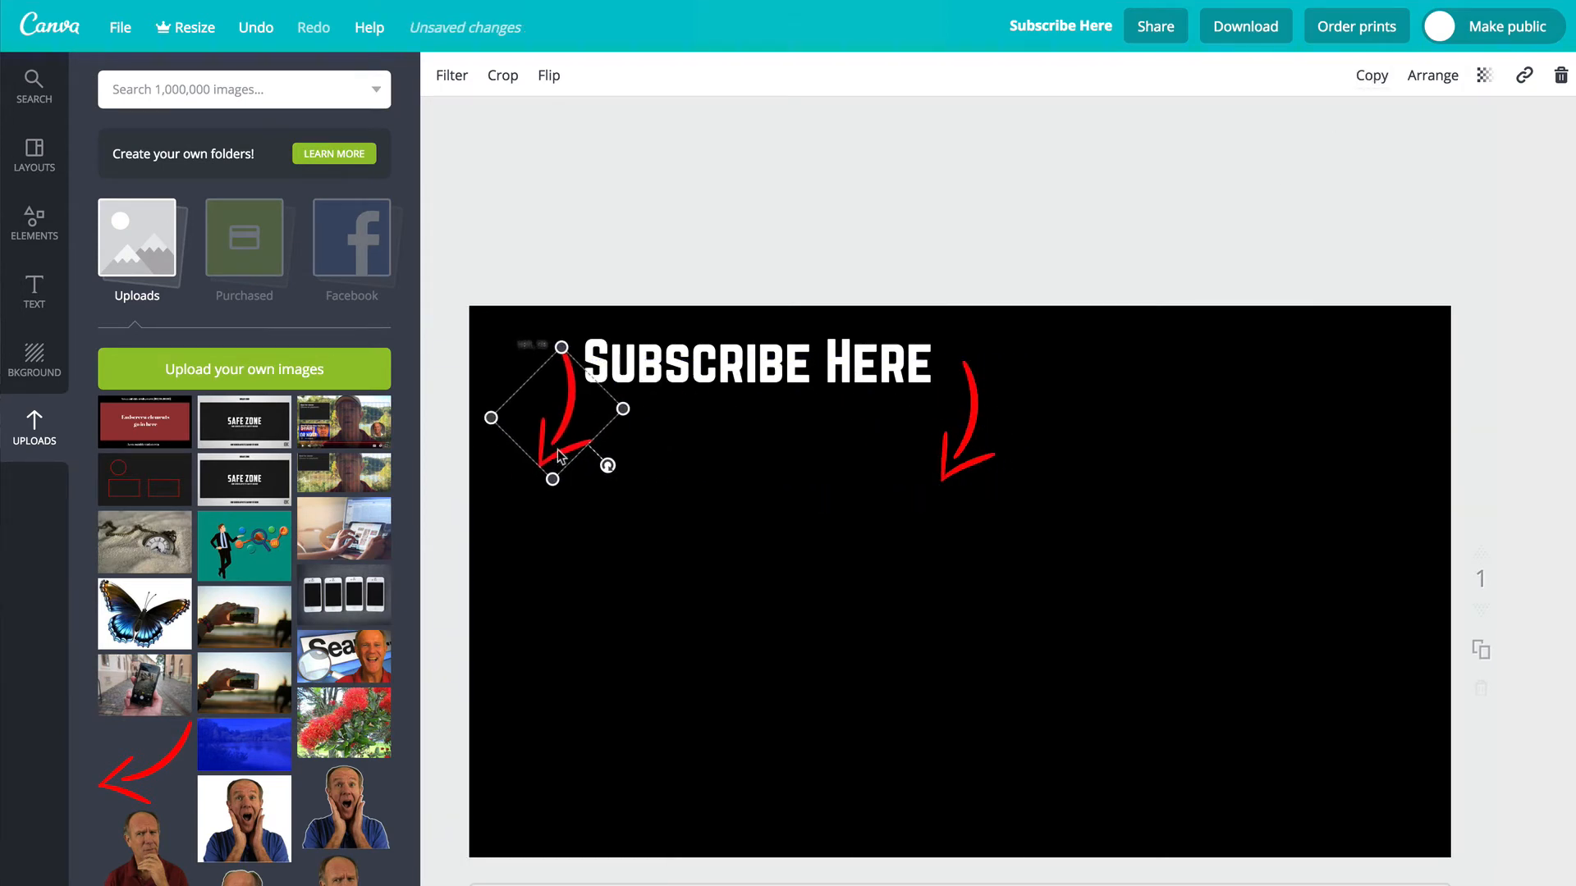
click(548, 75)
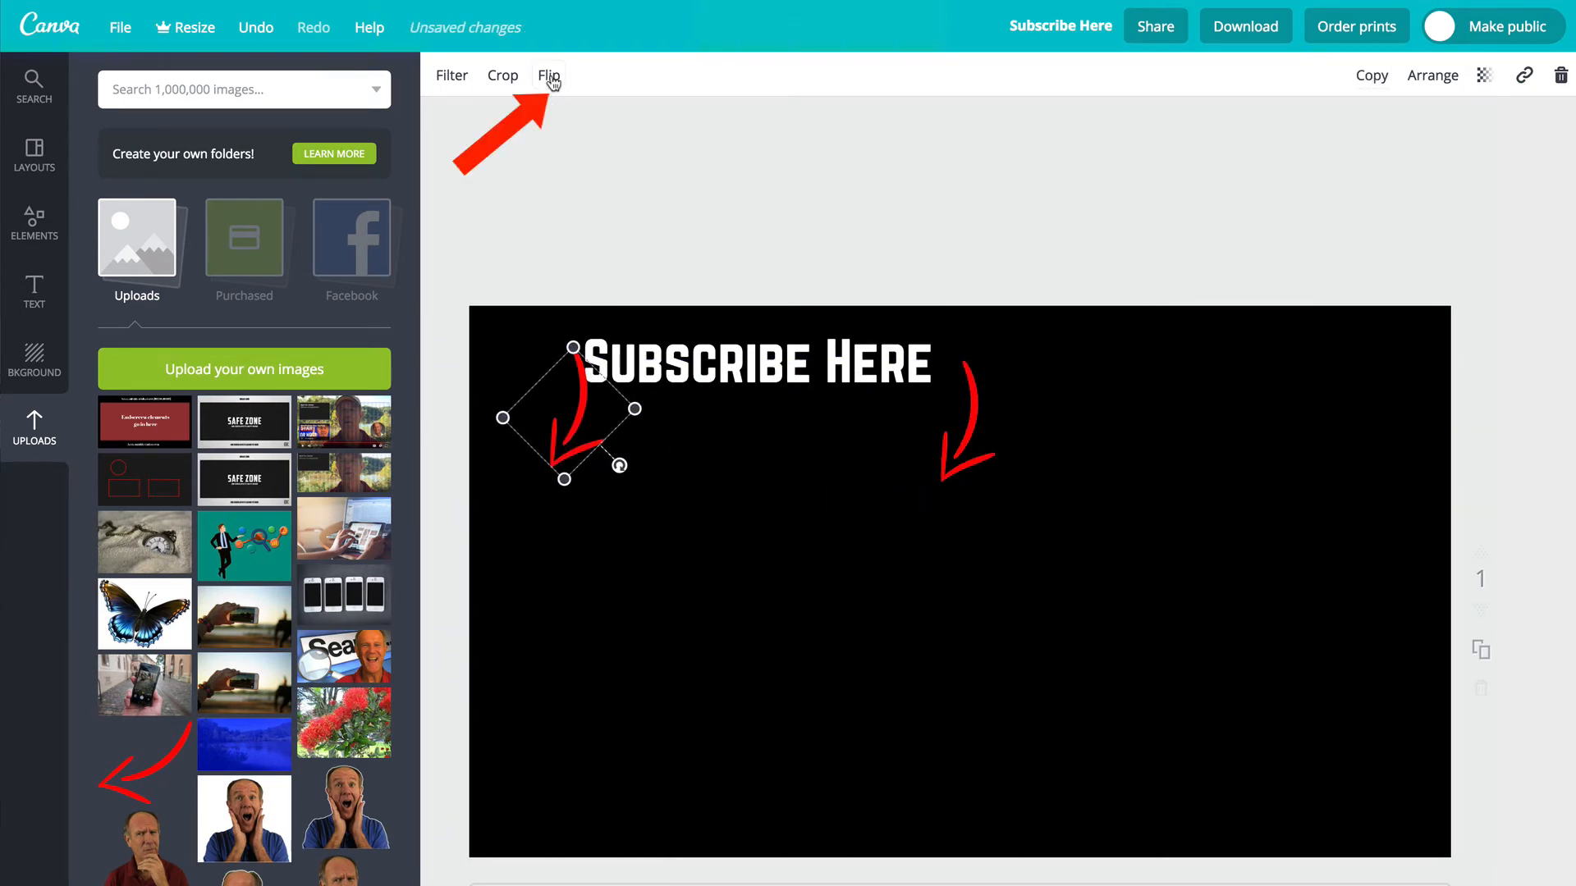
click(548, 73)
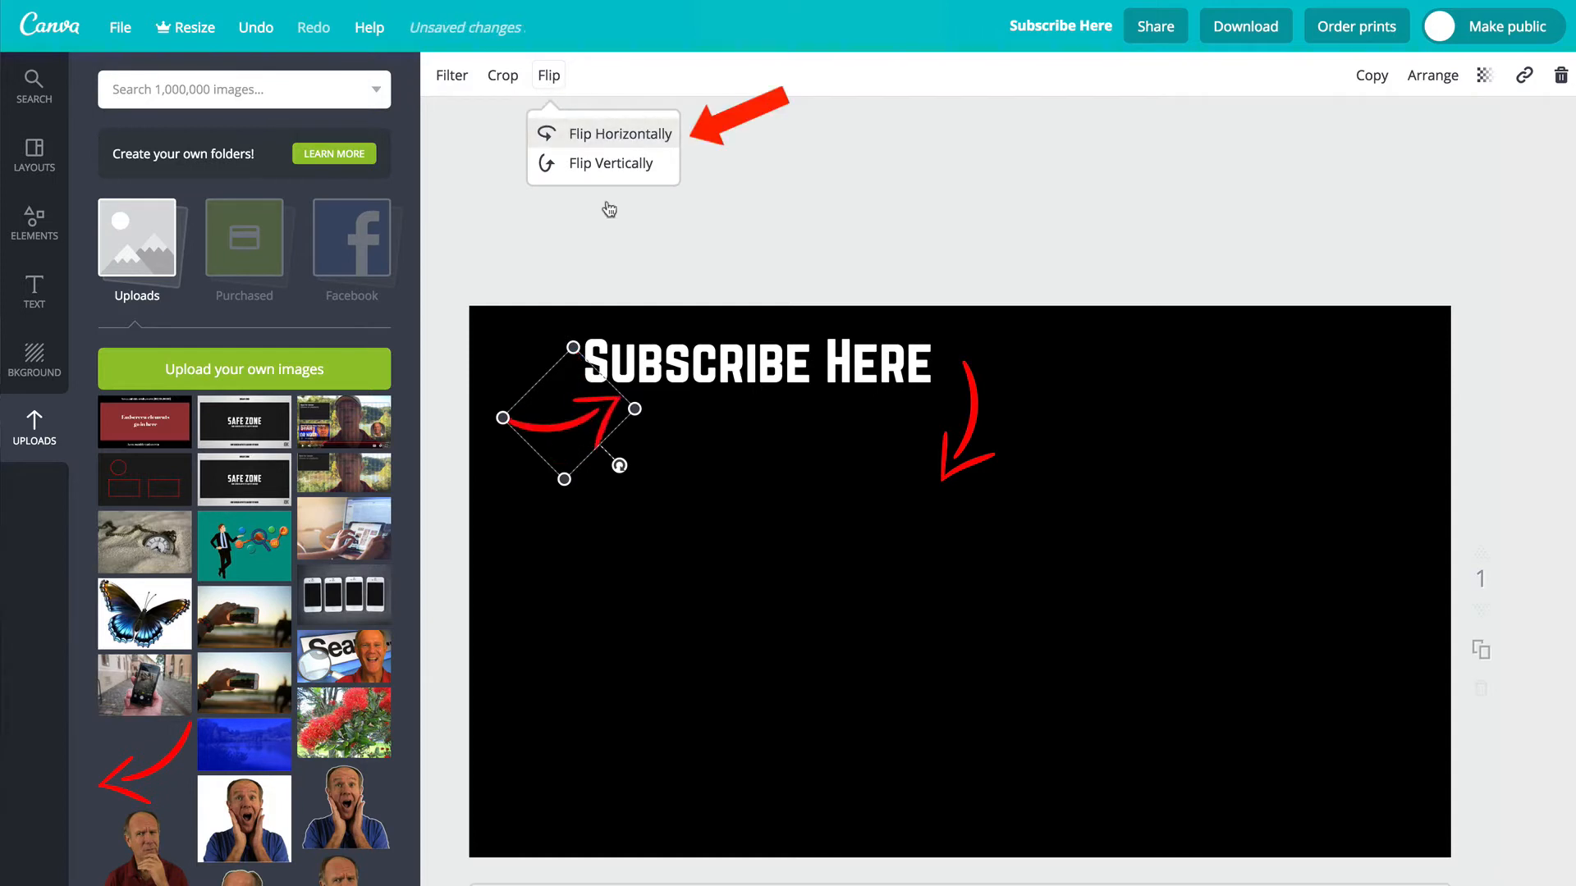
click(620, 133)
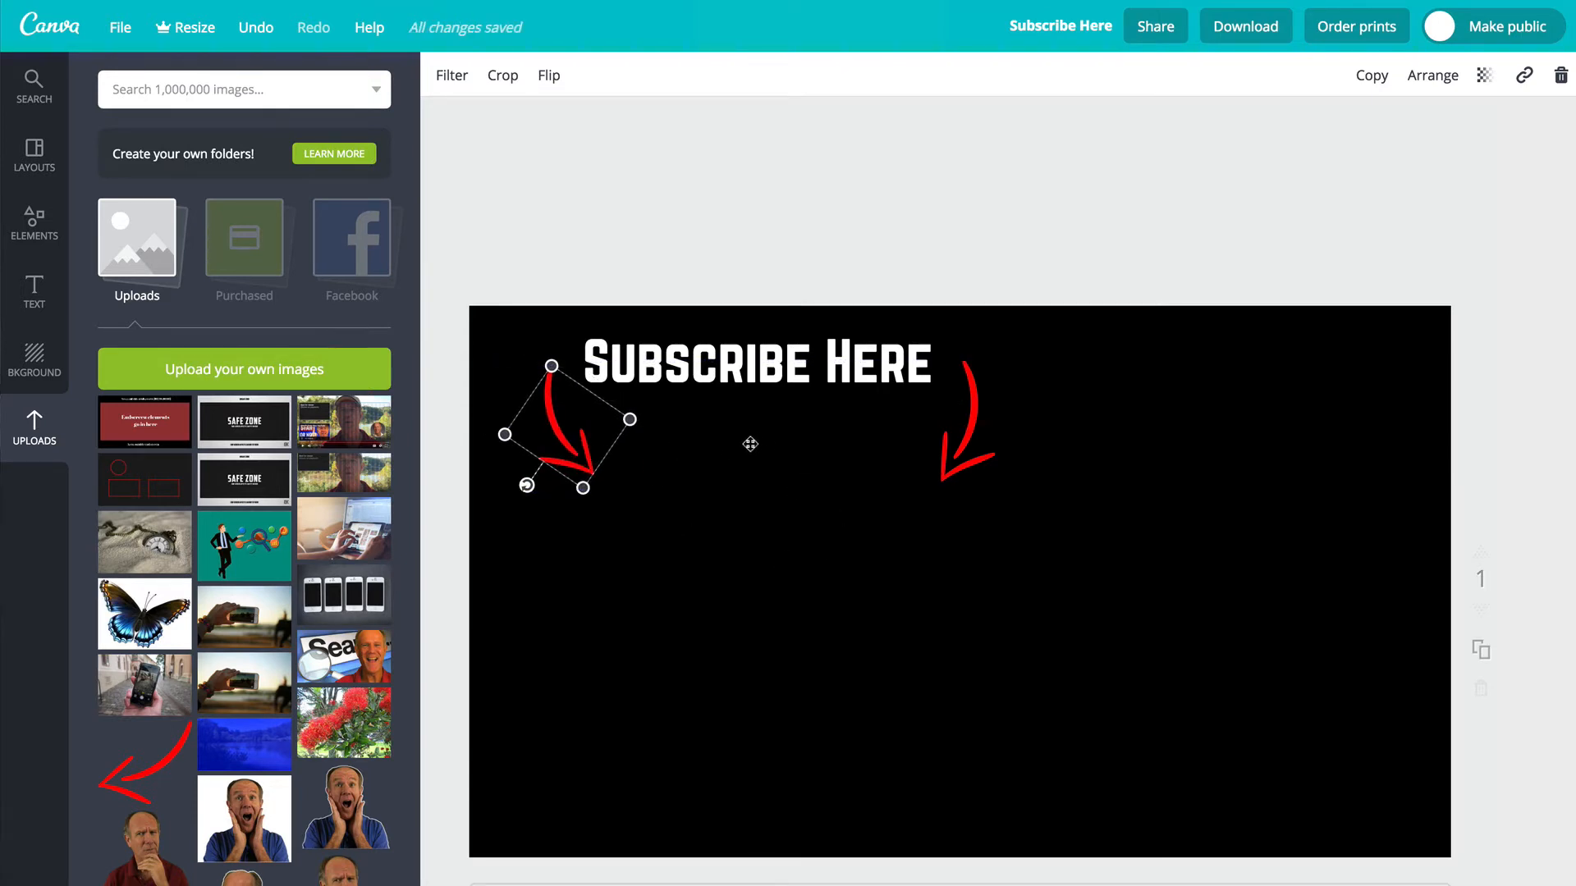
mouse_move(933, 810)
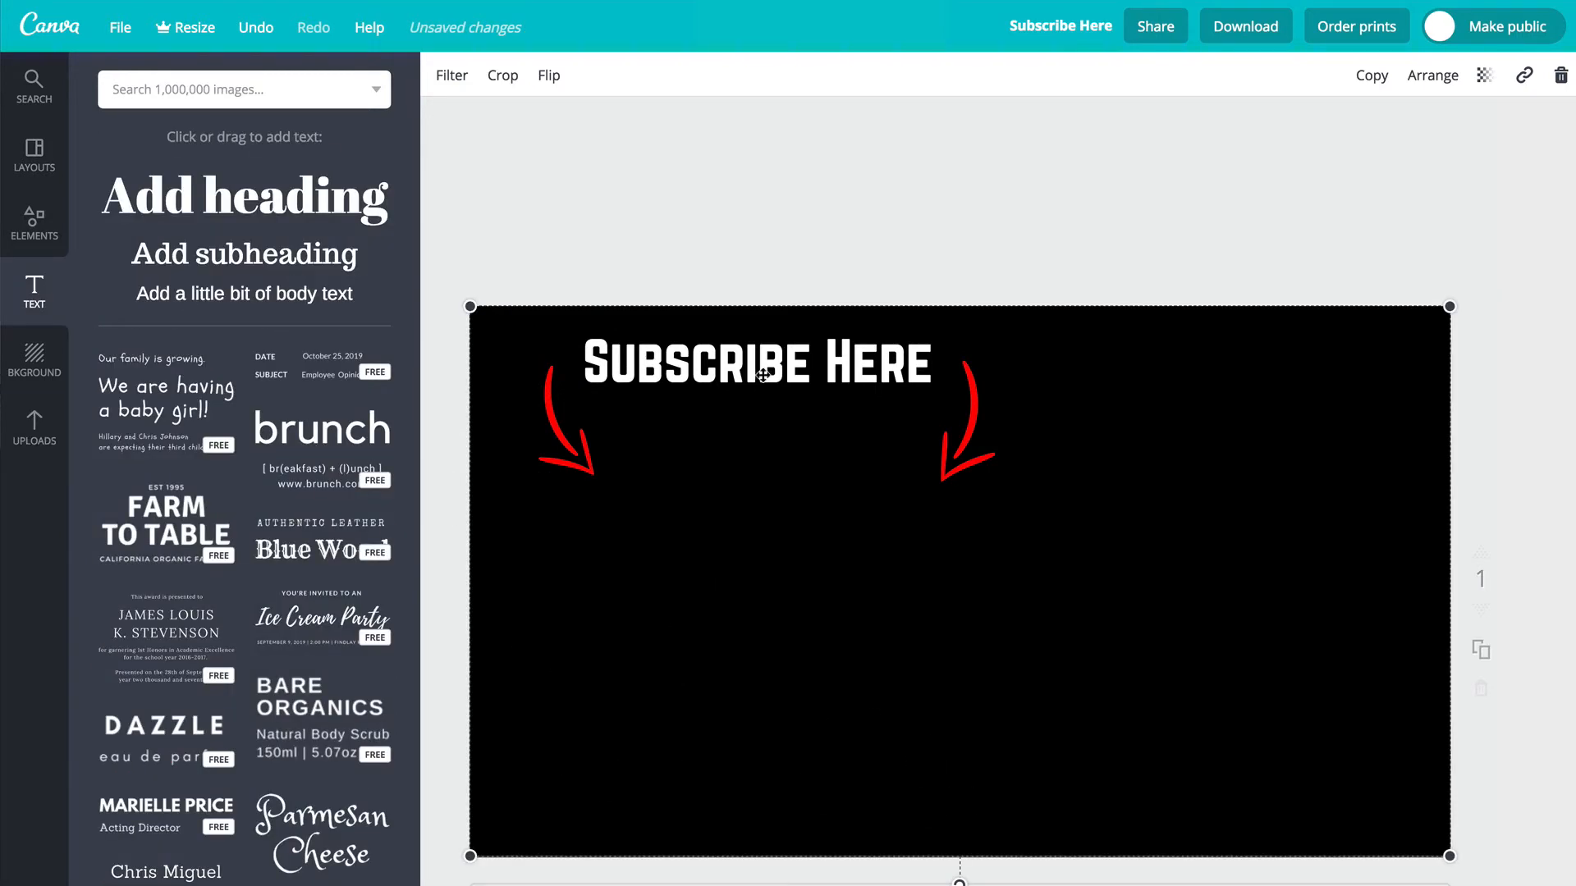
Add a 'THABKS FOR WATCHING' caption text box near the bottom of the page.
click(753, 364)
text(THABKS FOR WATCHING)
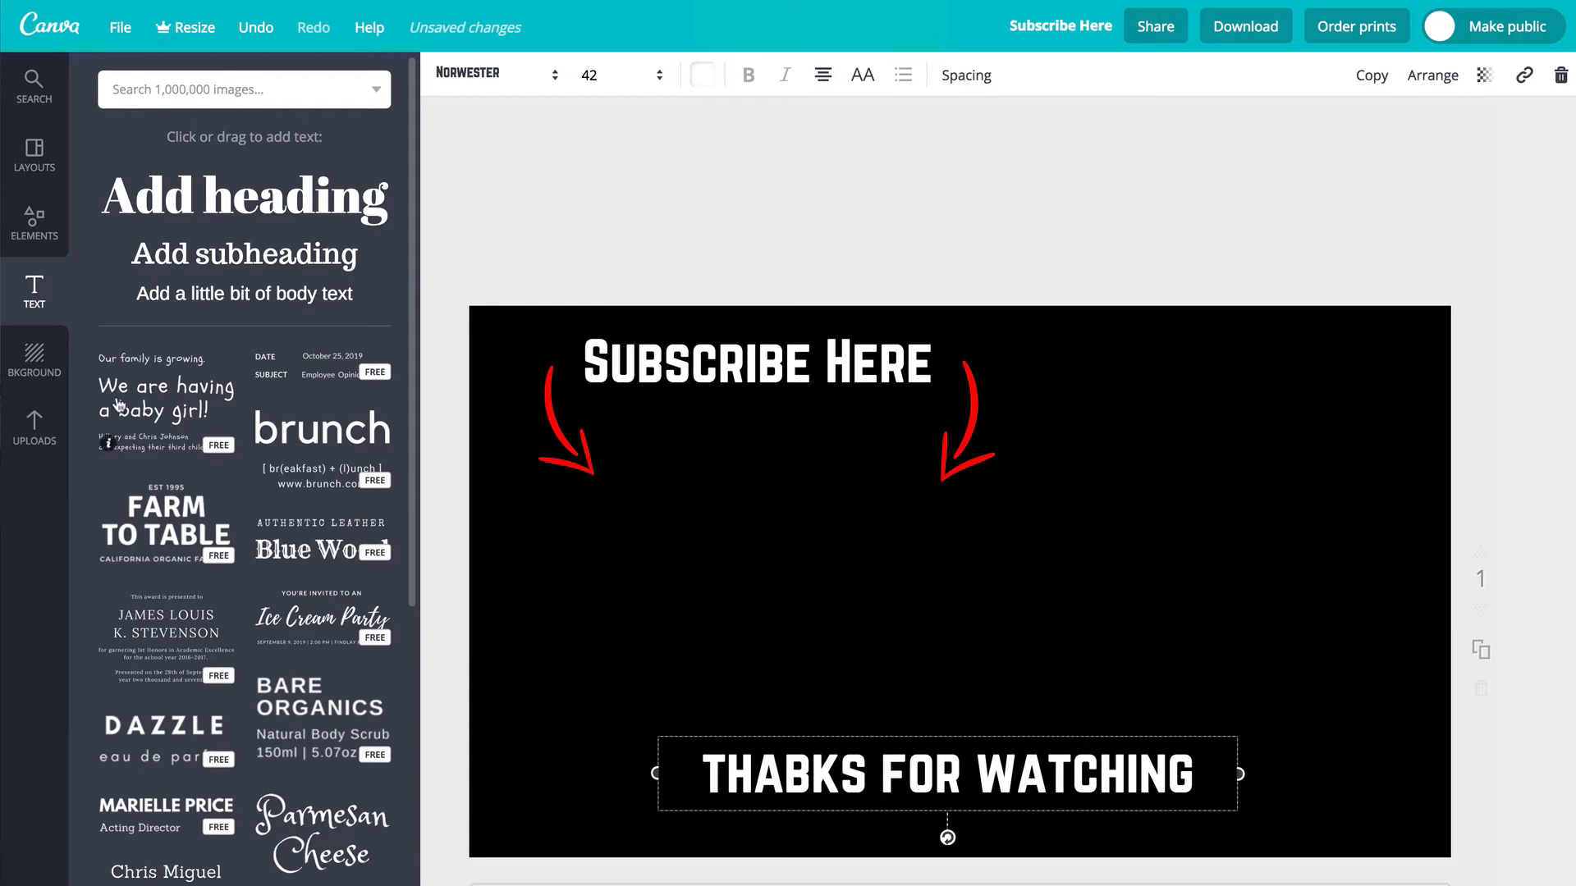
click(33, 221)
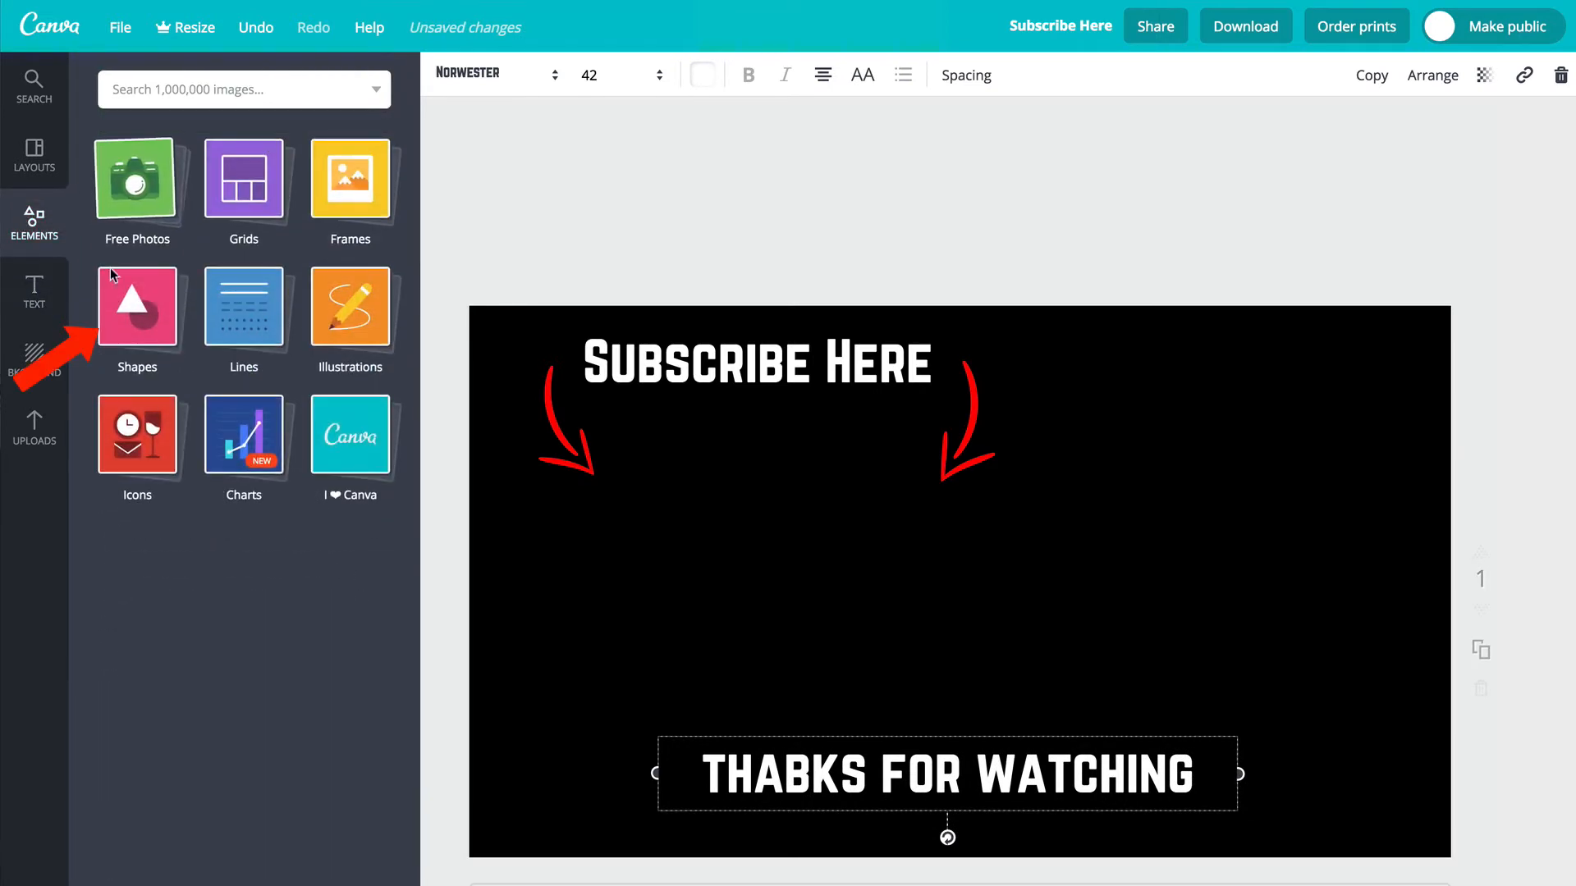
Retype the misspelled caption word THABKS as THANKS.
click(137, 307)
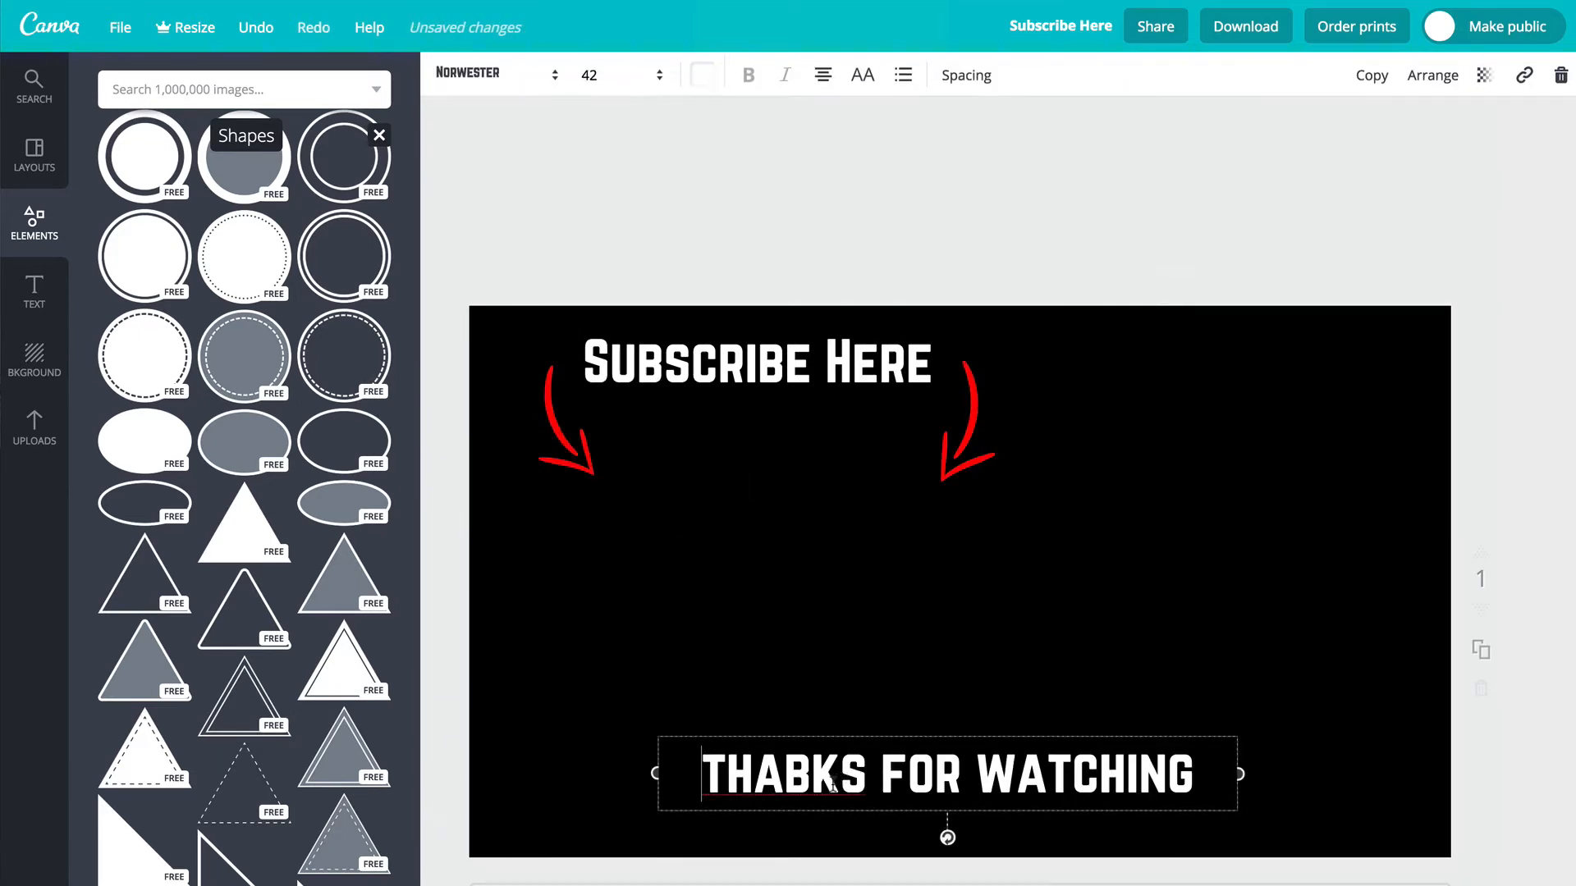
double_click(804, 774)
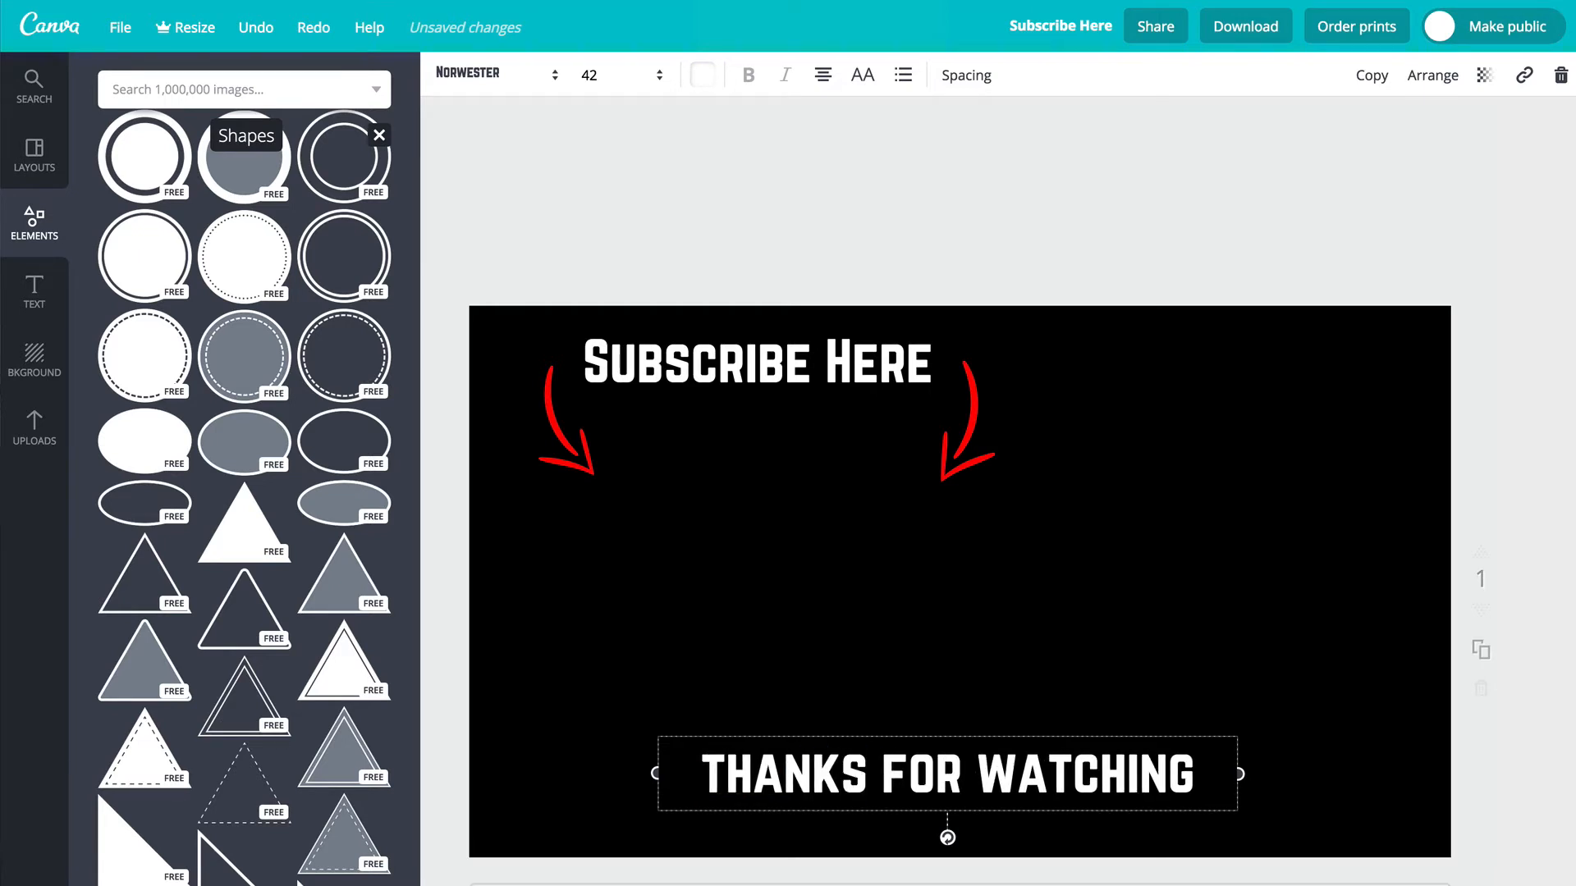
click(1055, 621)
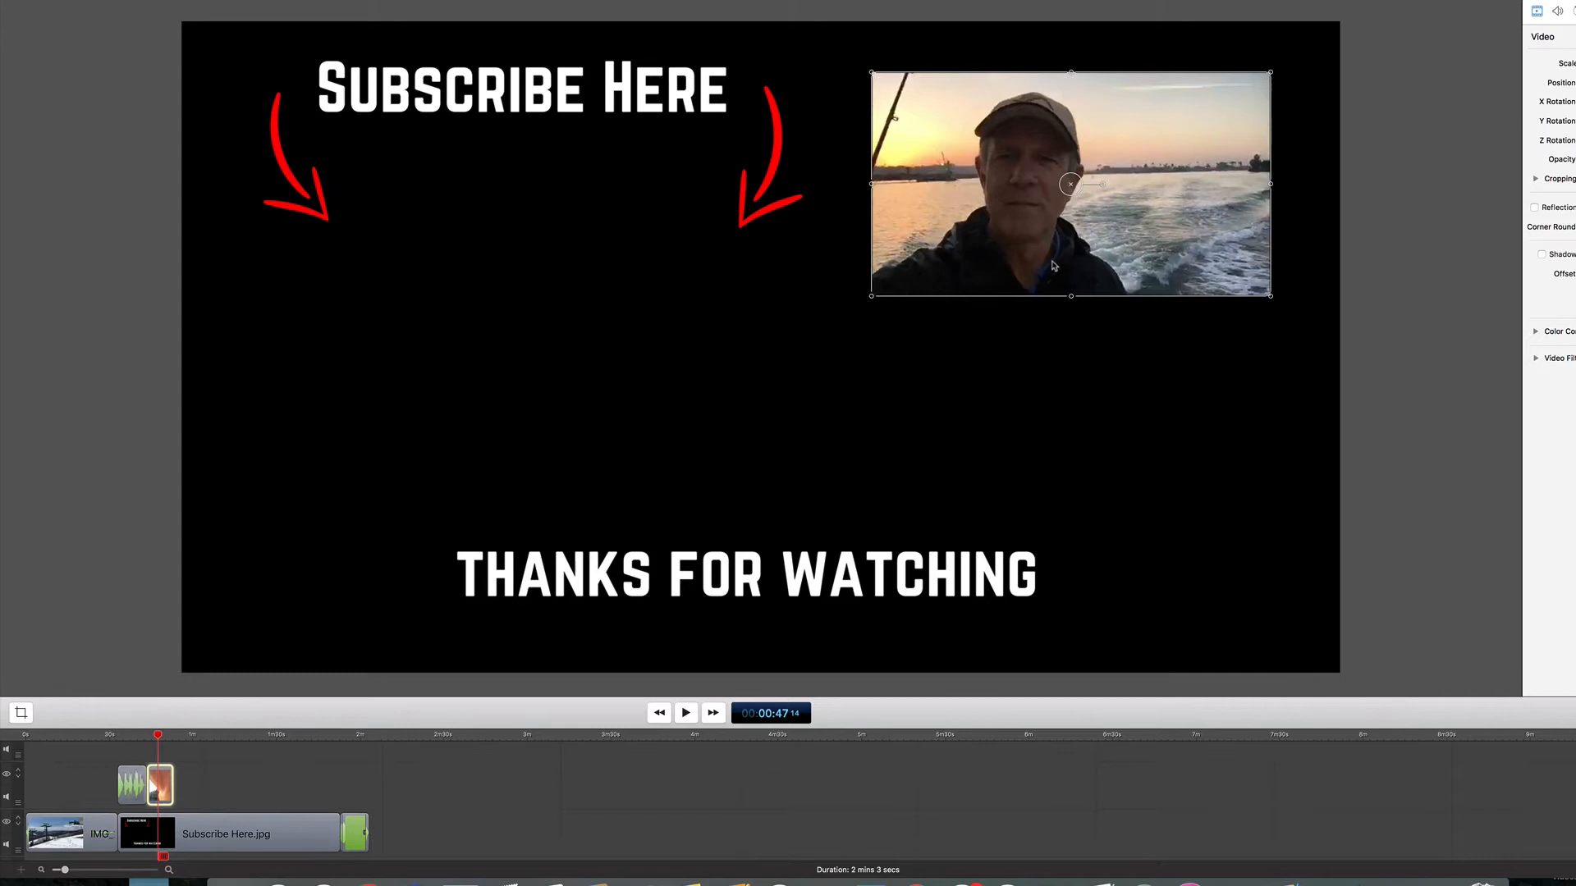
Place Subscribe Here.jpg after the main clip with the video scaled into its top-right.
click(116, 735)
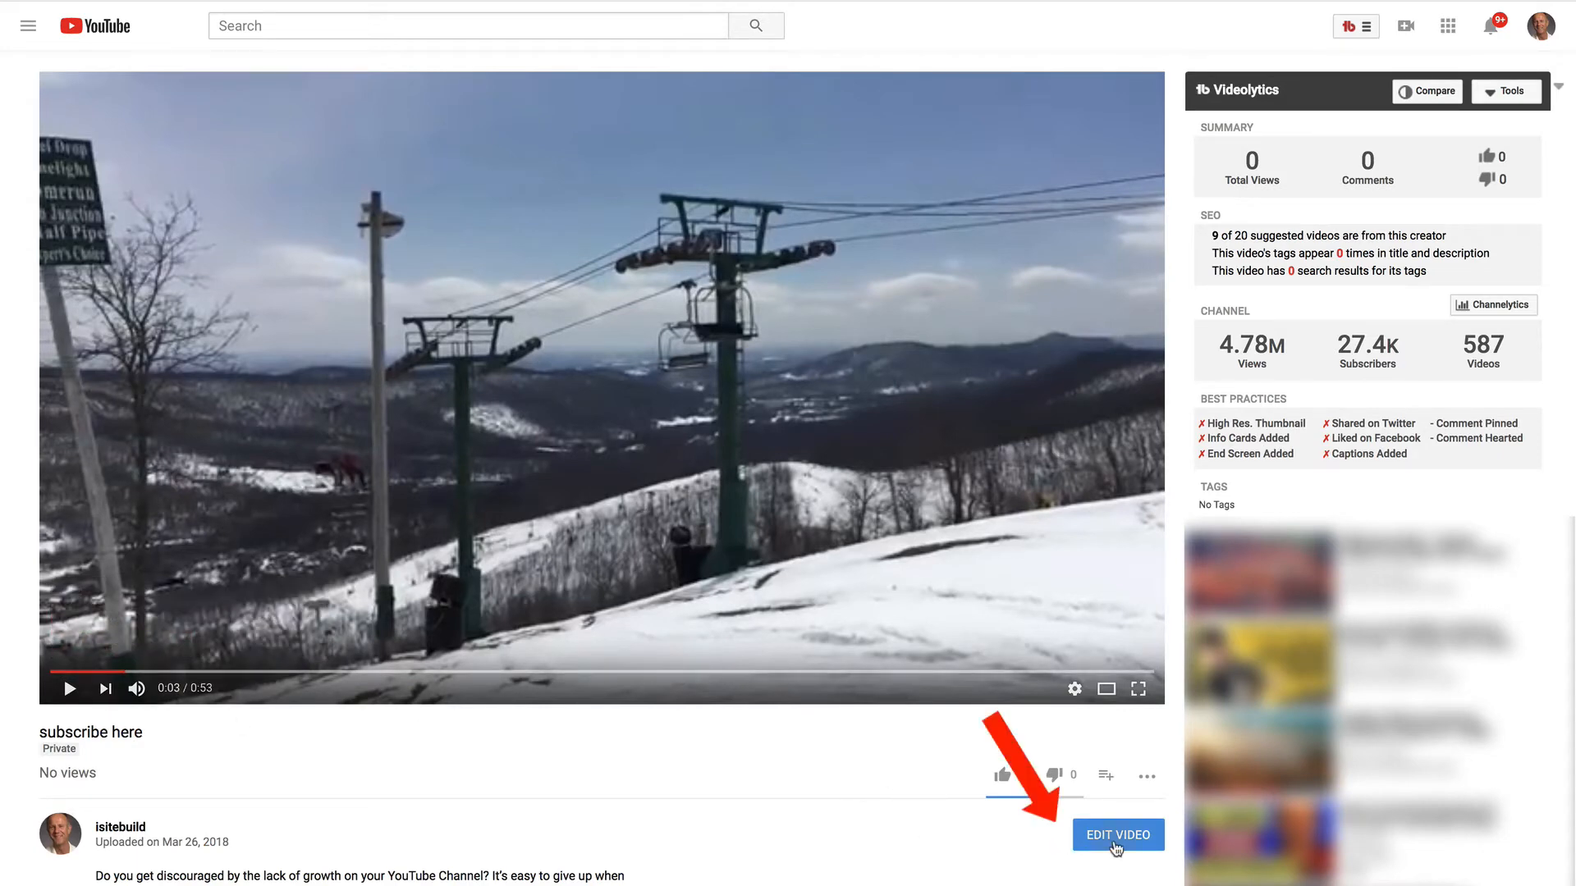
Apply the end screen template with a subscribe circle and two video slots to 'subscribe here'.
click(1116, 834)
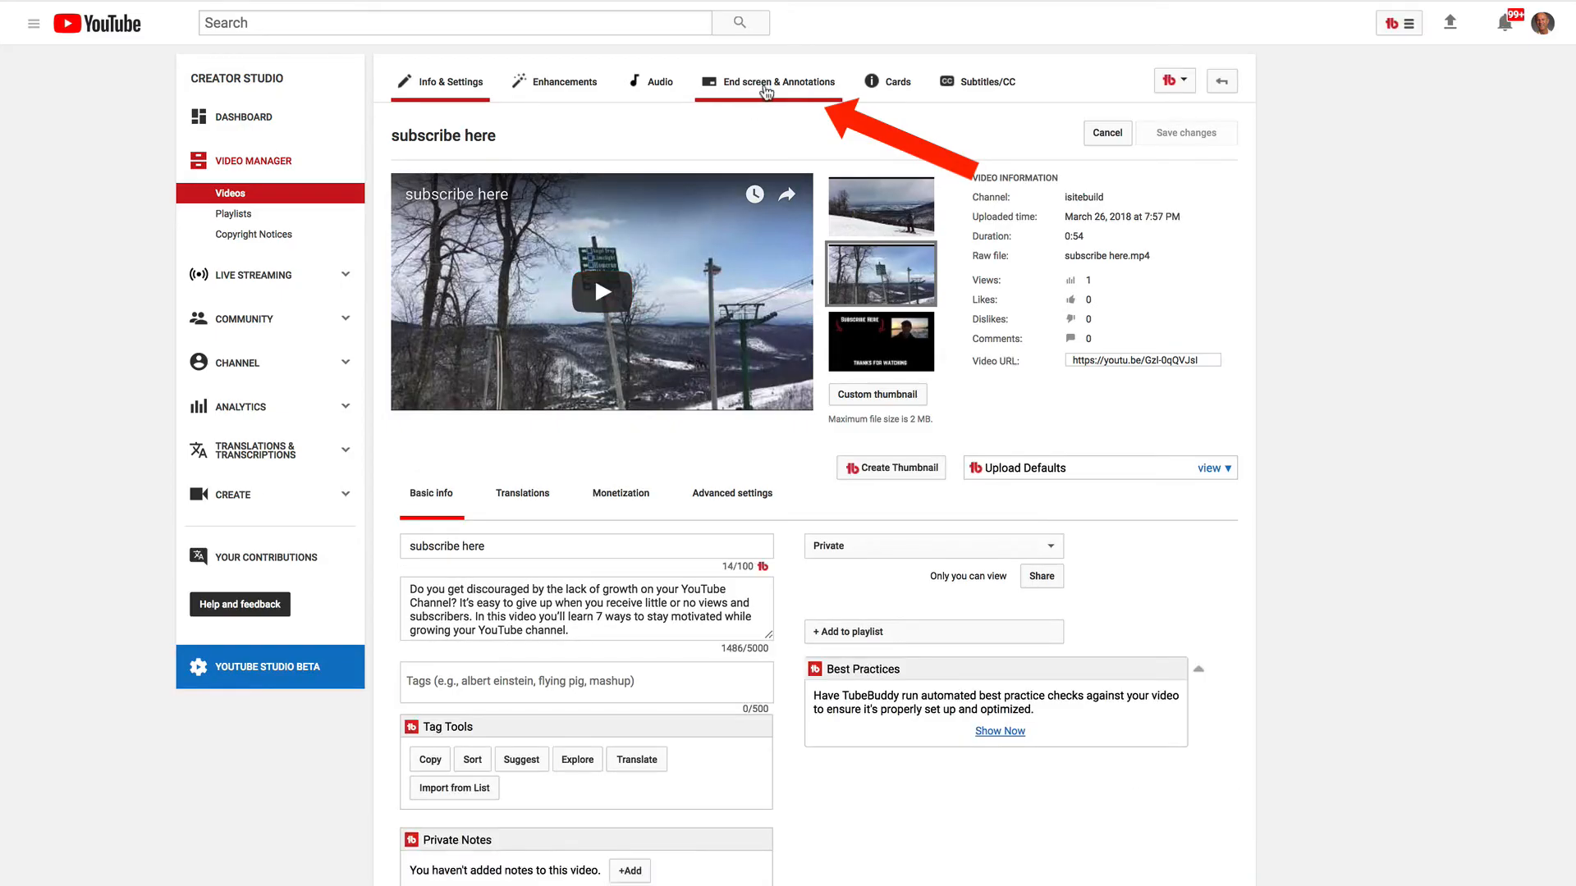
click(776, 82)
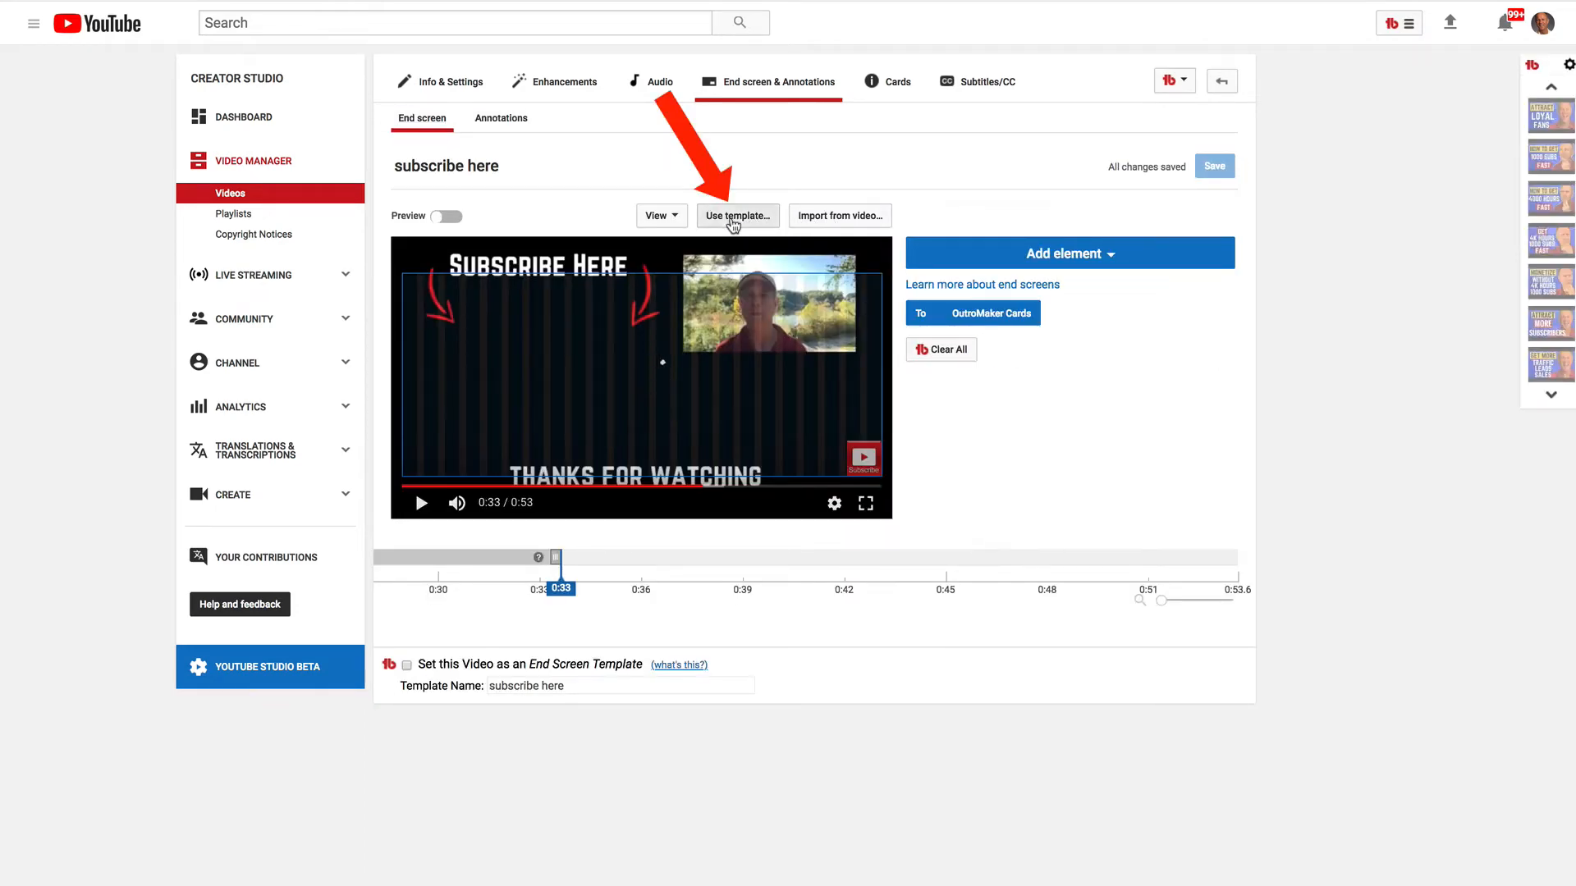
click(737, 215)
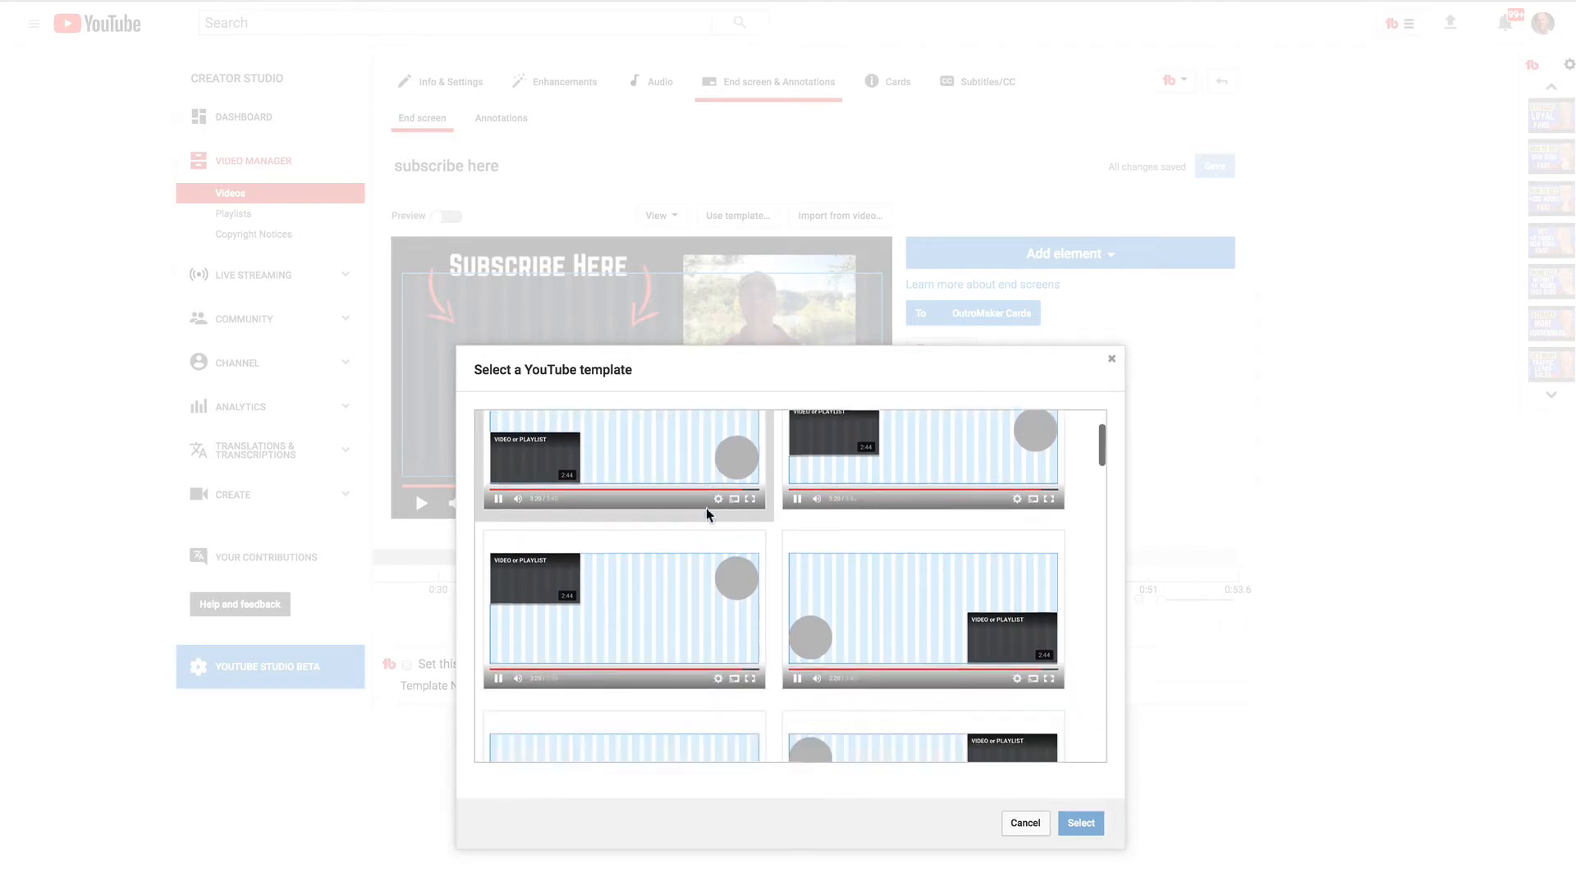
click(921, 620)
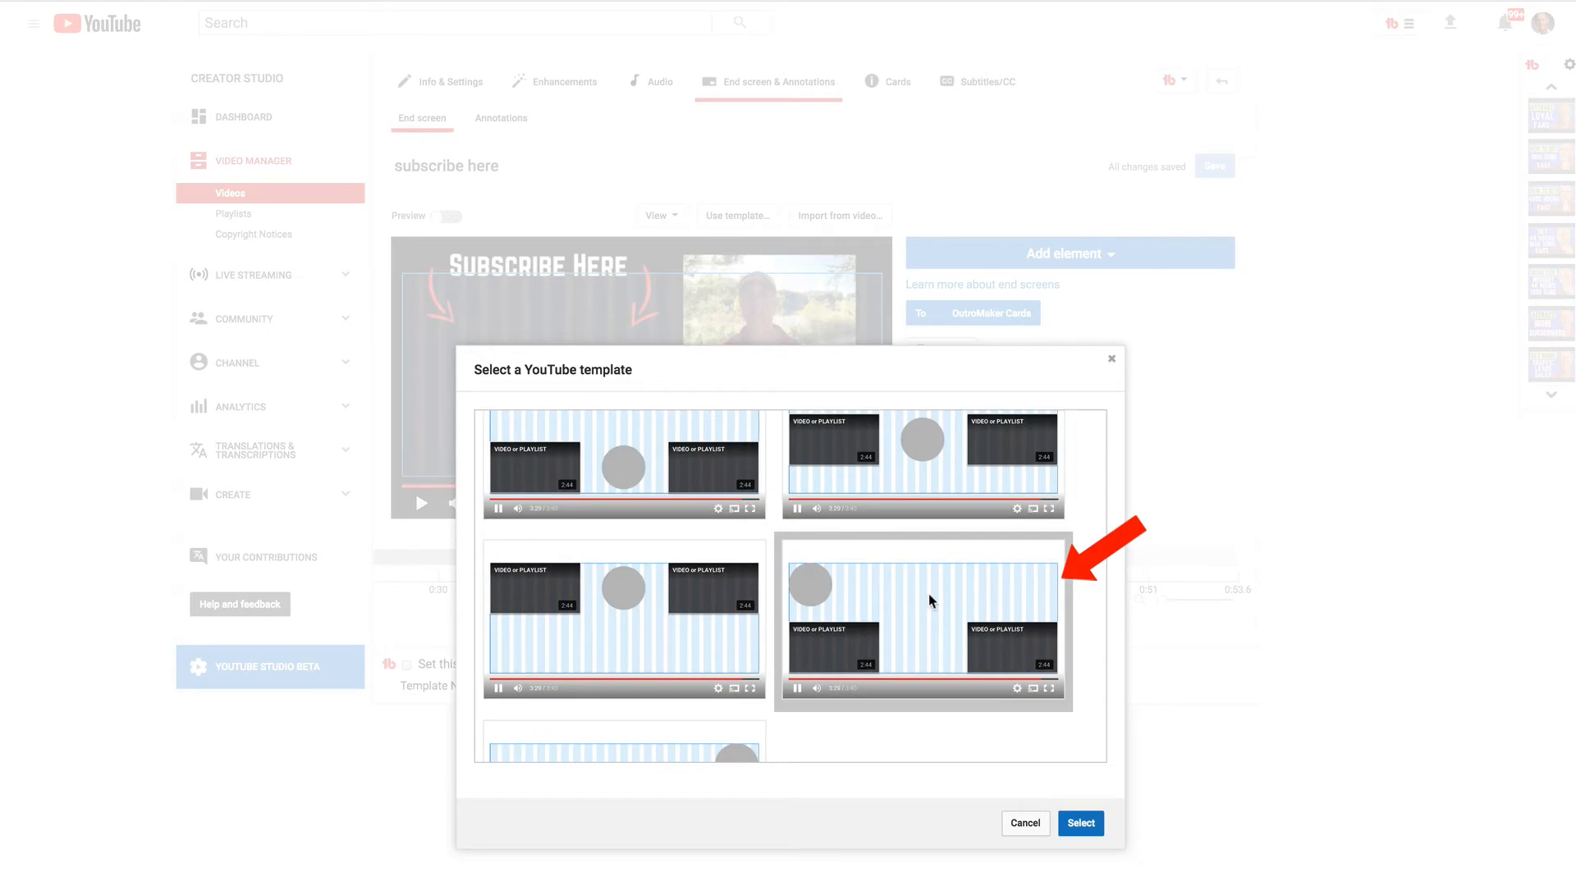
click(1080, 822)
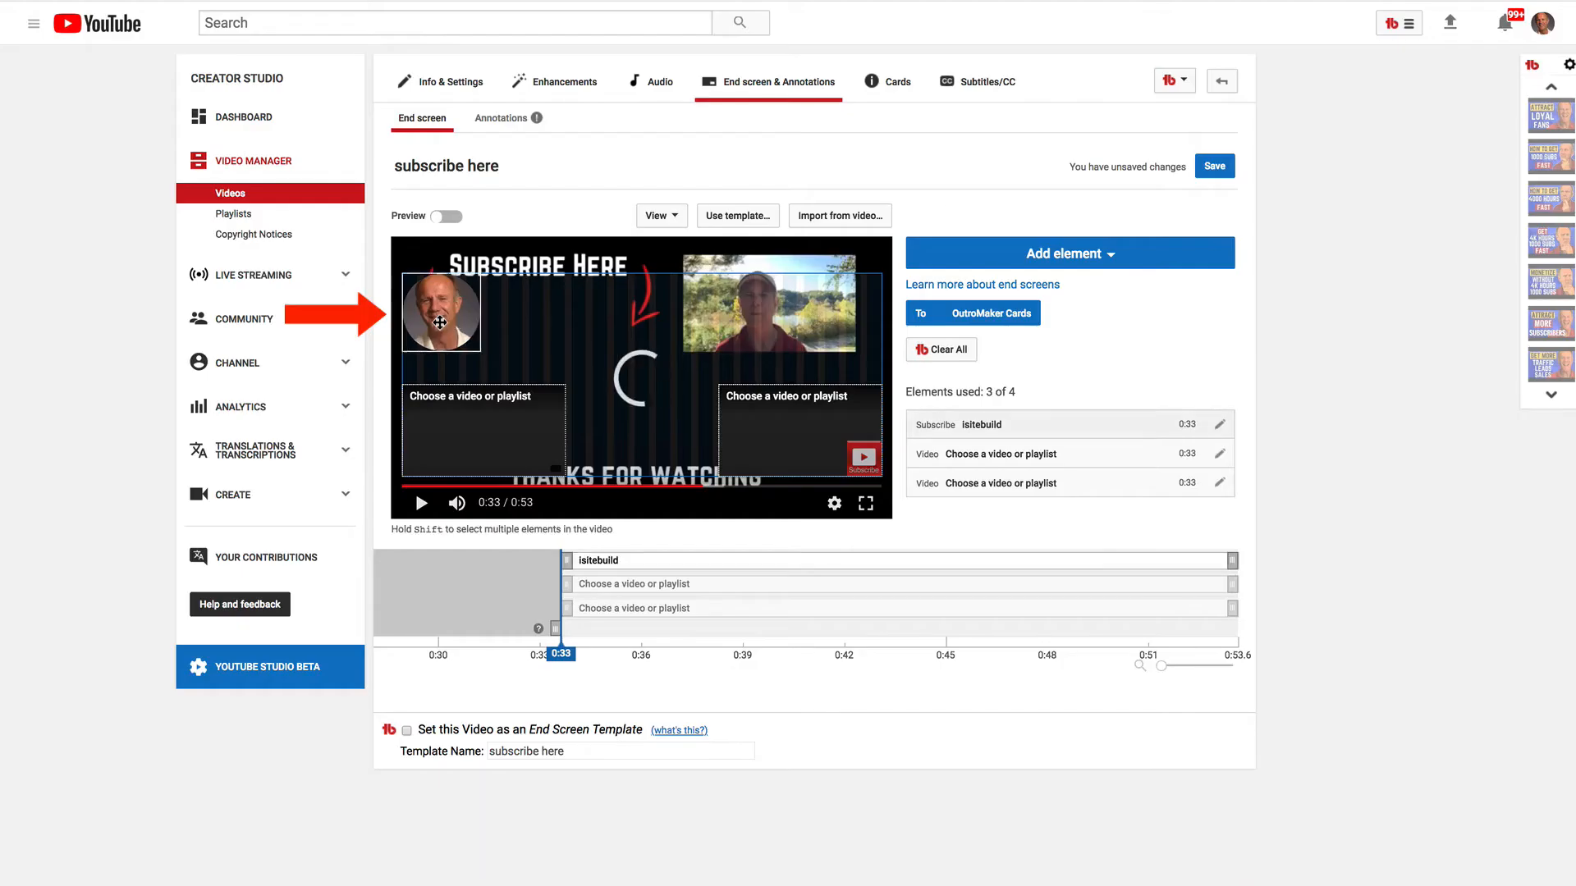
Drag the subscribe circle between the two red arrows in the end screen preview.
drag(440, 311, 532, 320)
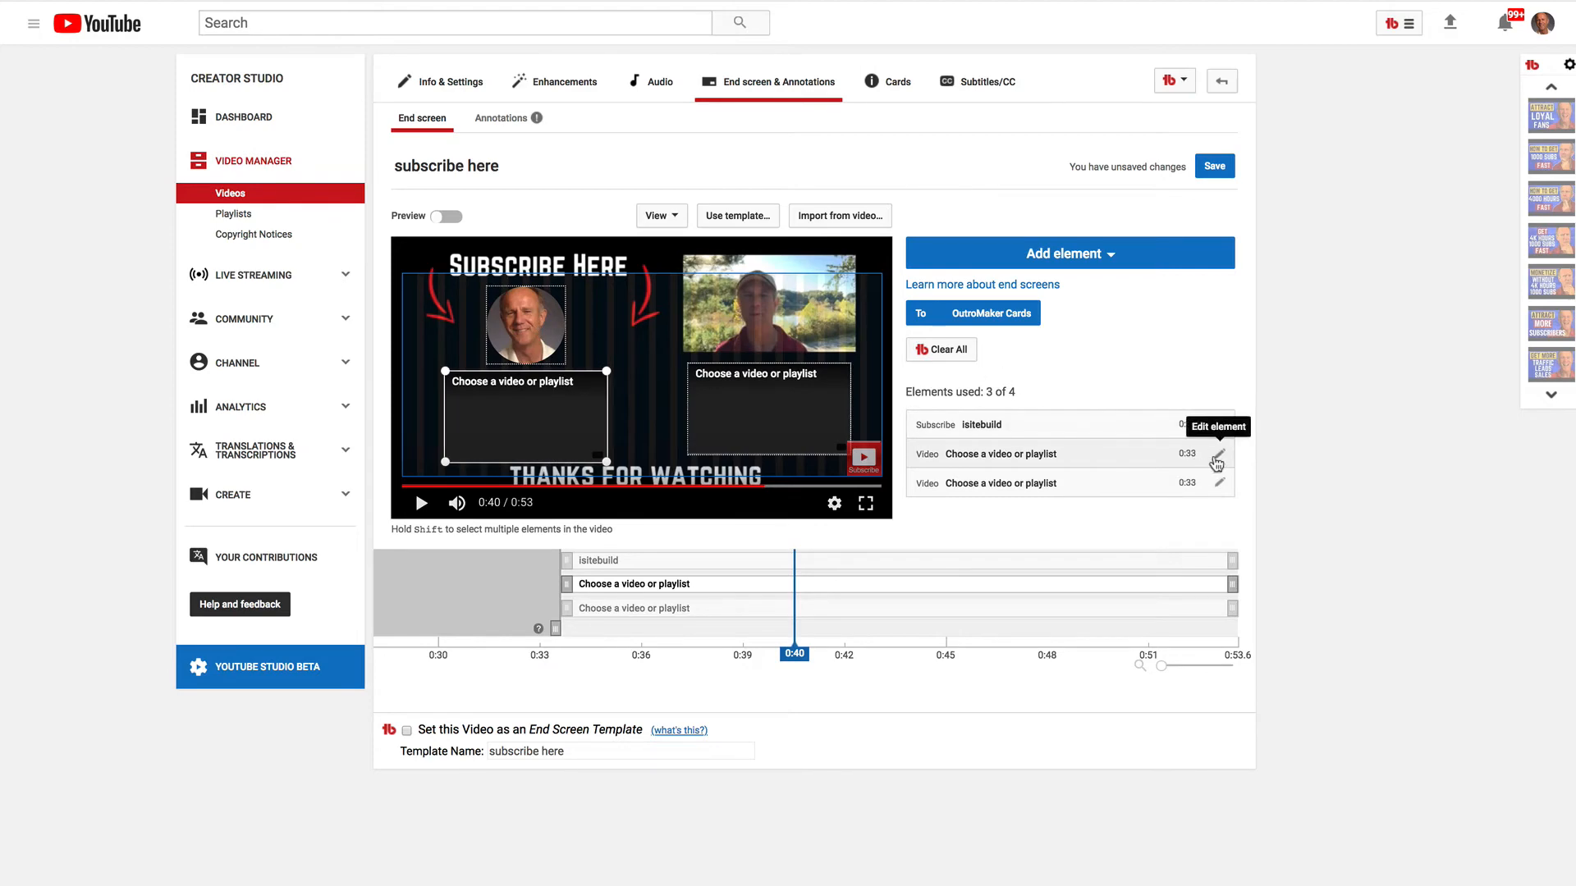
Set the right video slot to the end-screens tutorial from recent uploads.
click(1219, 453)
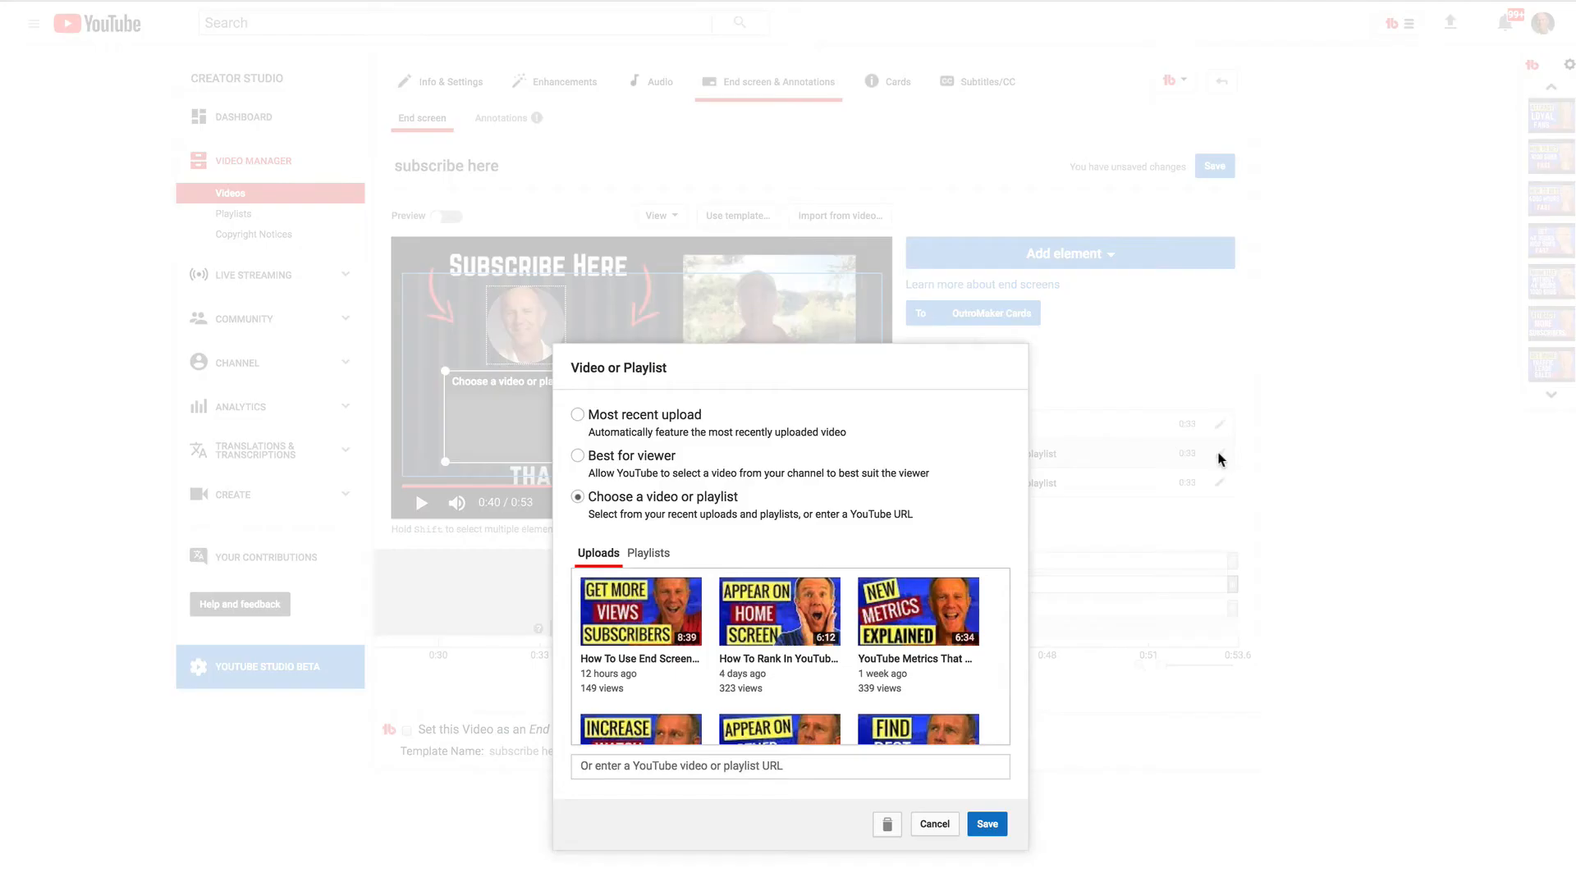
click(638, 611)
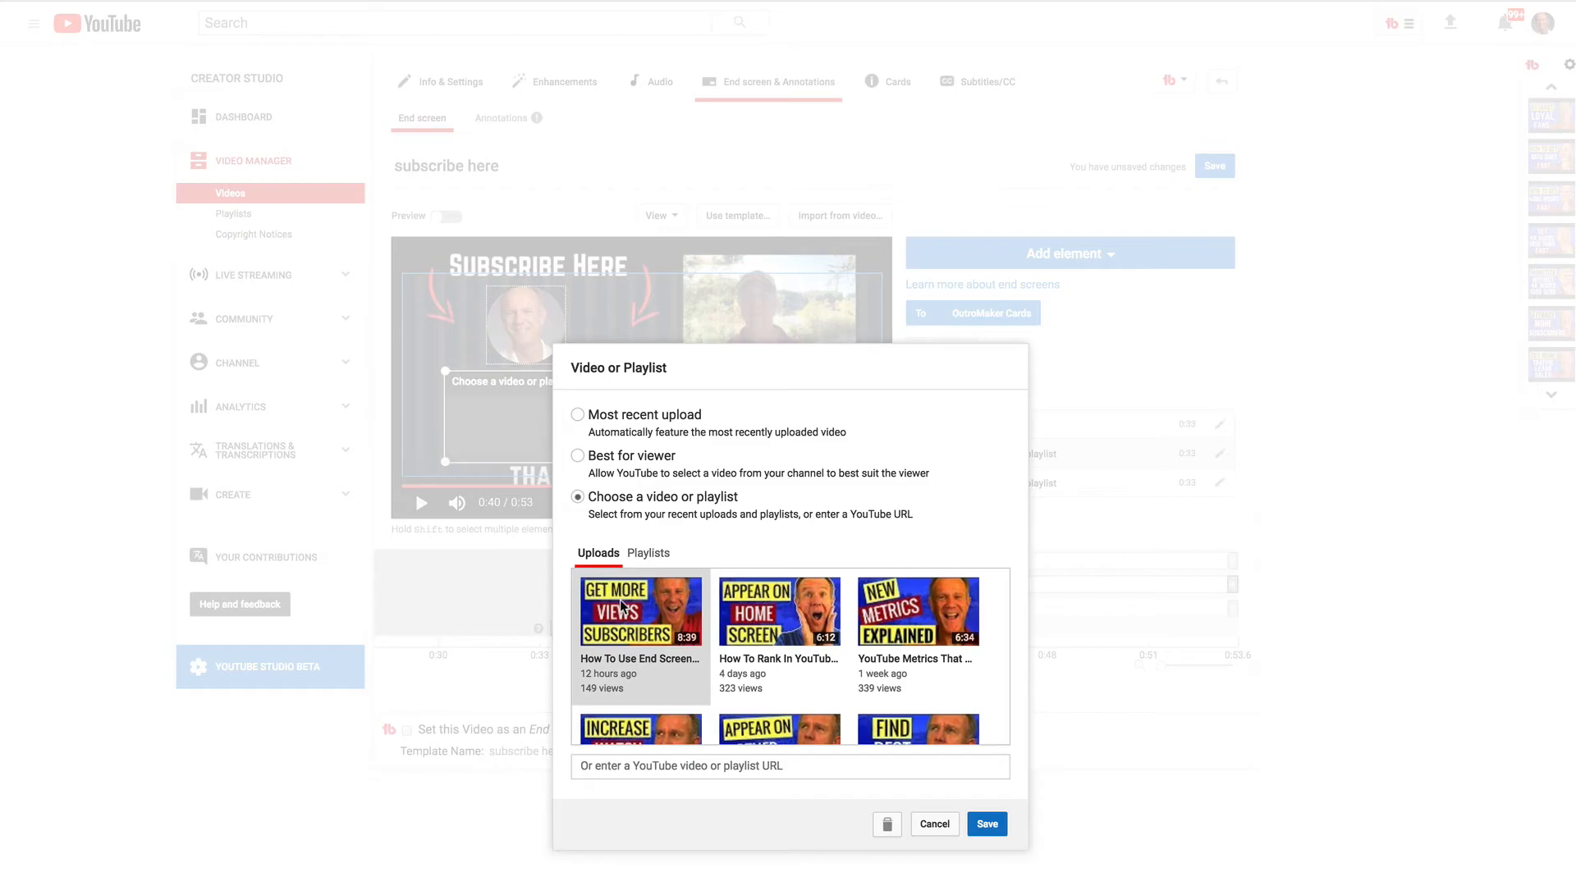
click(642, 610)
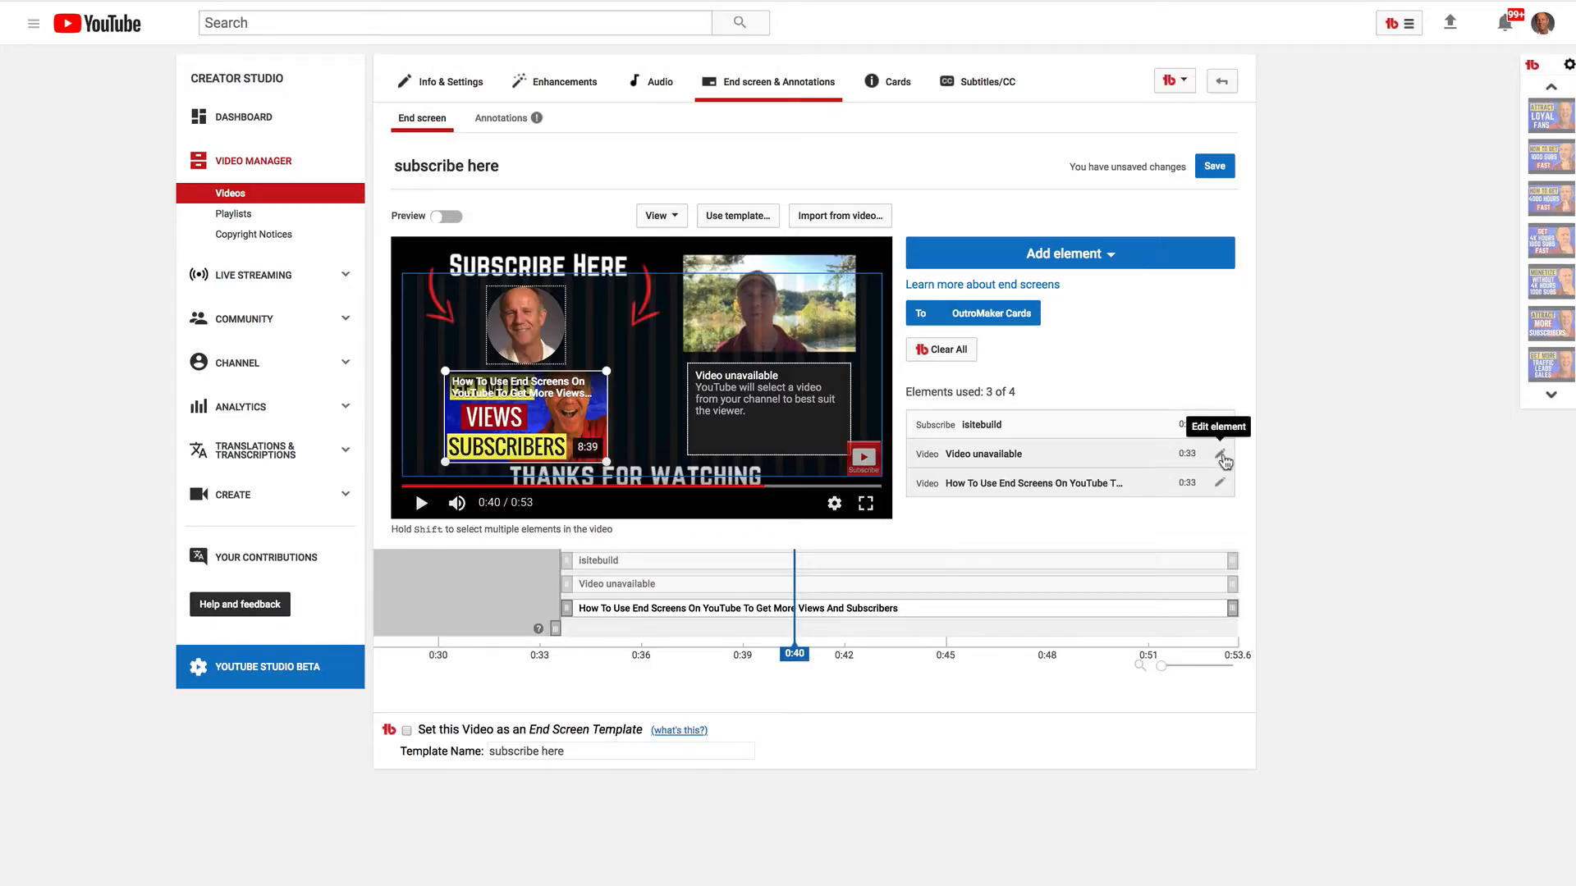
Make the other slot Best for viewer, move it under the circle and save.
click(1219, 453)
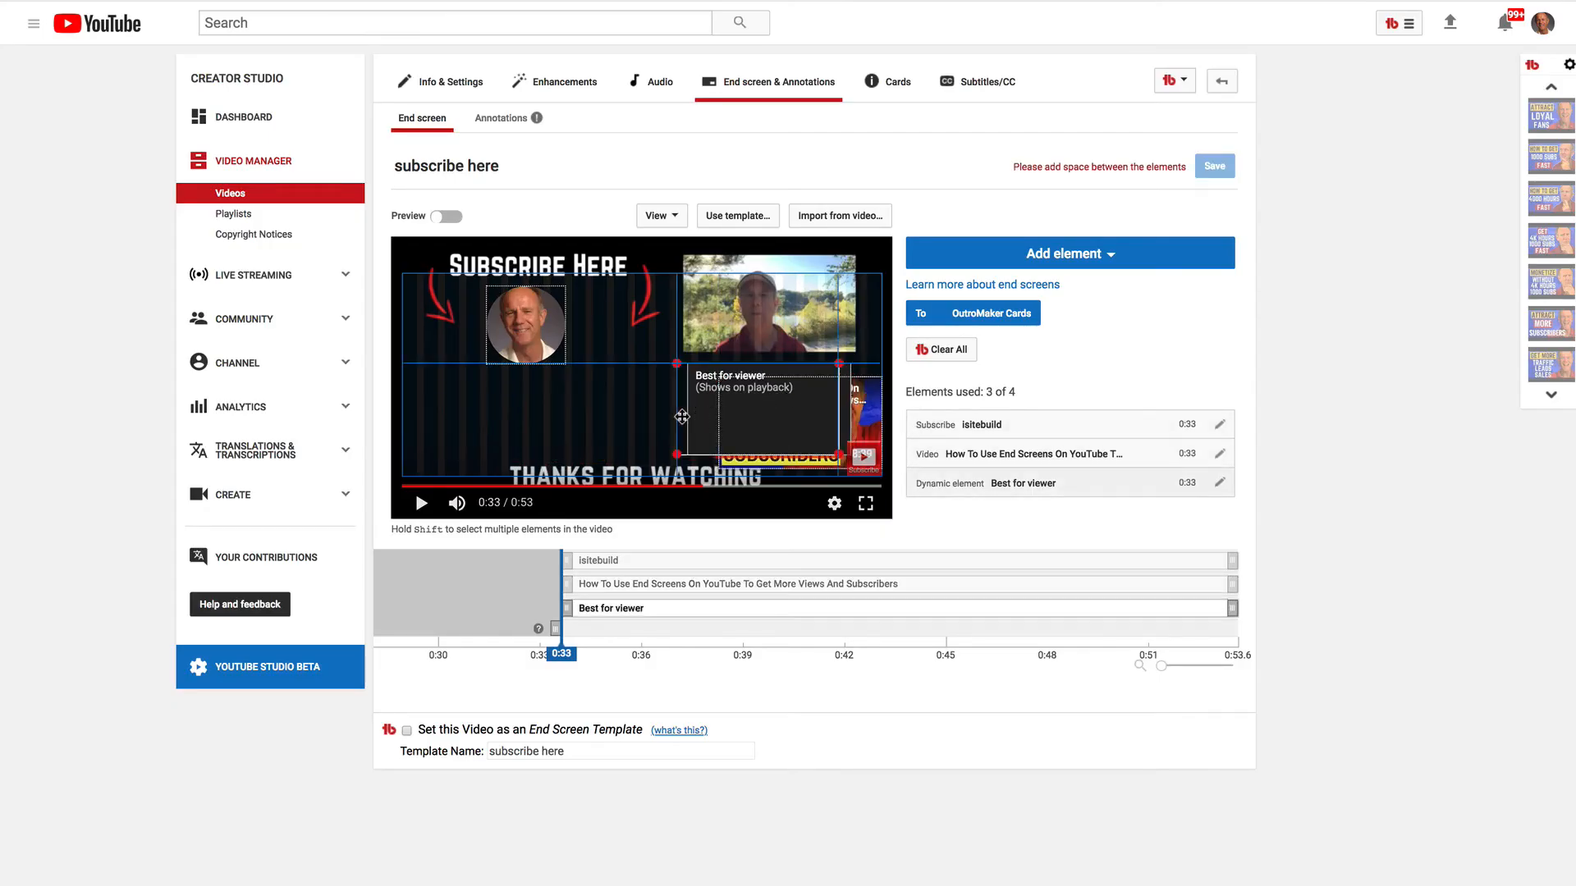
drag(683, 416, 560, 422)
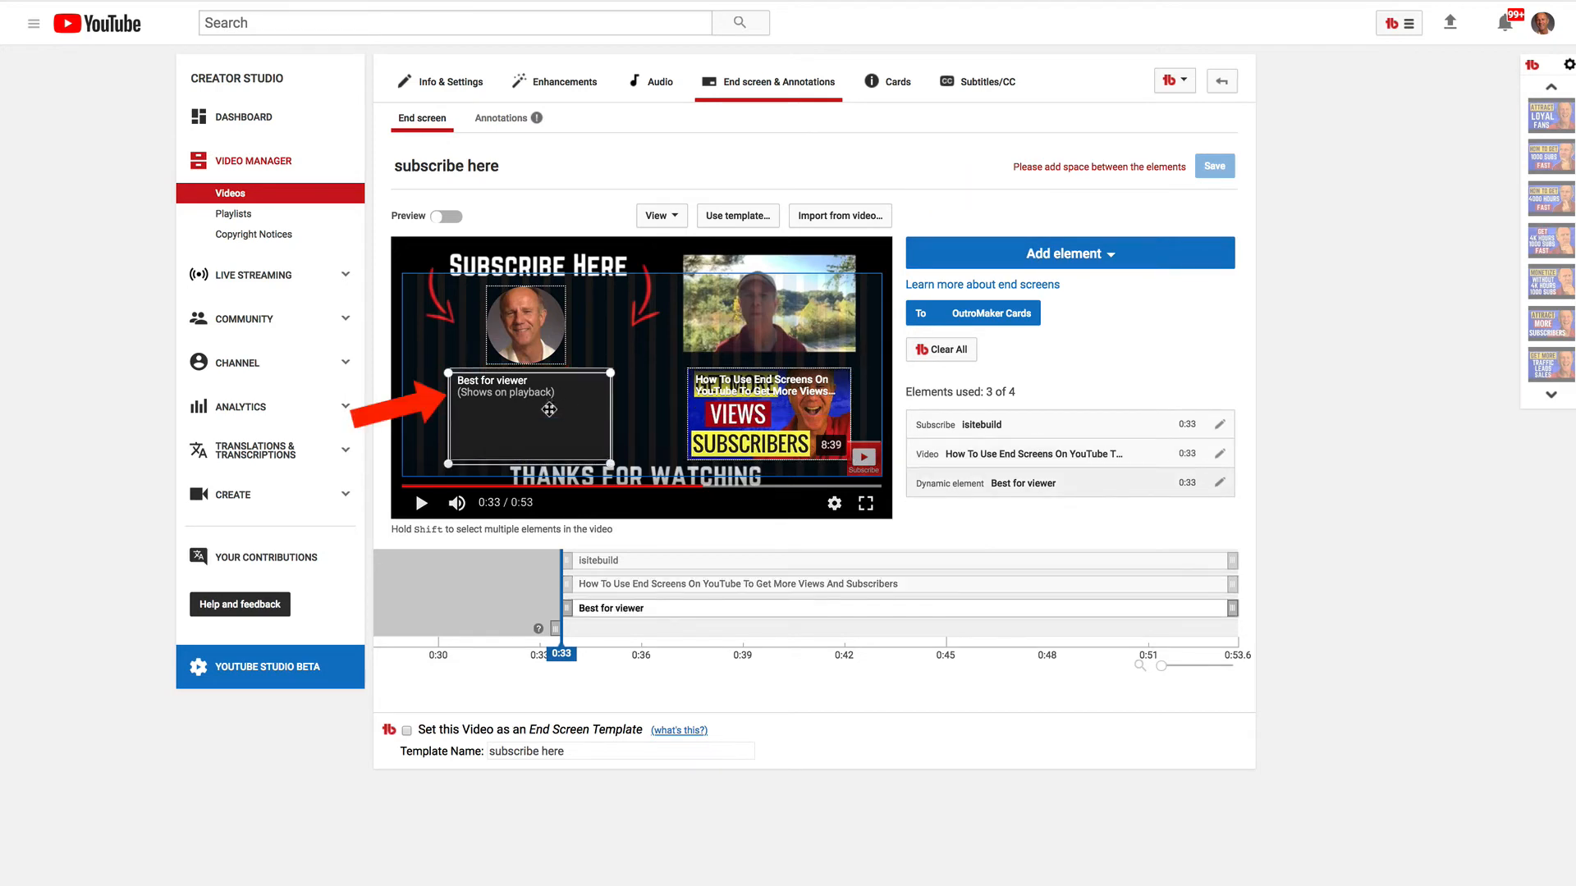
click(440, 217)
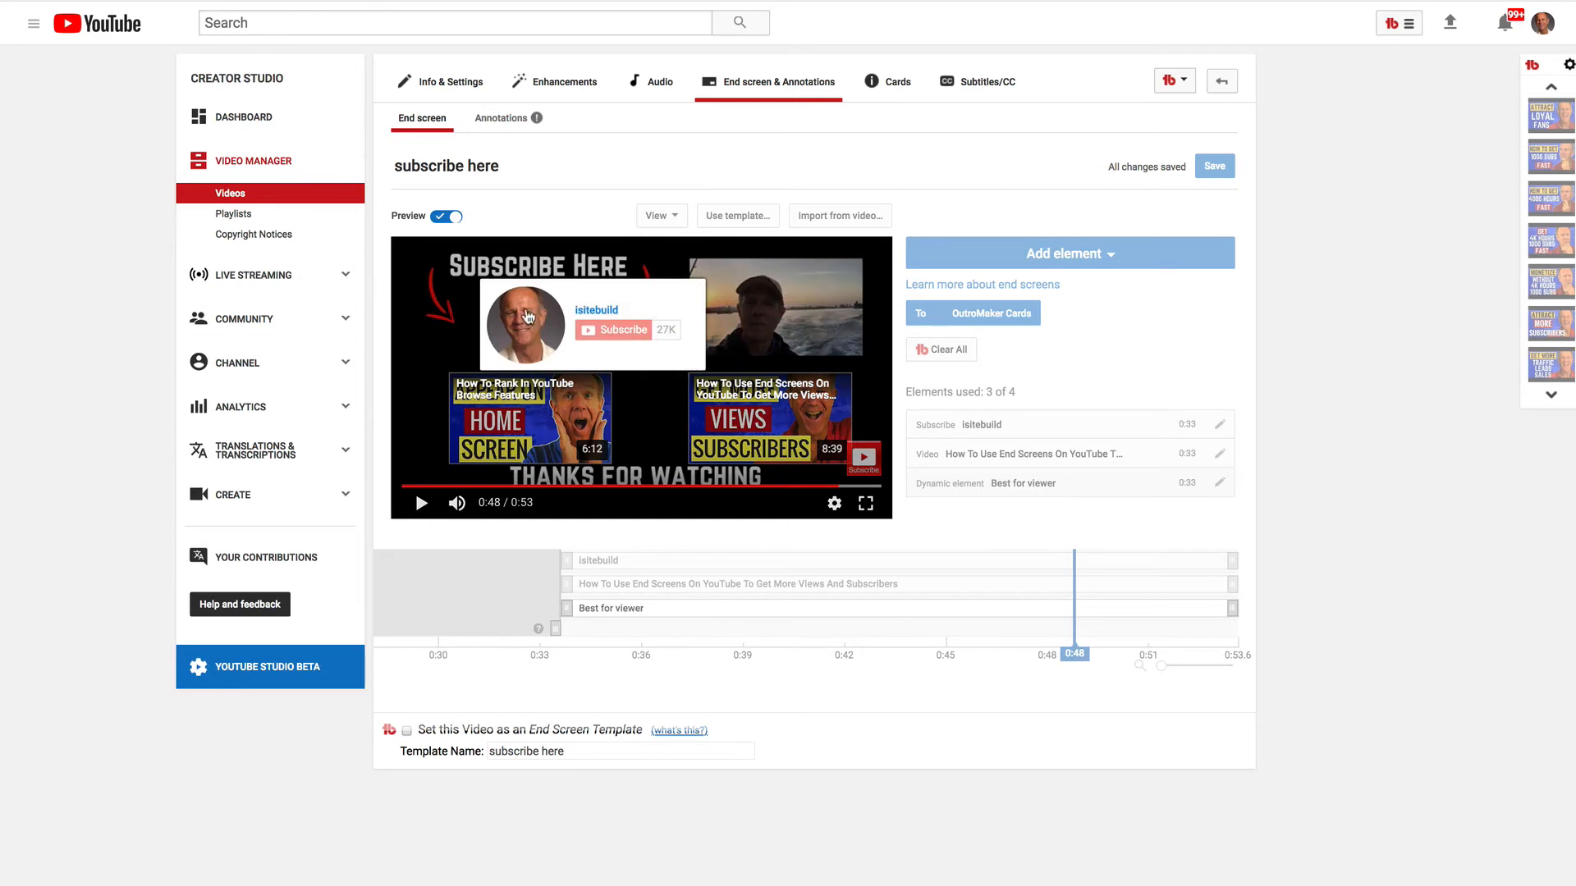
mouse_move(549, 321)
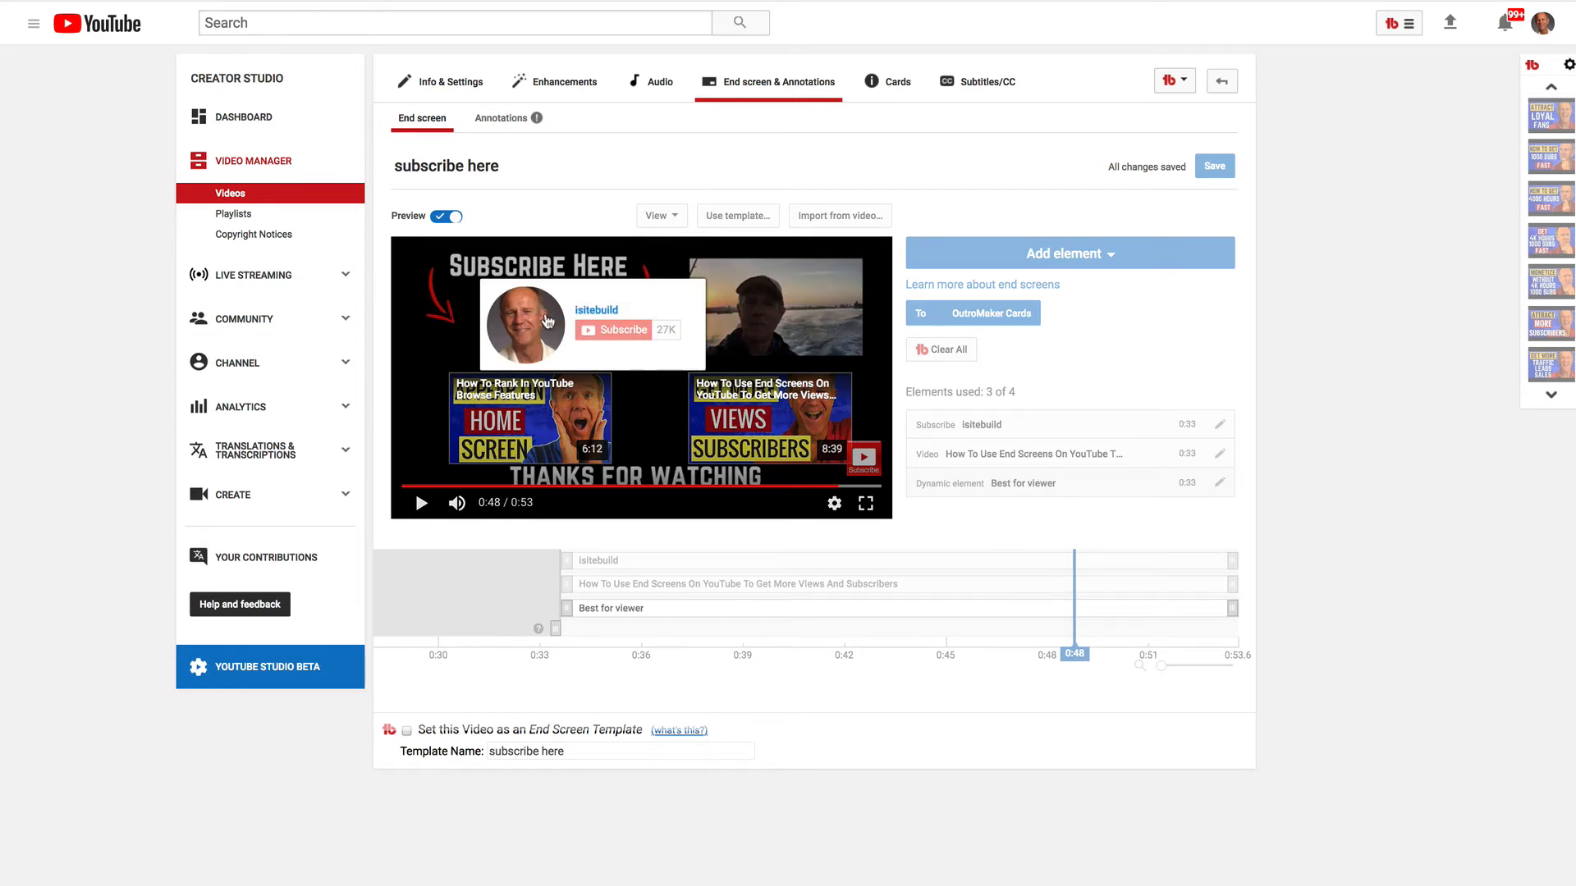
mouse_move(612, 337)
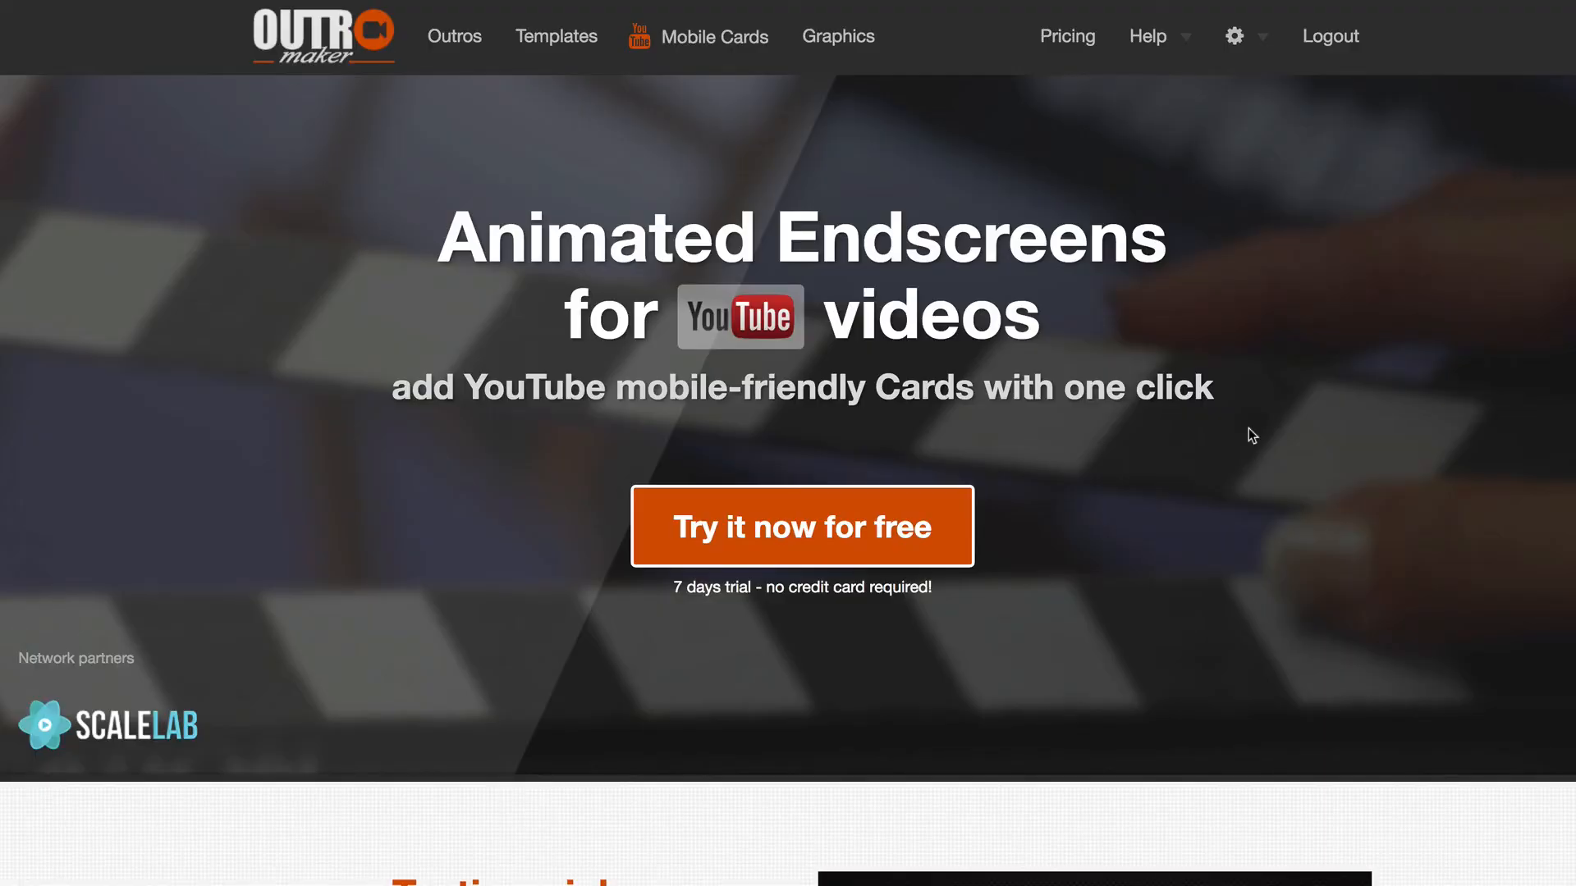
Reach the Testimonials carousel and advance to the next example outro (Meredith Grace).
scroll(down, 3)
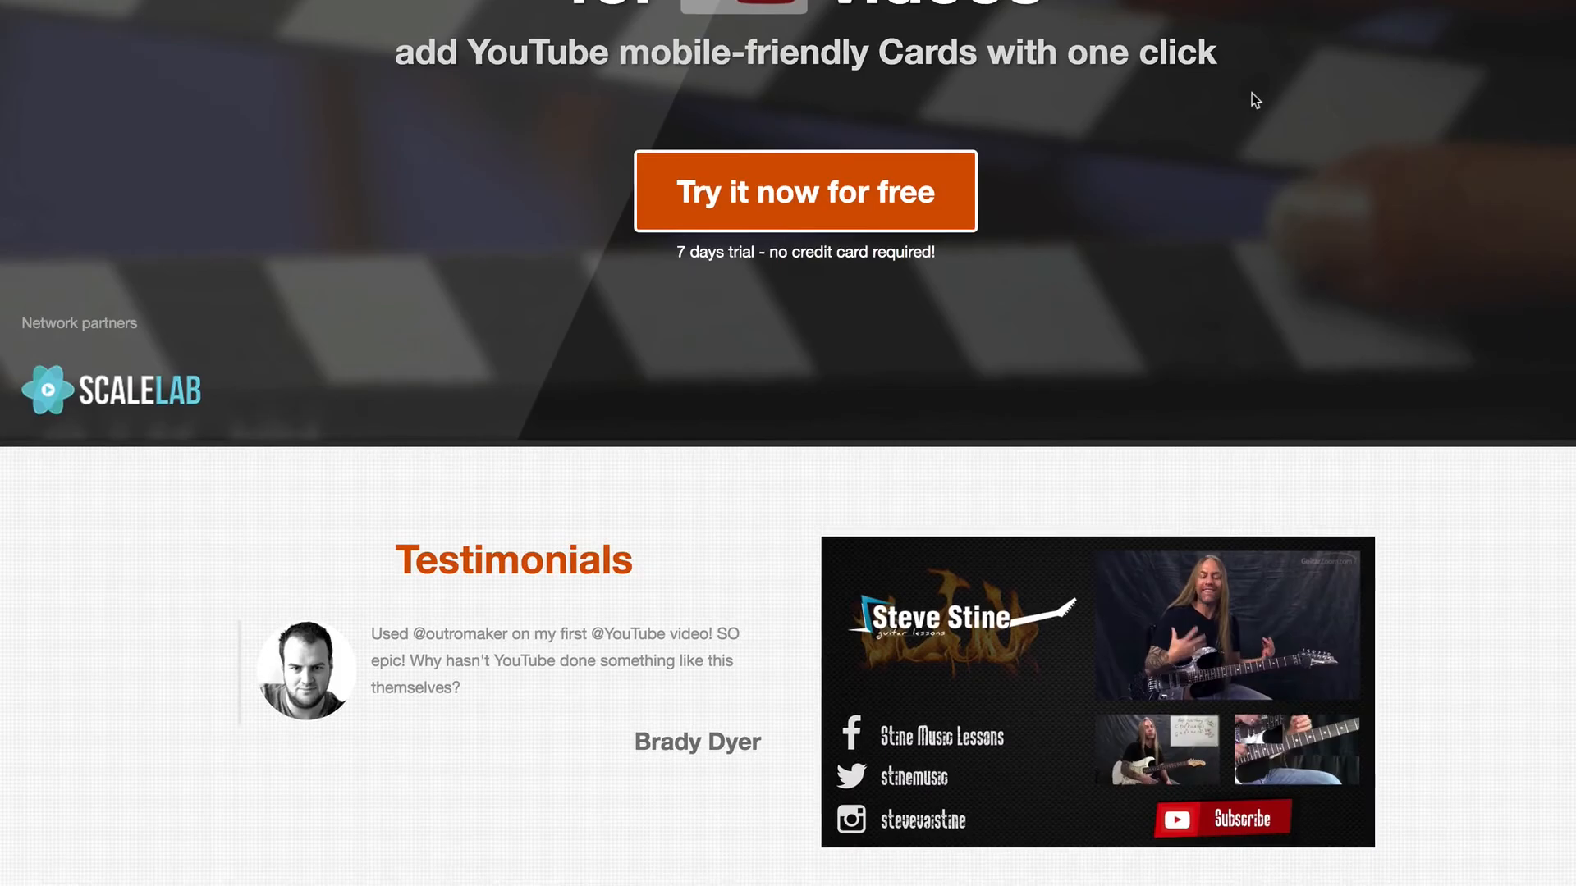
scroll(up, 3)
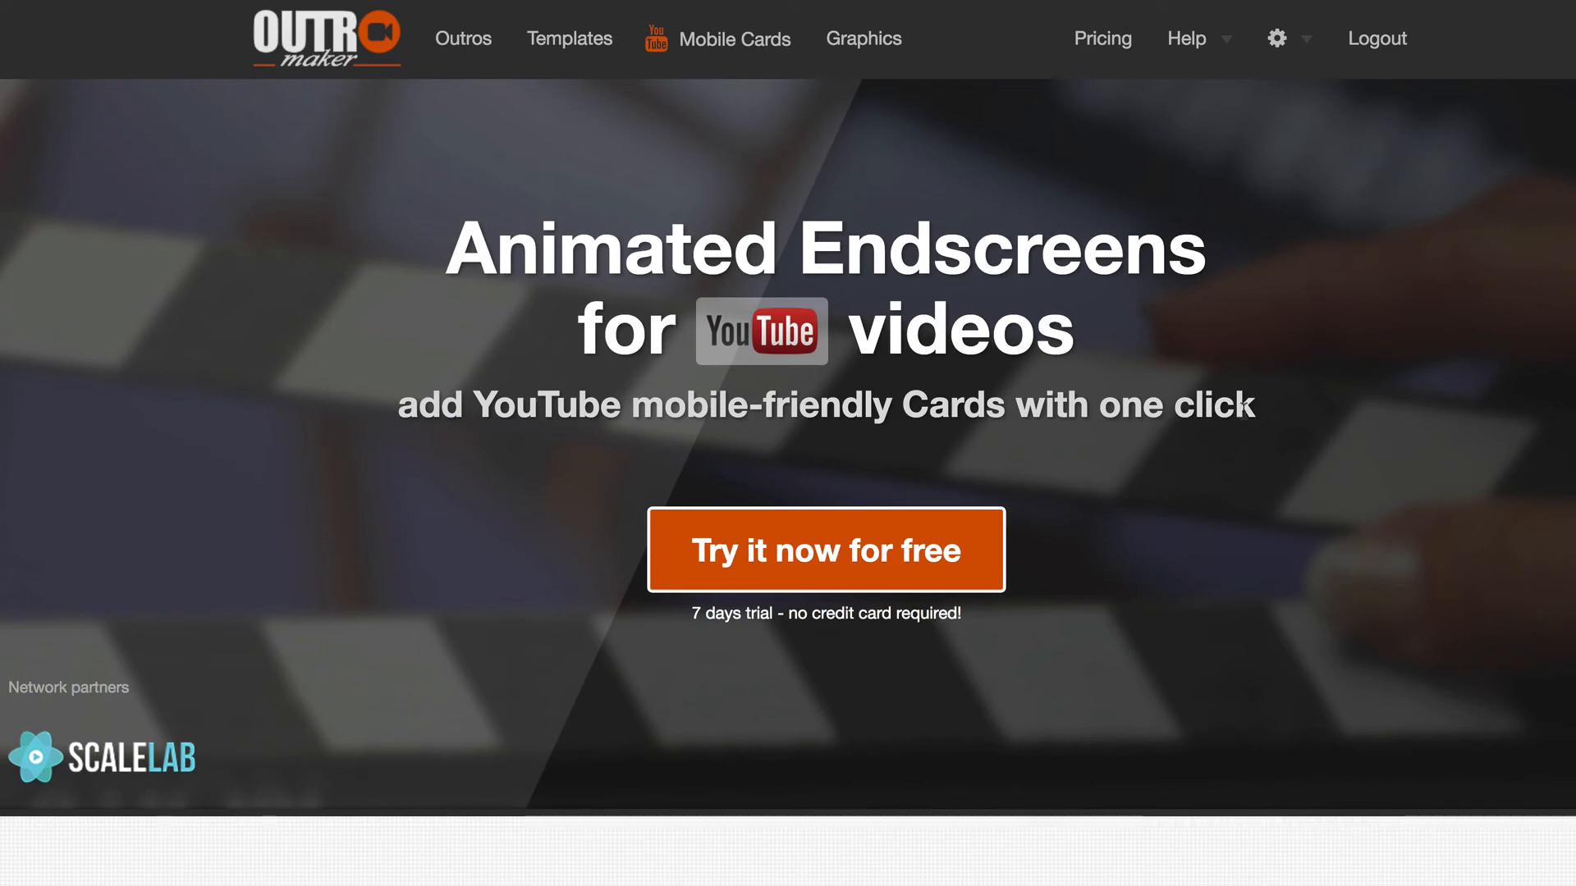
mouse_move(803, 640)
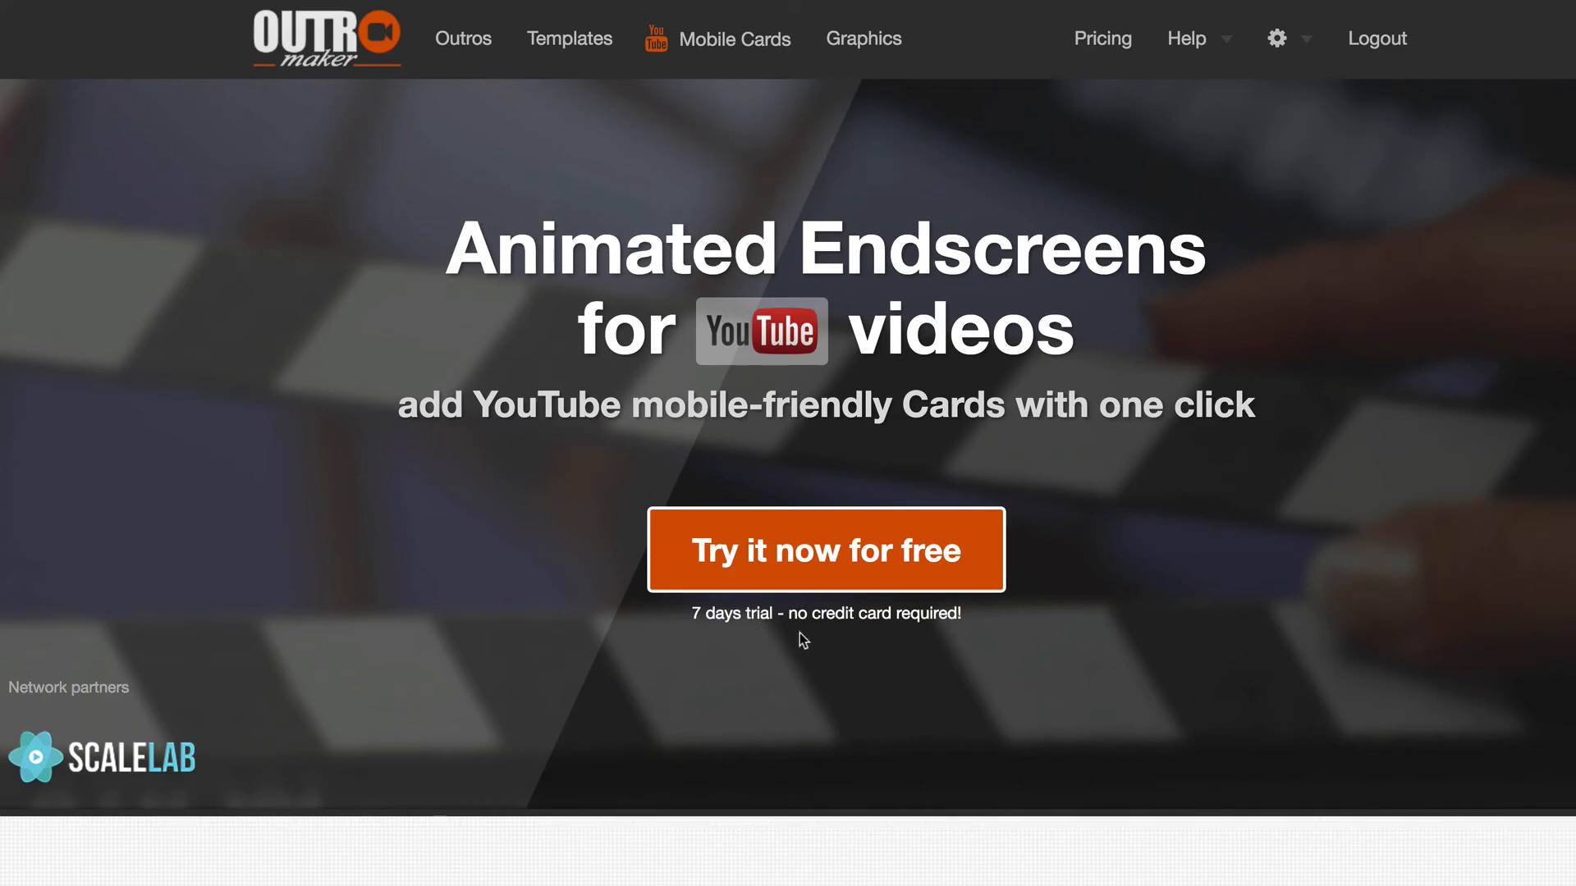
scroll(down, 3)
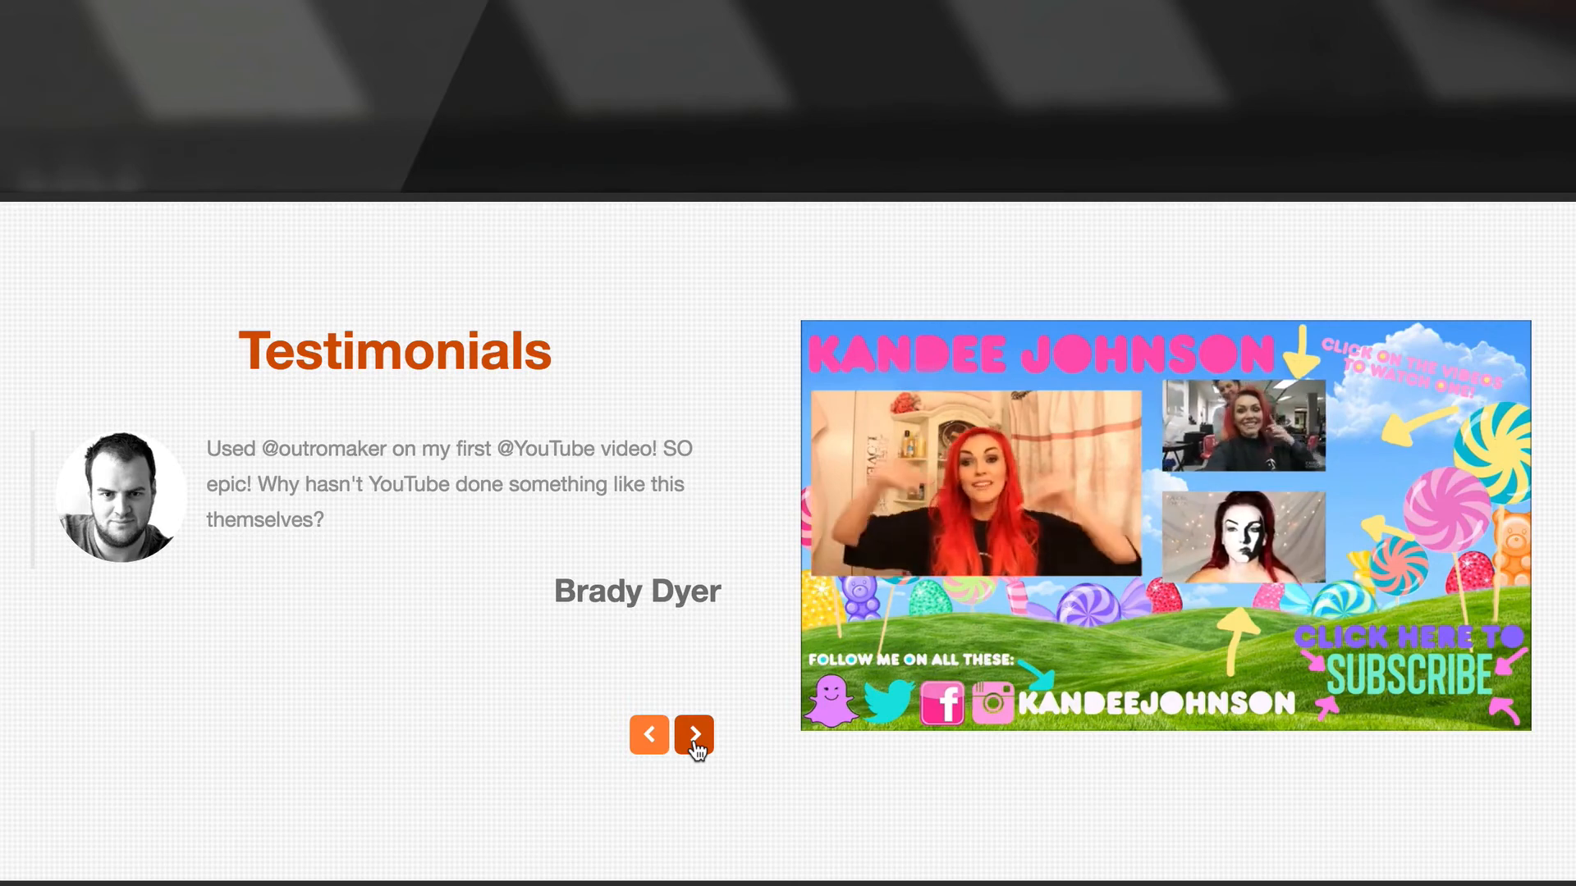
click(693, 735)
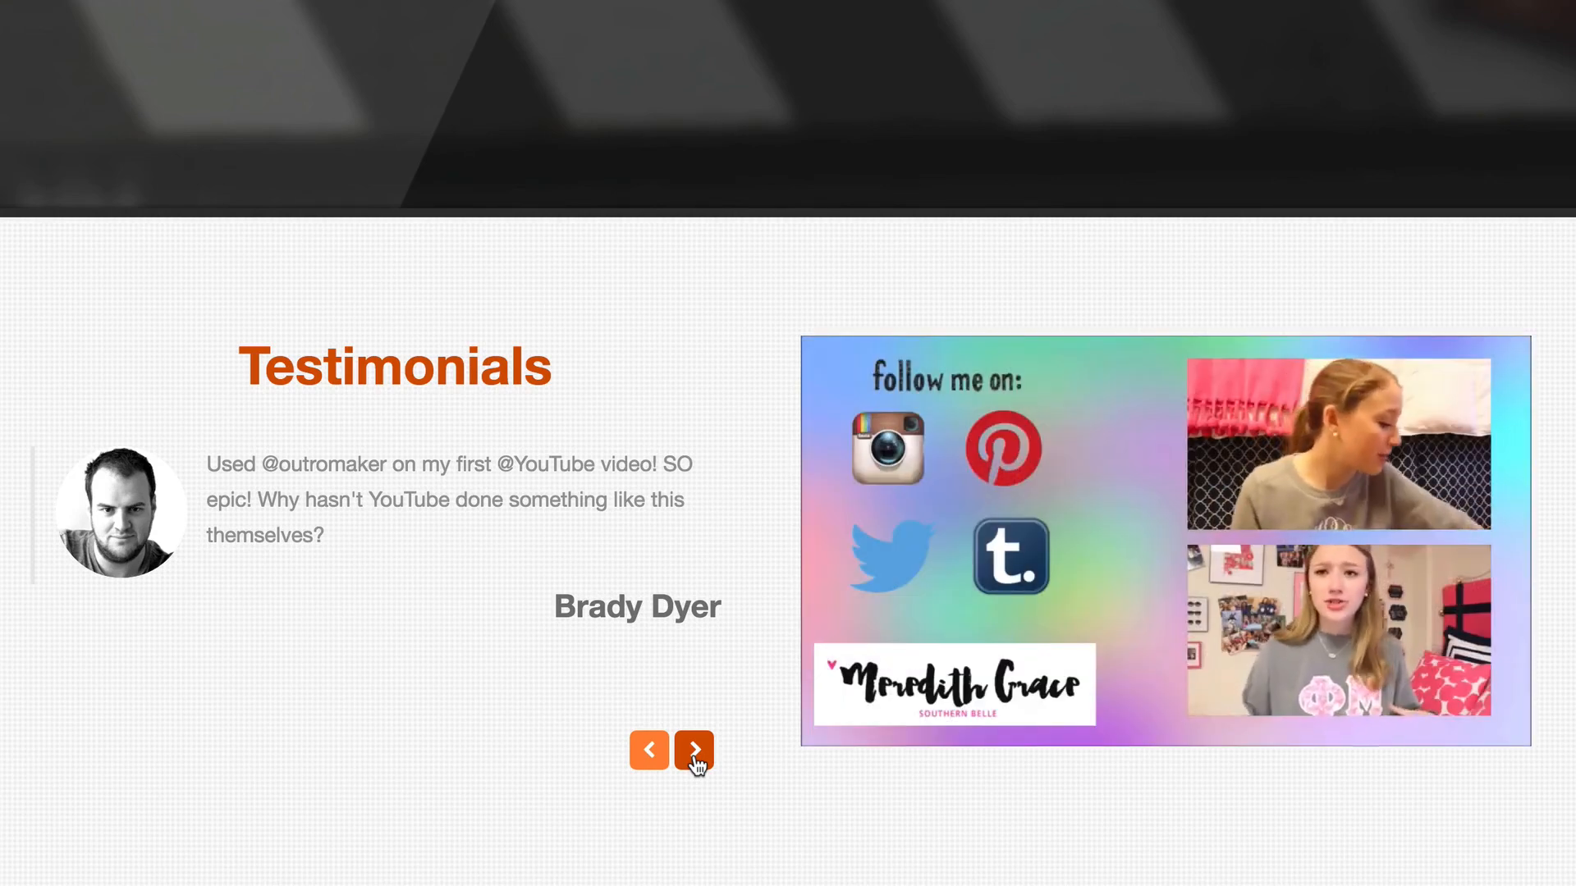